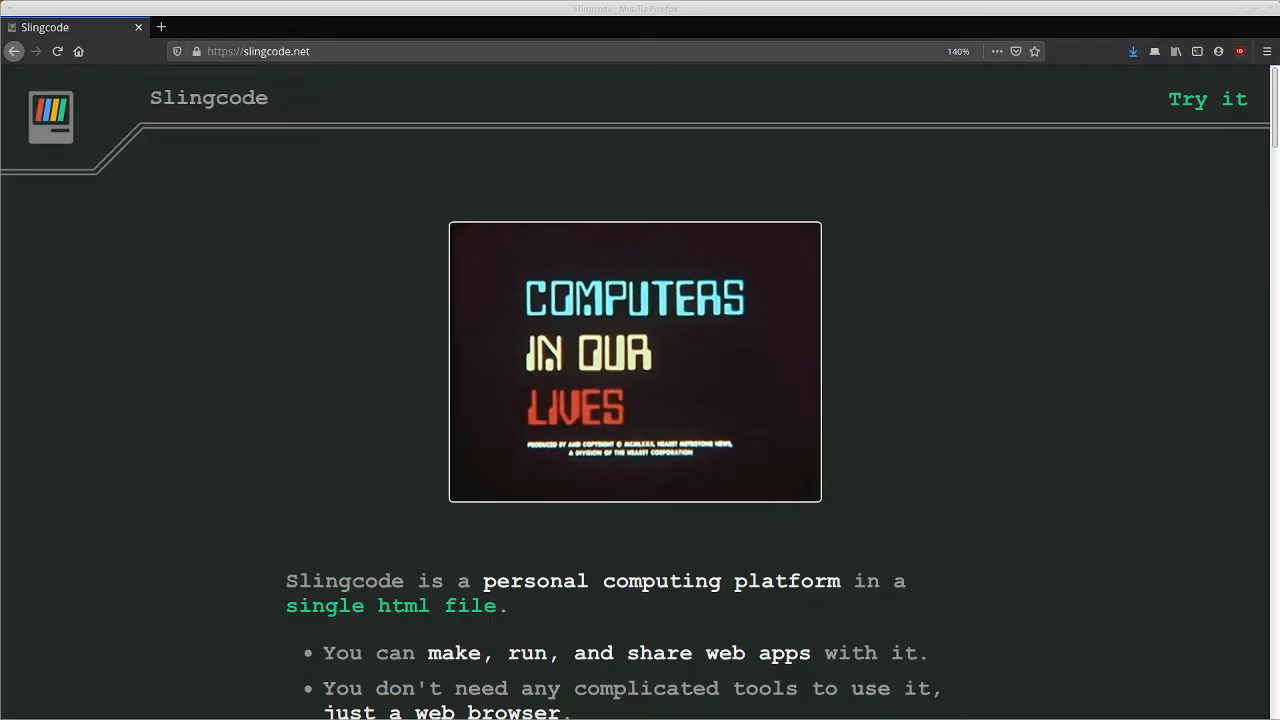
{"action": "mouse_move", "coordinate": [890, 560]}
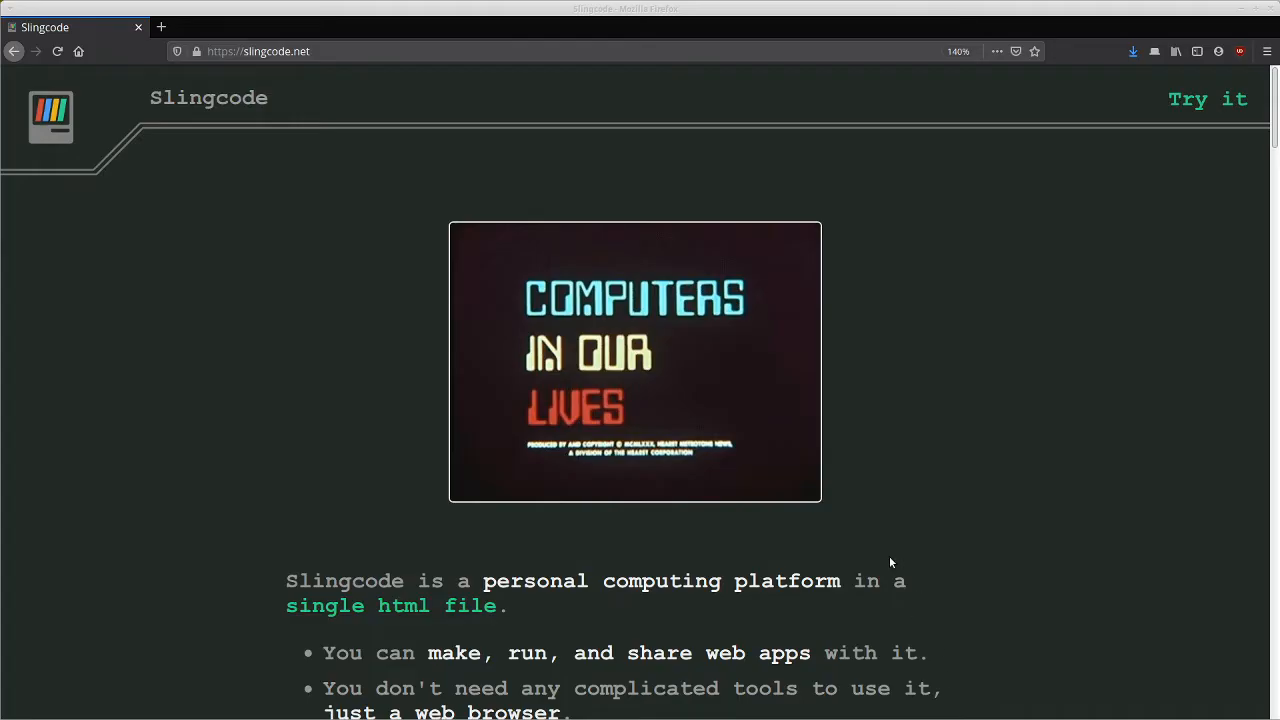
{"action": "mouse_move", "coordinate": [870, 252]}
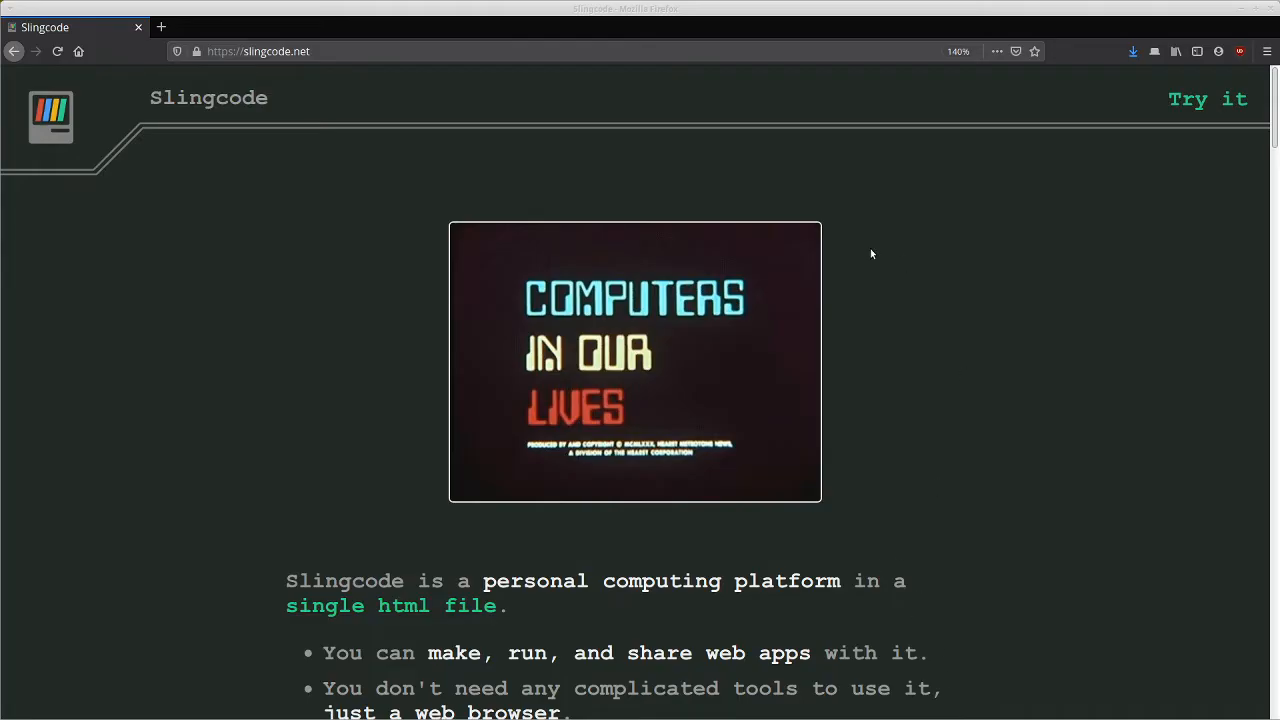
{"action": "mouse_move", "coordinate": [866, 256]}
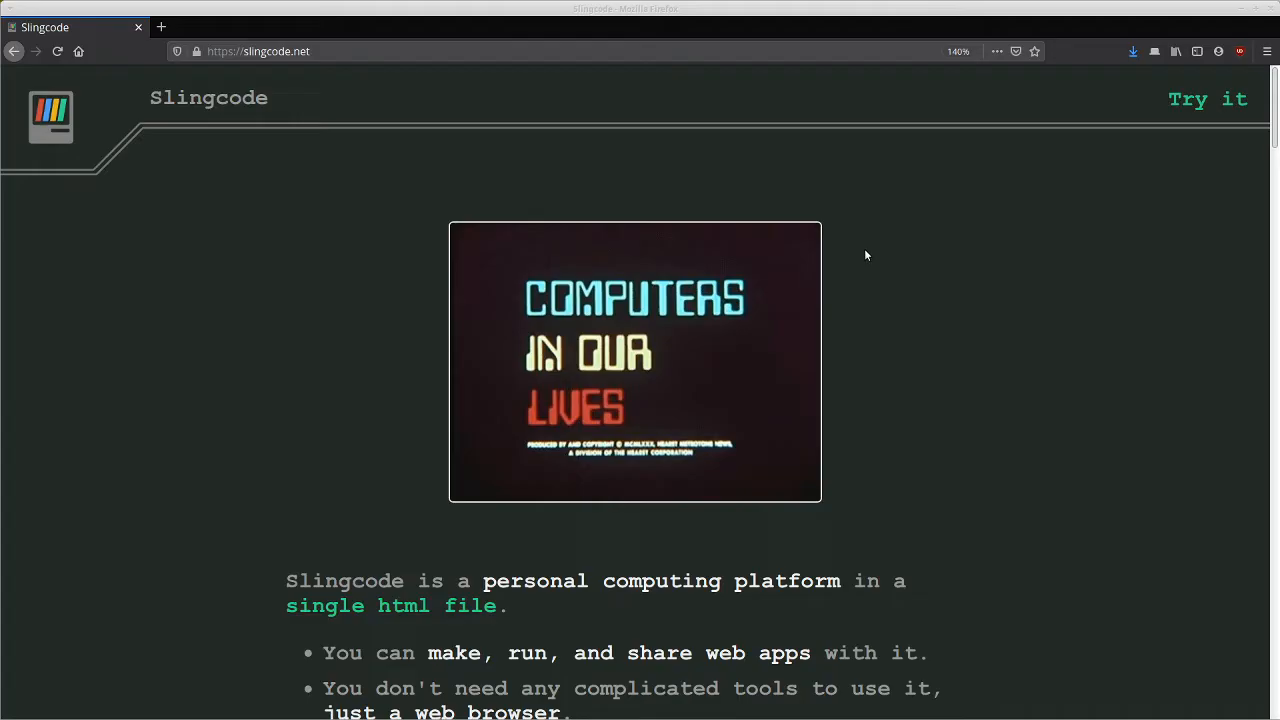
{"action": "mouse_move", "coordinate": [308, 240]}
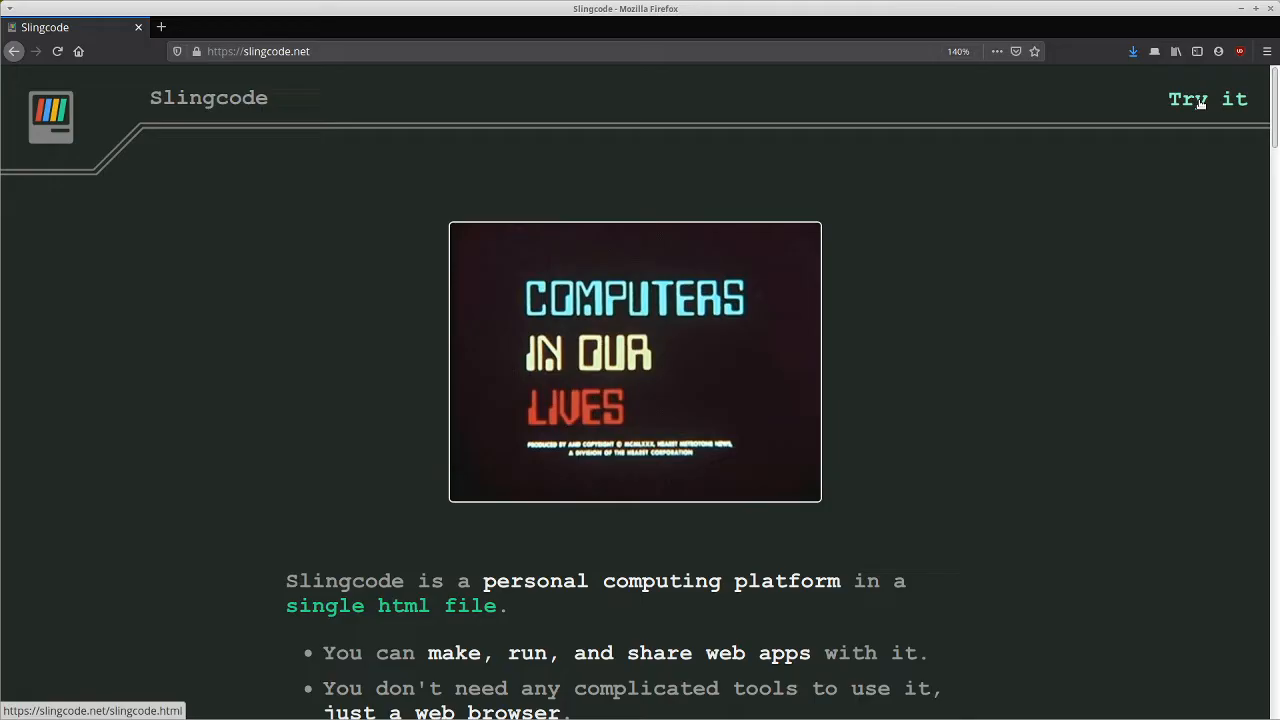
Step: Launch Slingcode via 'Try it' and browse the example apps from Hello World down to Mithril TodoMVC
{"action": "left_click", "coordinate": [1208, 100]}
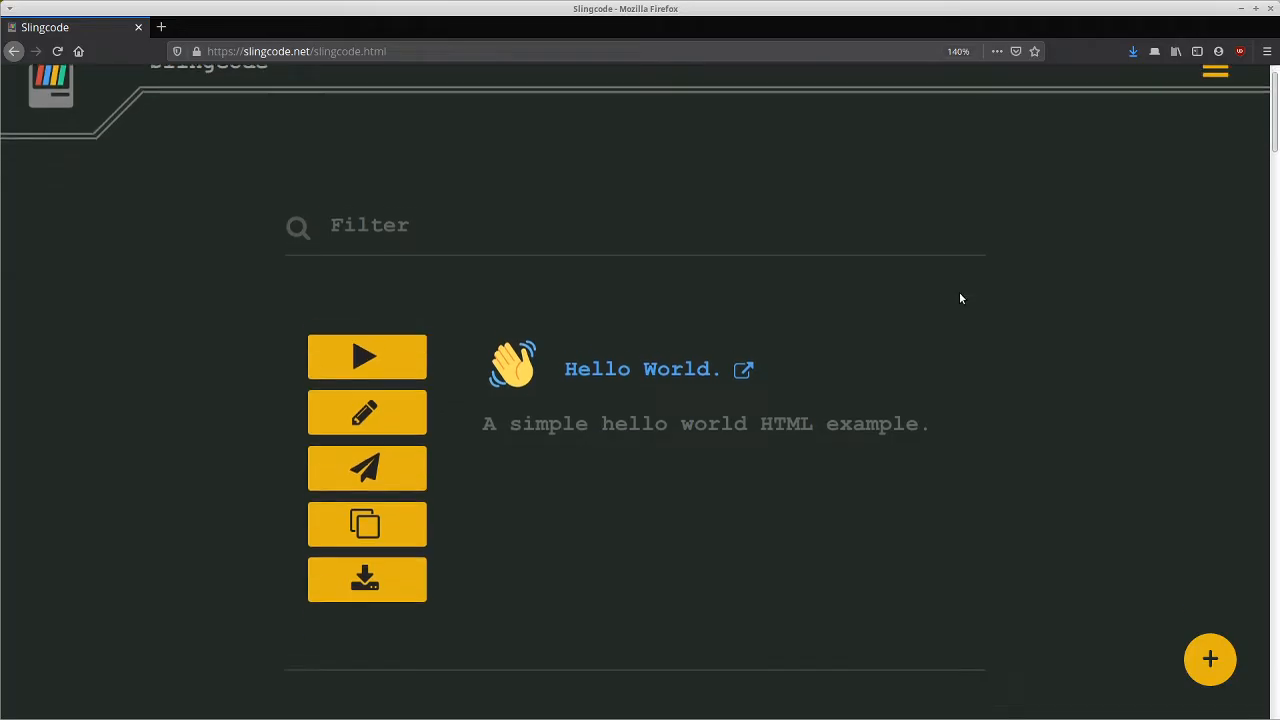
{"action": "scroll", "scroll_direction": "down", "scroll_amount": 3}
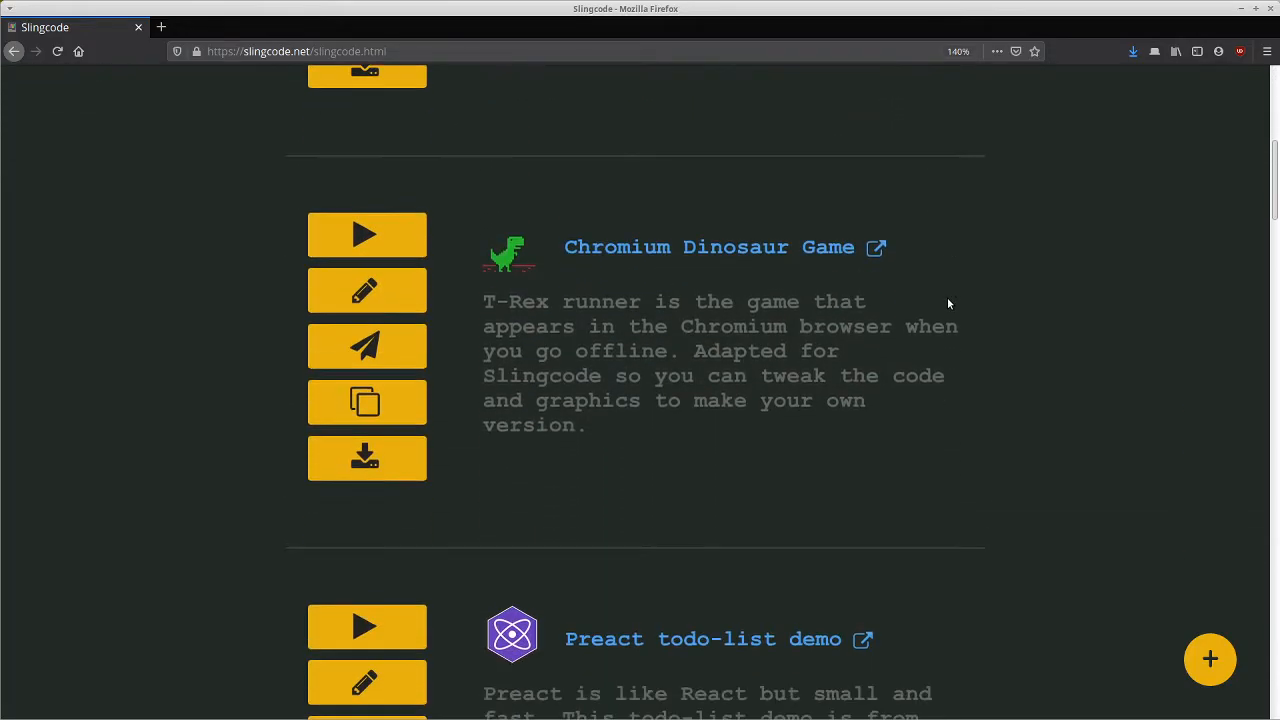
{"action": "scroll", "scroll_direction": "down", "scroll_amount": 3}
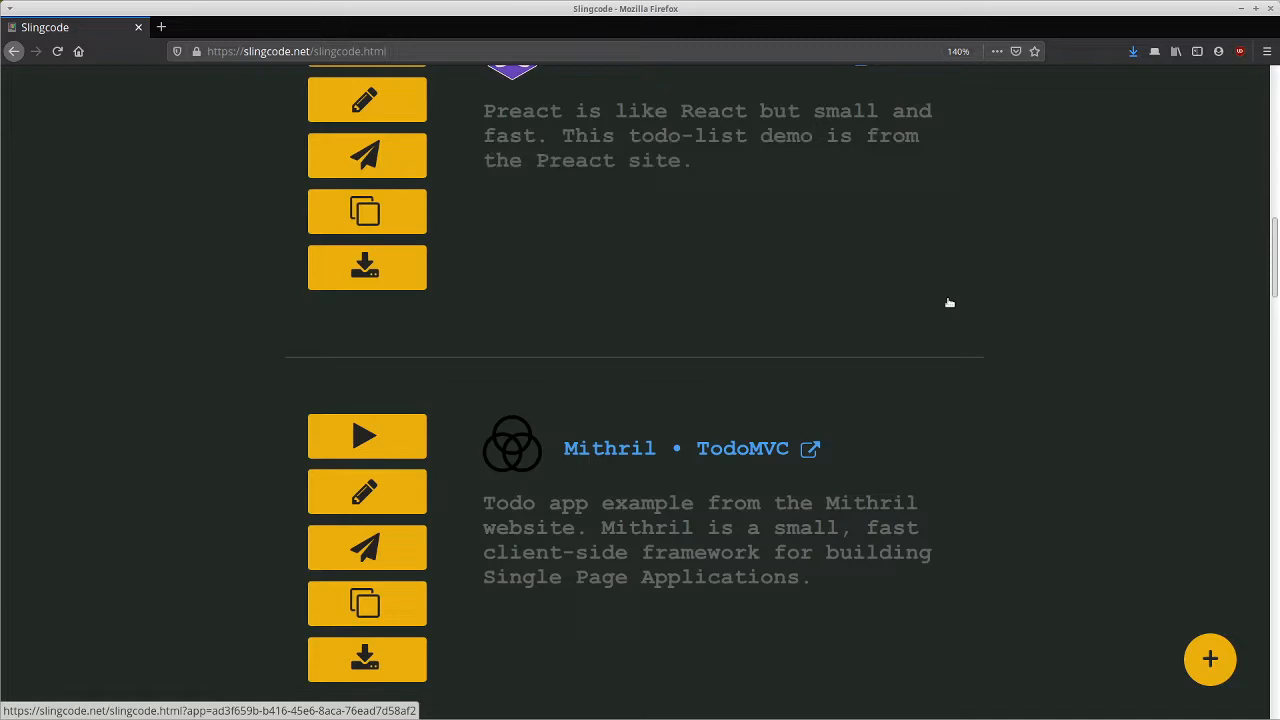
{"action": "scroll", "scroll_direction": "down", "scroll_amount": 3}
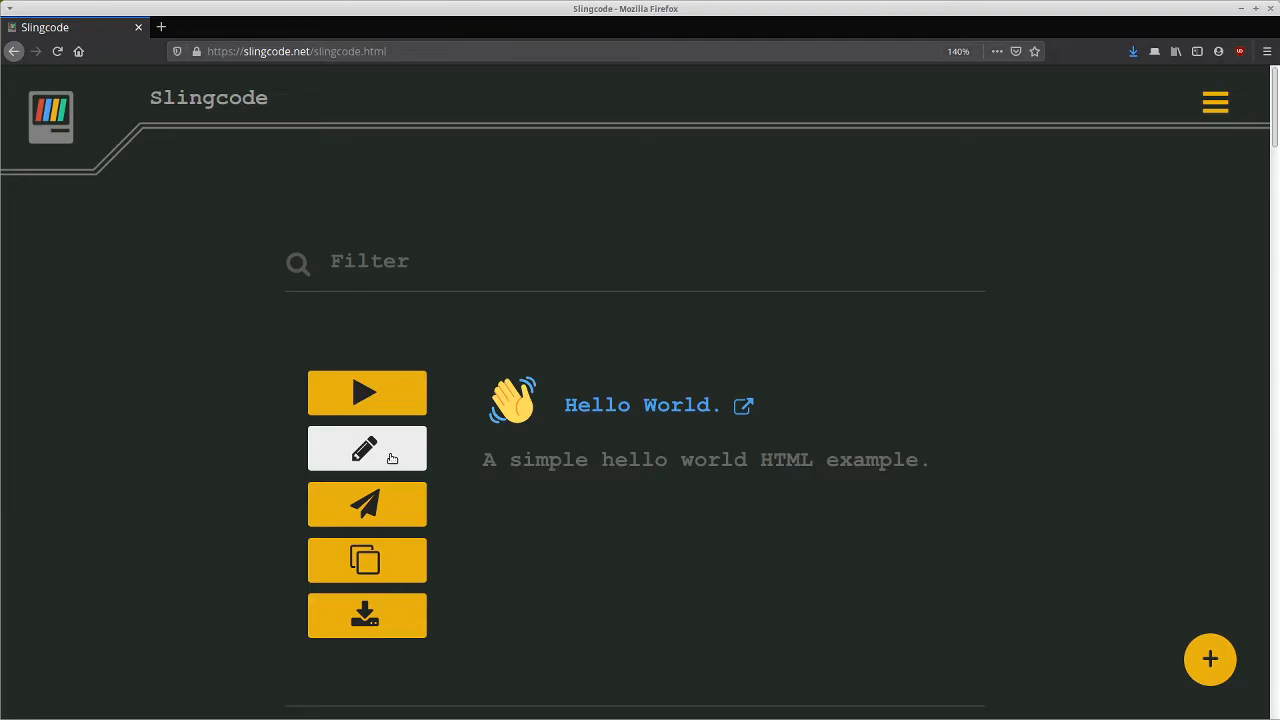
{"action": "left_click", "coordinate": [366, 448]}
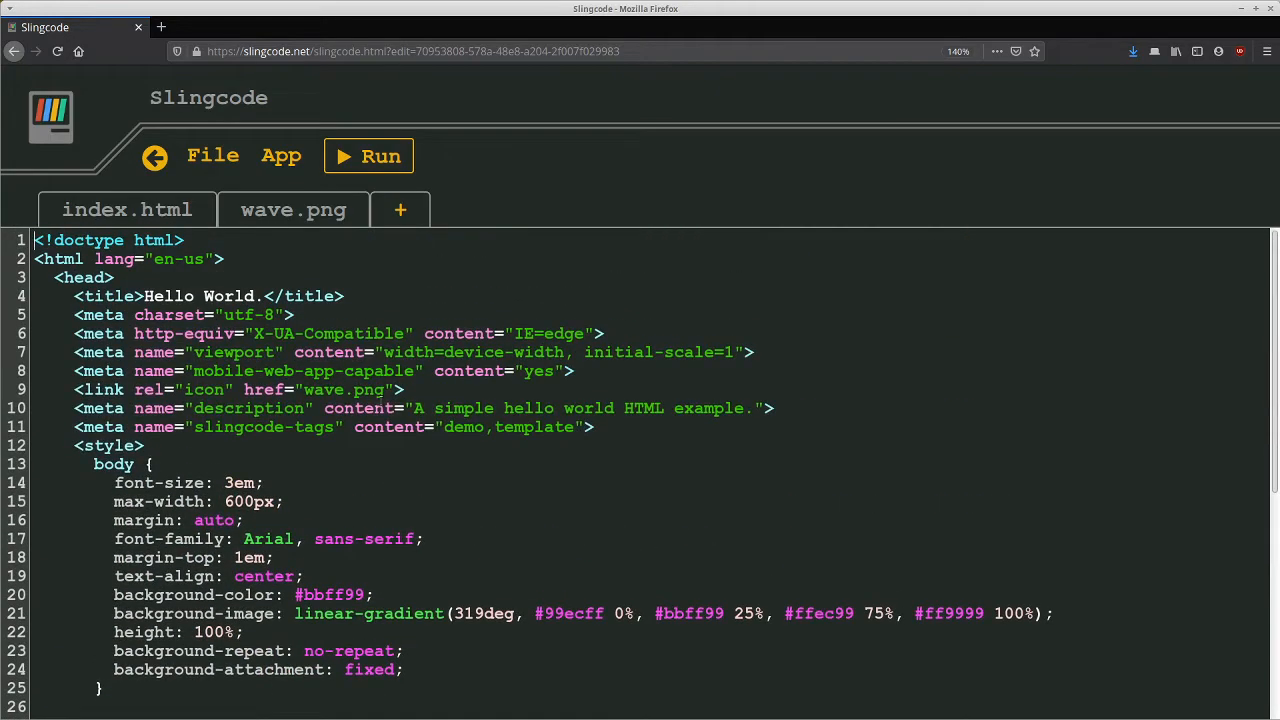
{"action": "left_click", "coordinate": [400, 210]}
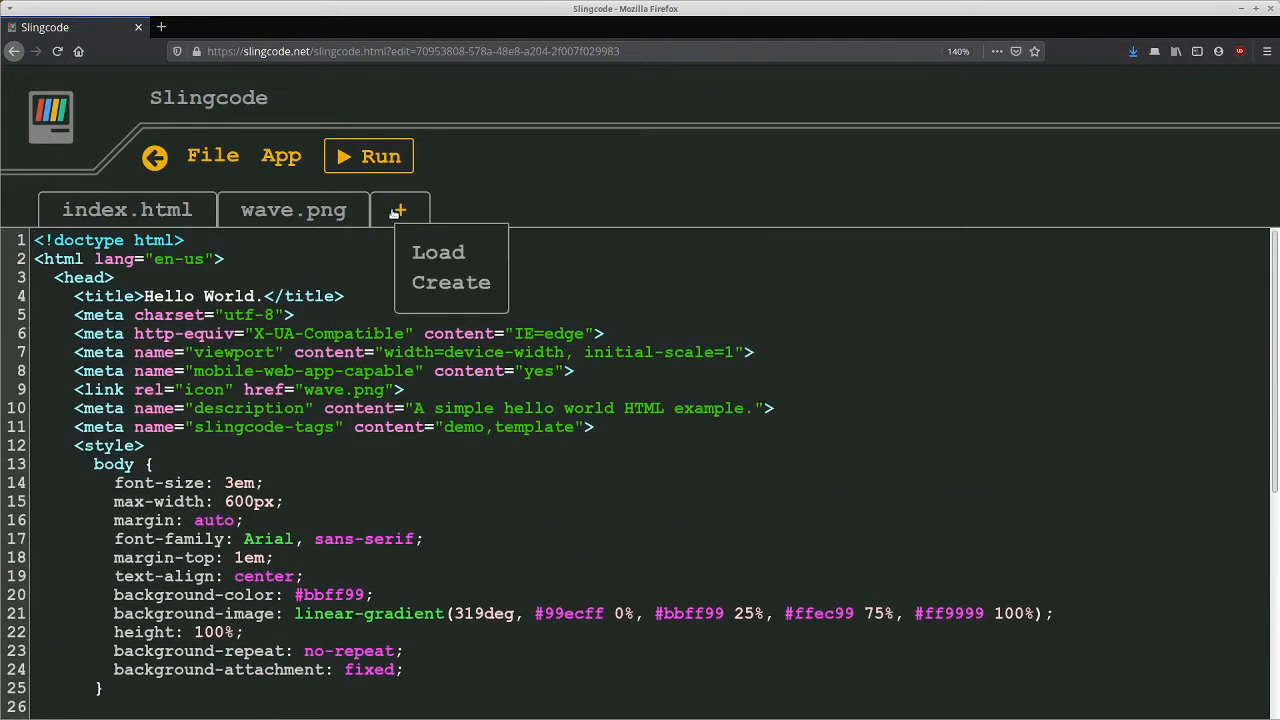
{"action": "mouse_move", "coordinate": [438, 252]}
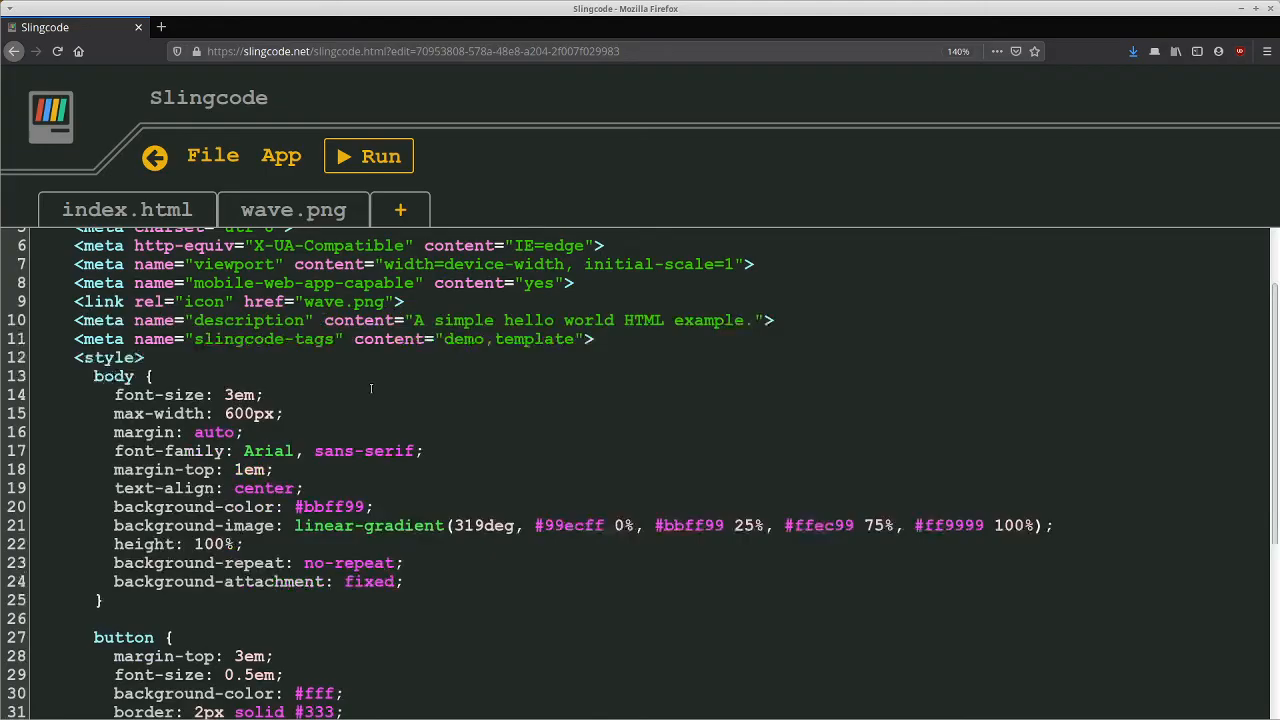
{"action": "scroll", "scroll_direction": "down", "scroll_amount": 3}
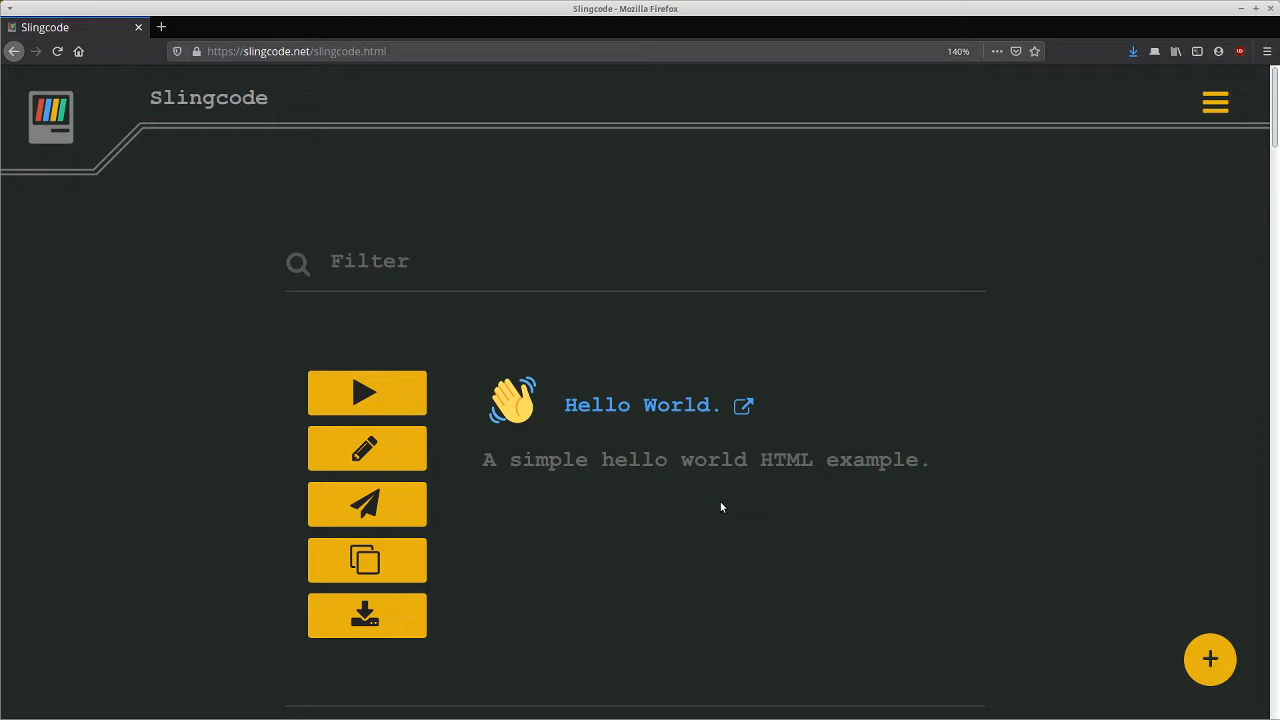
{"action": "mouse_move", "coordinate": [716, 512]}
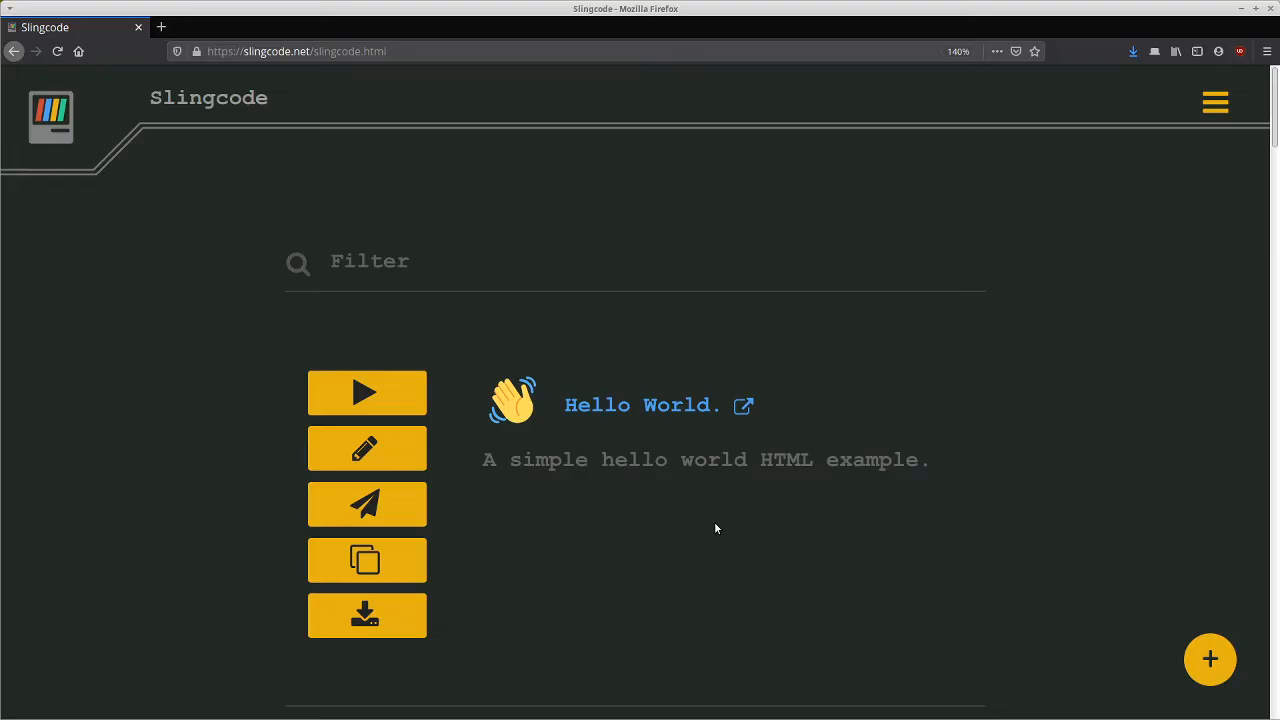
{"action": "mouse_move", "coordinate": [756, 526]}
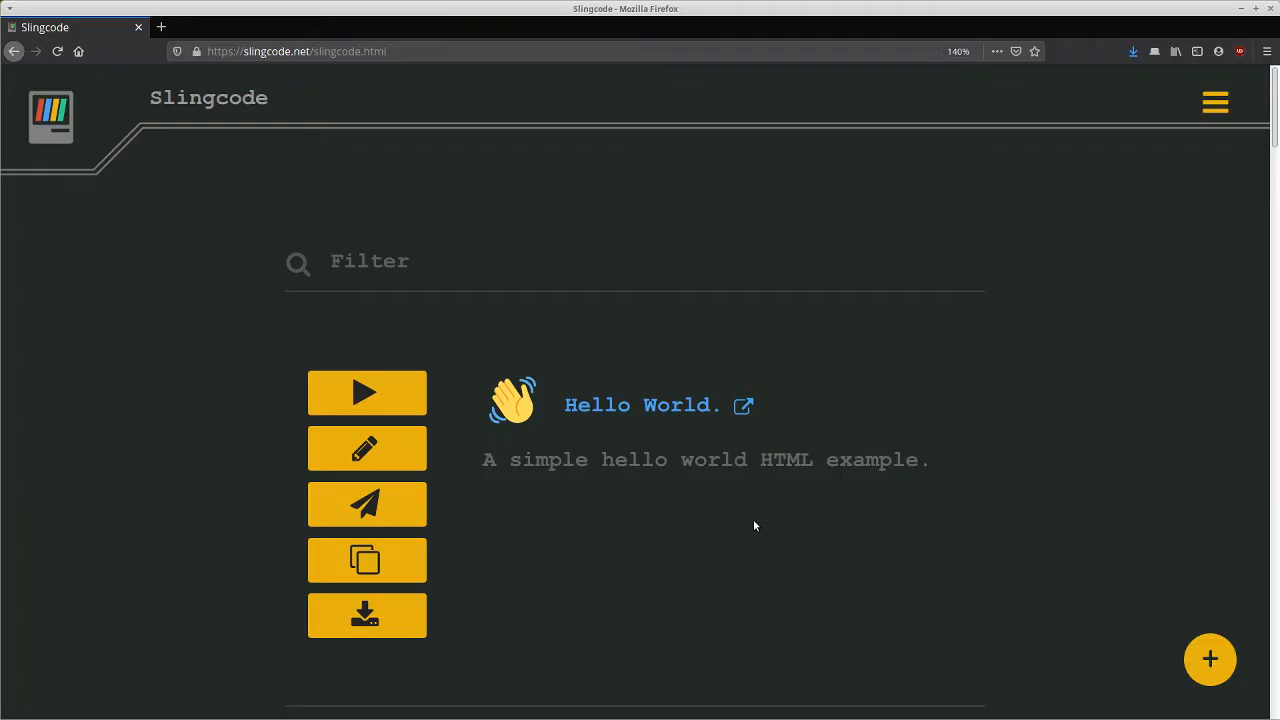
{"action": "mouse_move", "coordinate": [760, 520]}
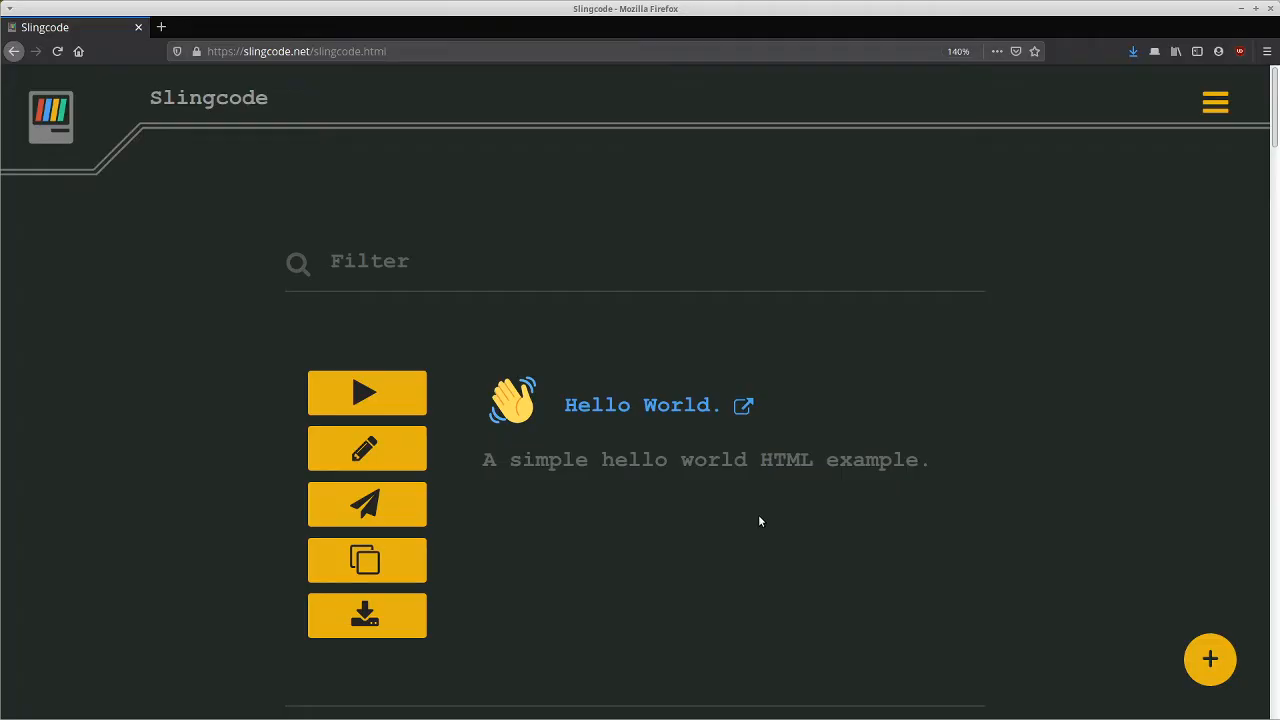
{"action": "mouse_move", "coordinate": [704, 512]}
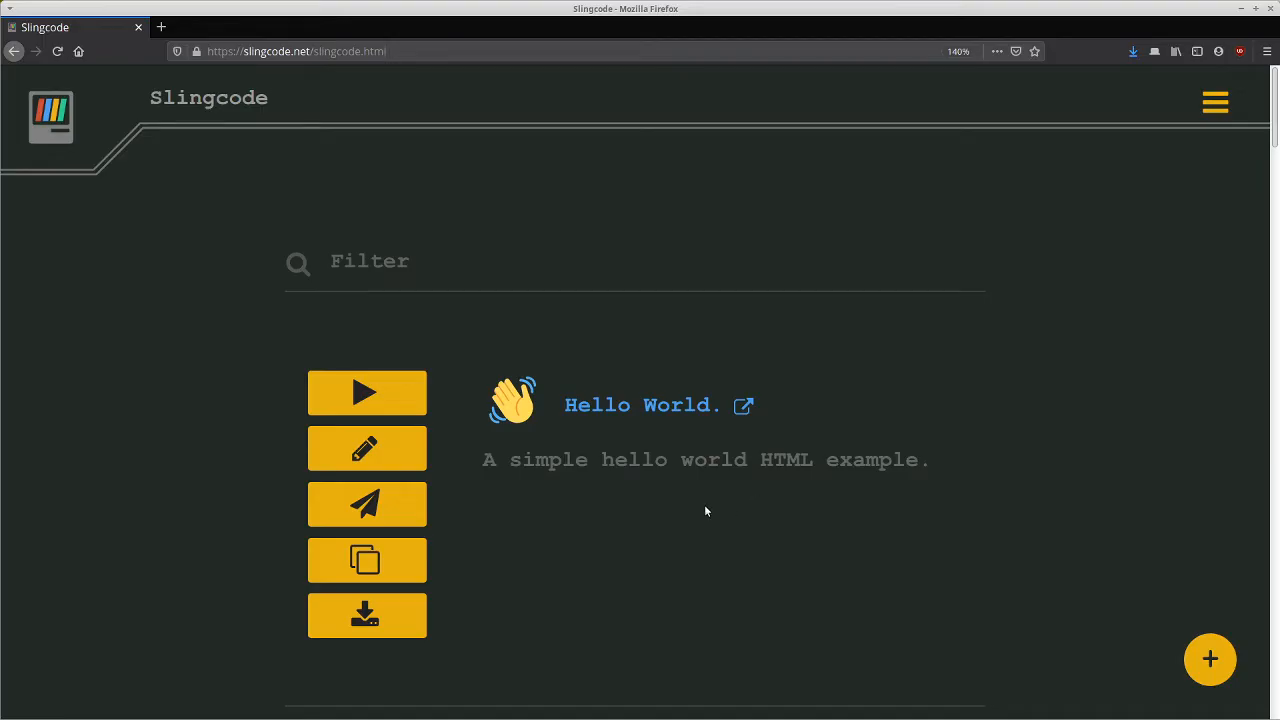
{"action": "mouse_move", "coordinate": [666, 500]}
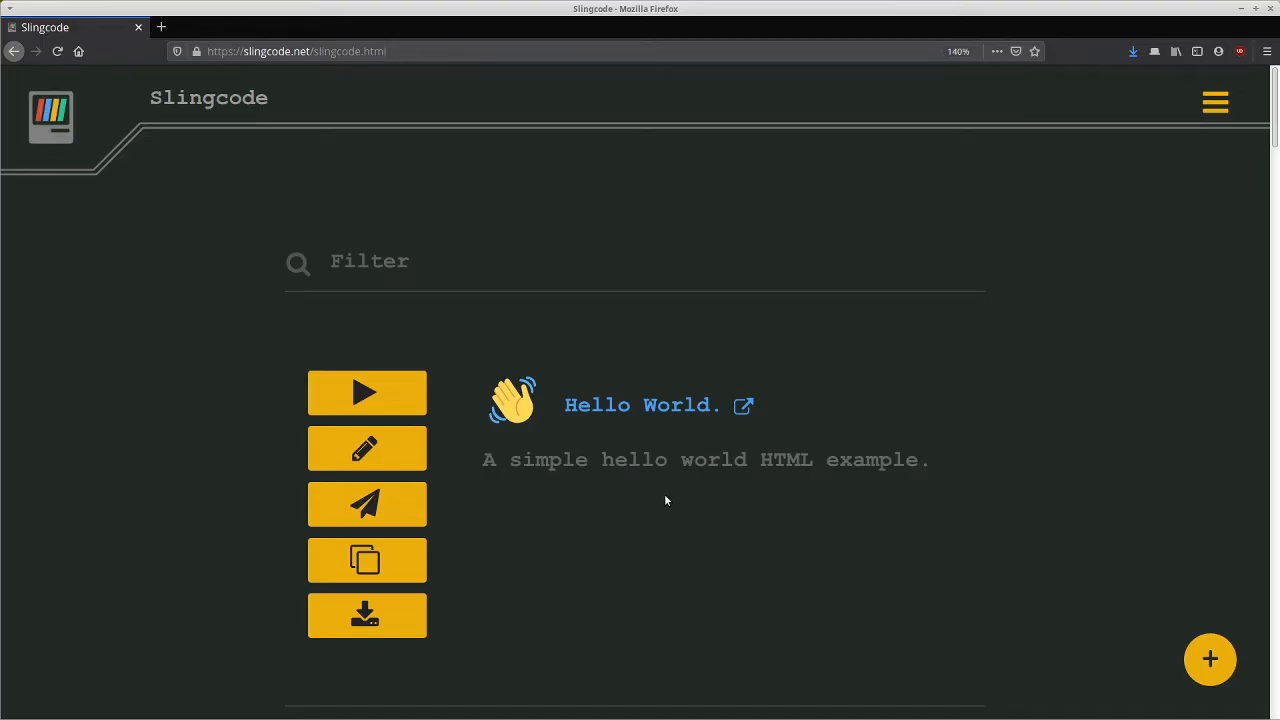
{"action": "mouse_move", "coordinate": [632, 510]}
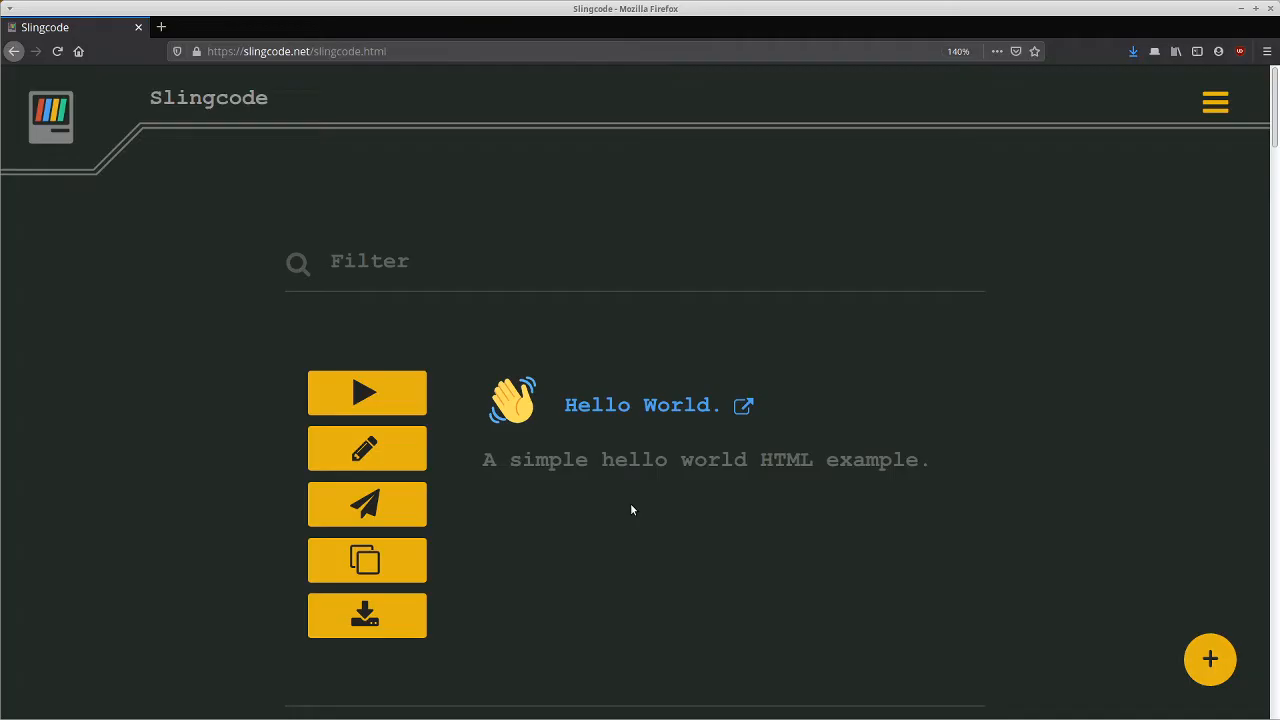
{"action": "mouse_move", "coordinate": [864, 392]}
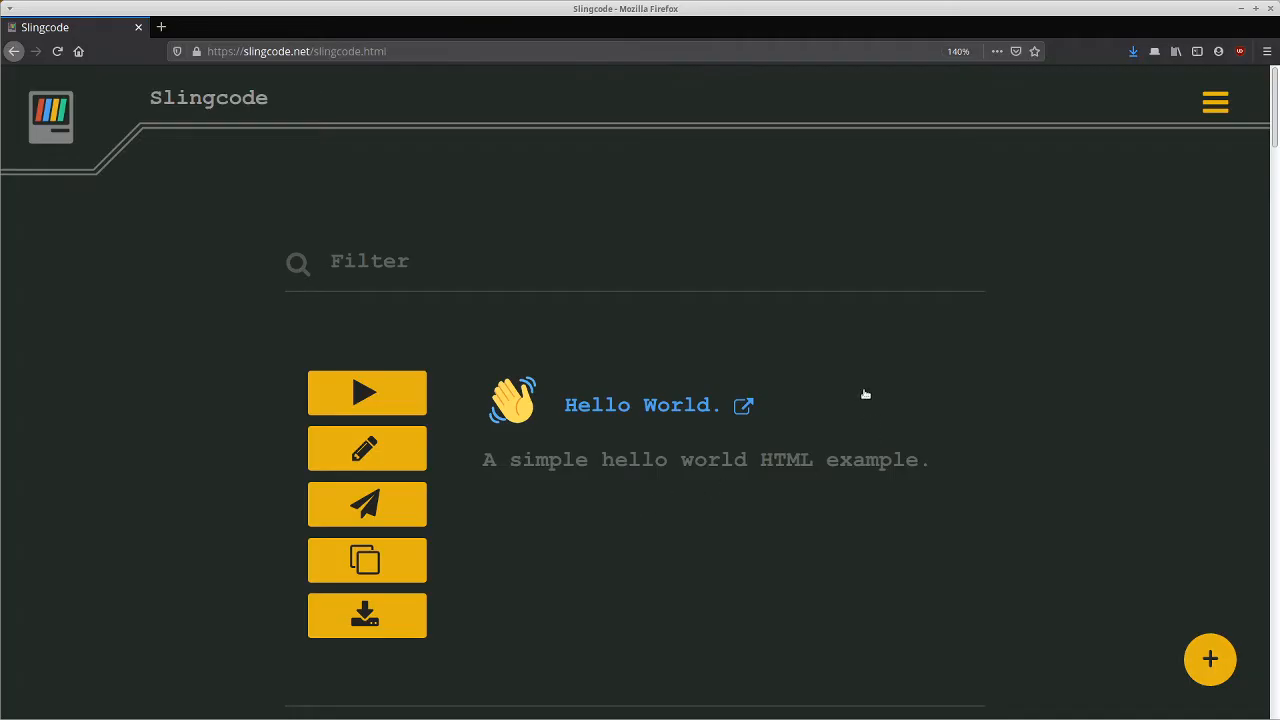
{"action": "mouse_move", "coordinate": [772, 218]}
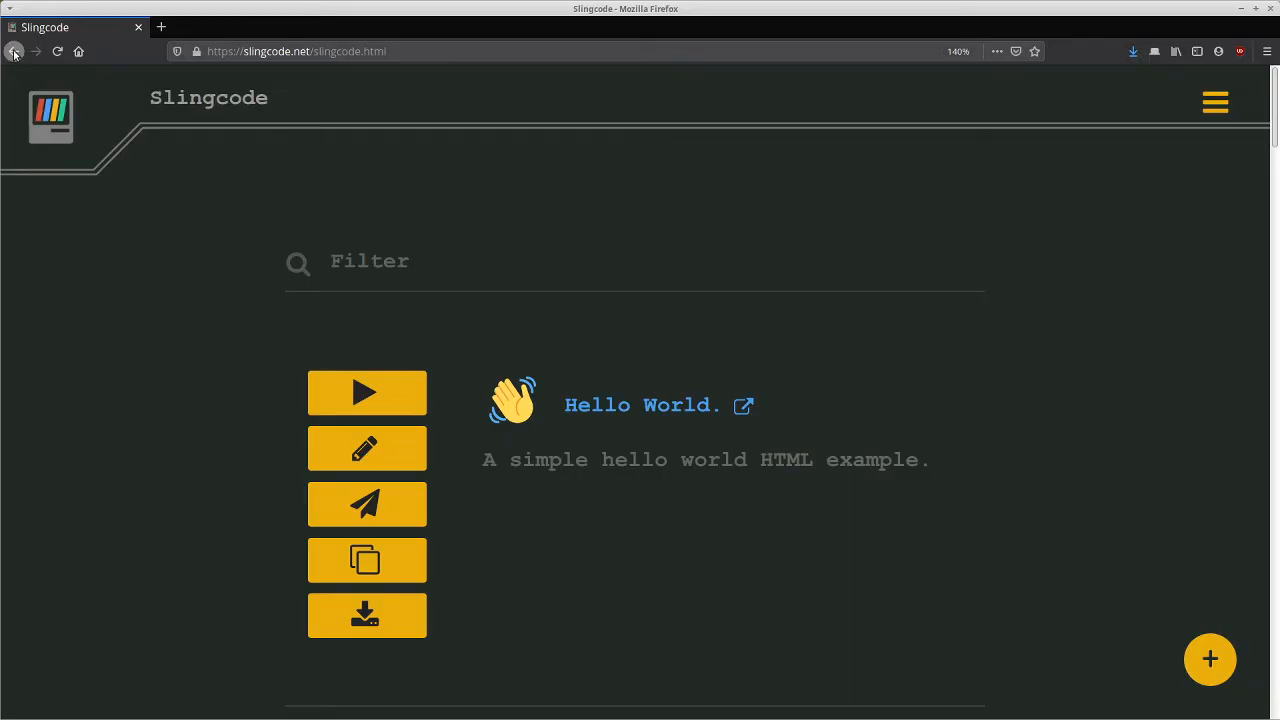
{"action": "mouse_move", "coordinate": [14, 52]}
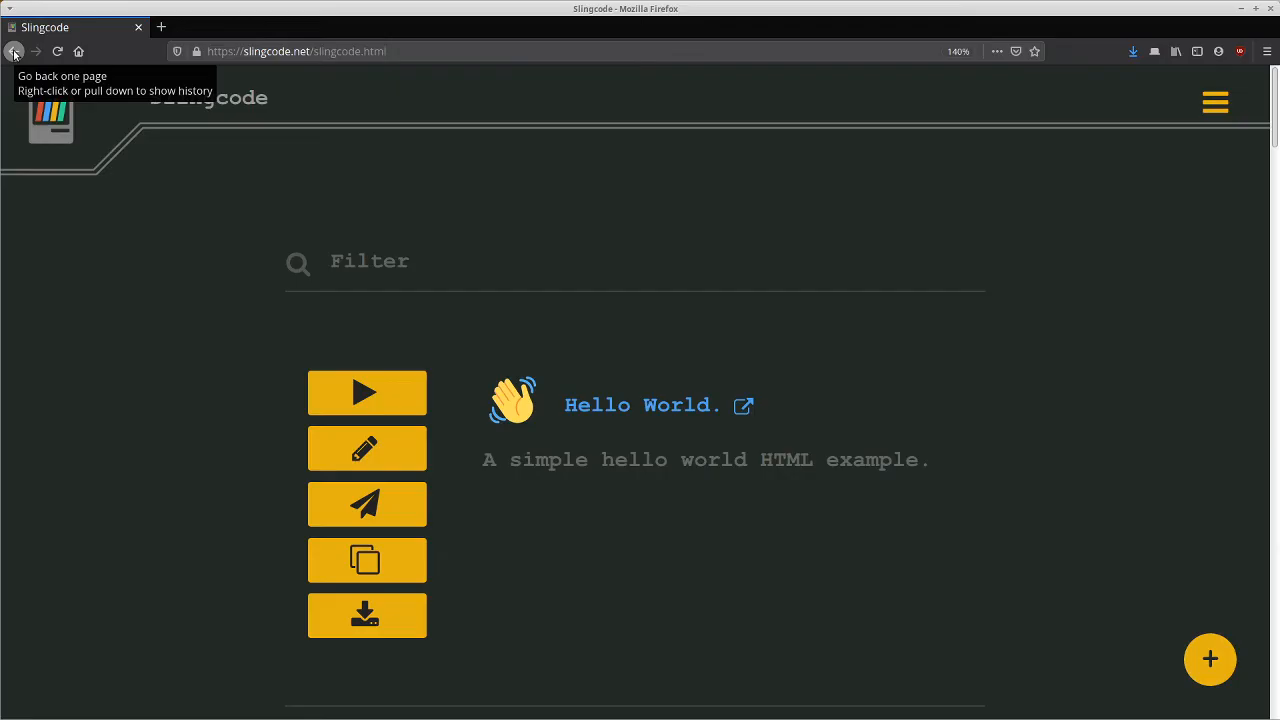
{"action": "left_click", "coordinate": [368, 448]}
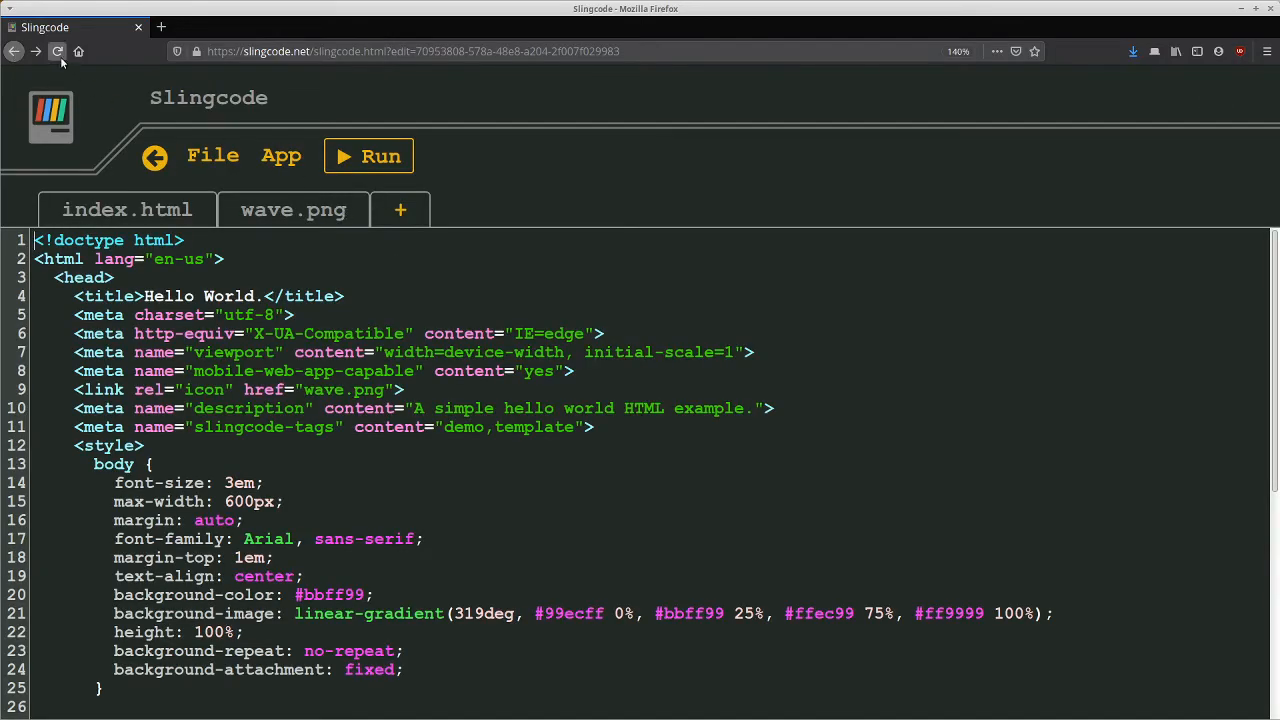
{"action": "left_click", "coordinate": [412, 52]}
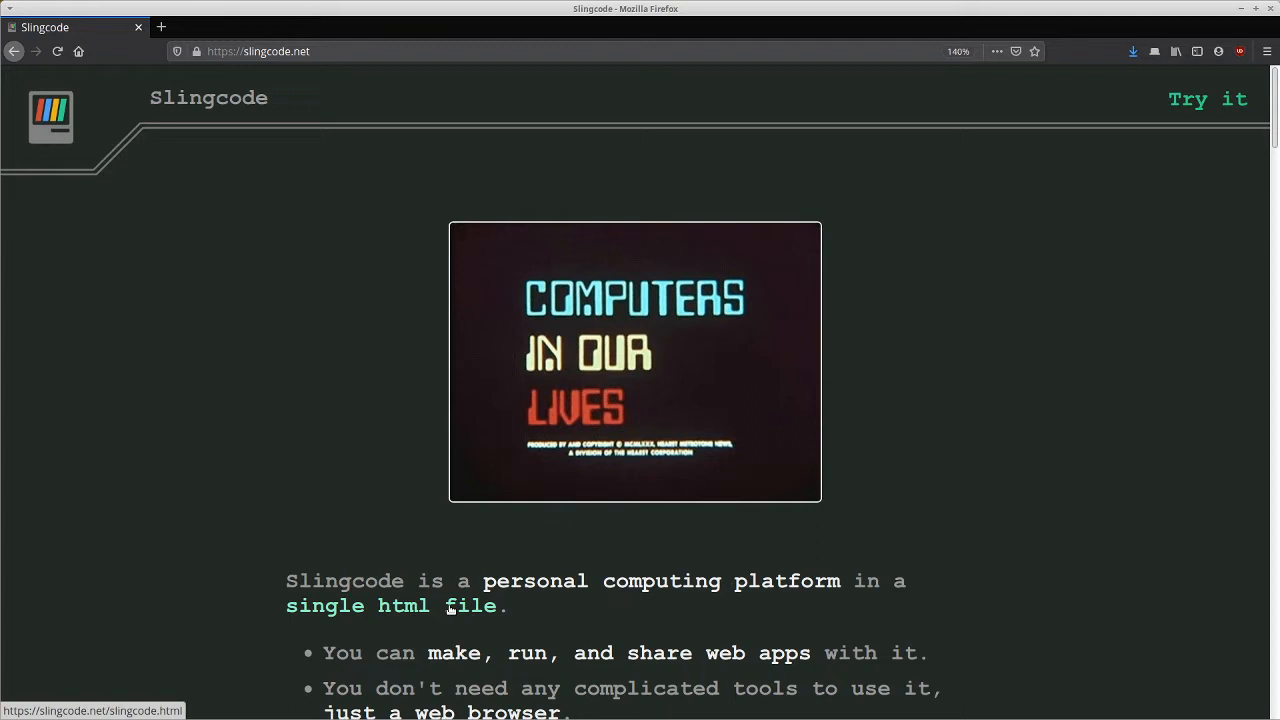
{"action": "mouse_move", "coordinate": [400, 608]}
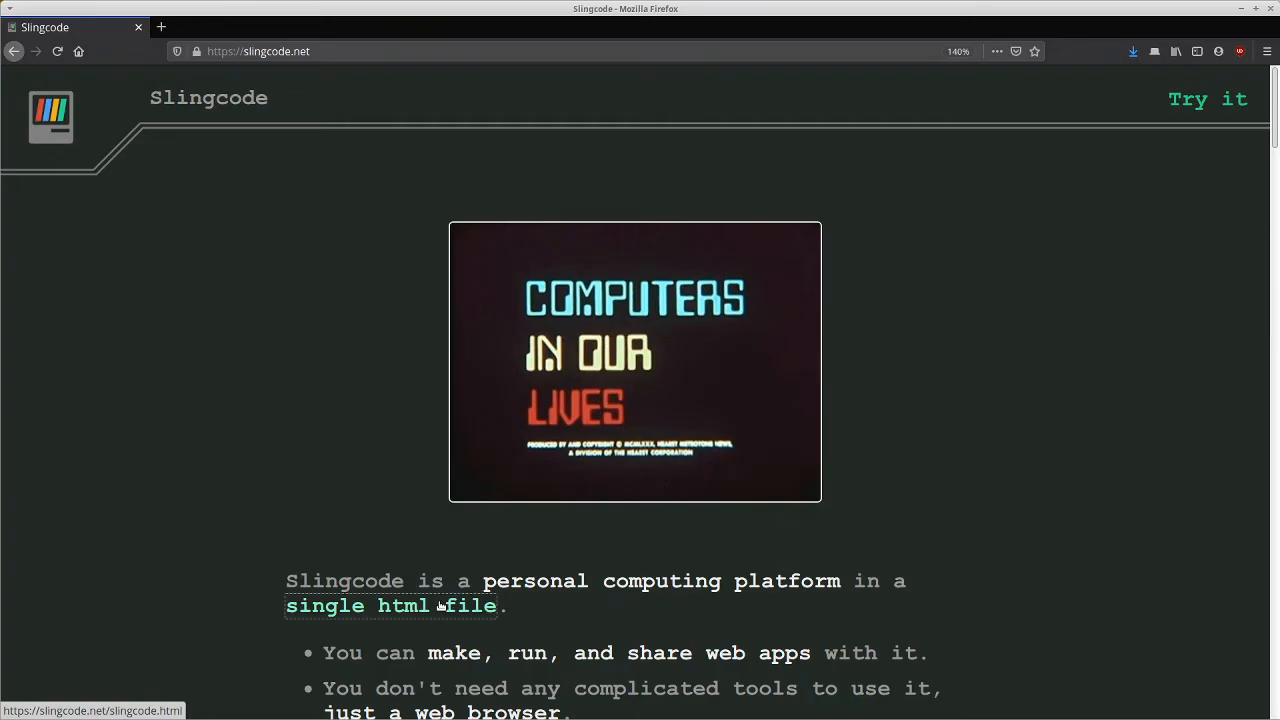
{"action": "right_click", "coordinate": [430, 604]}
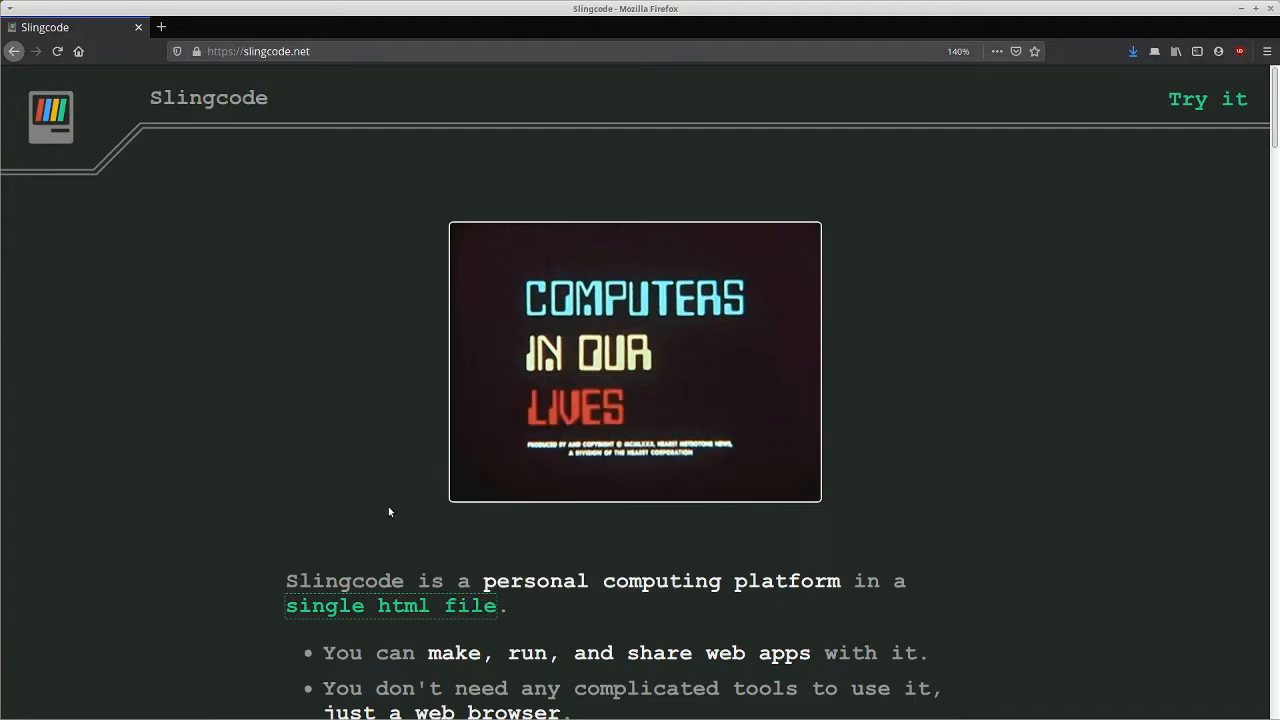
{"action": "mouse_move", "coordinate": [388, 528]}
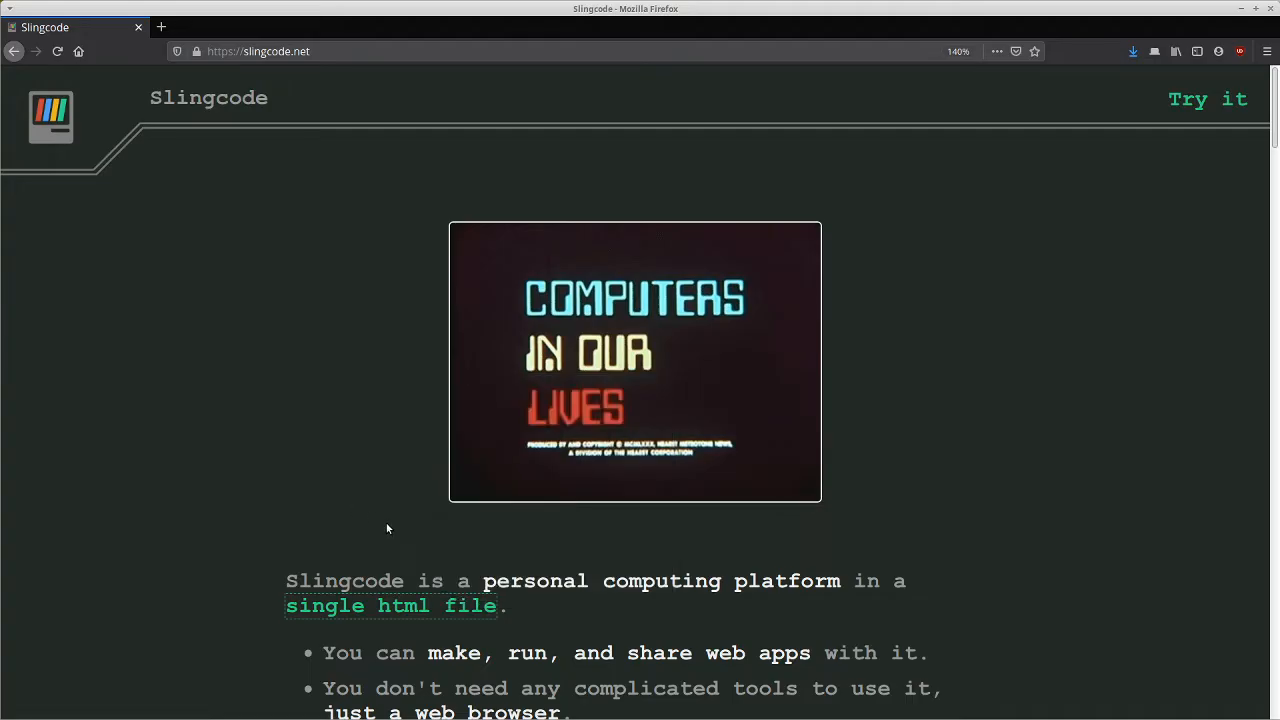
{"action": "mouse_move", "coordinate": [624, 538]}
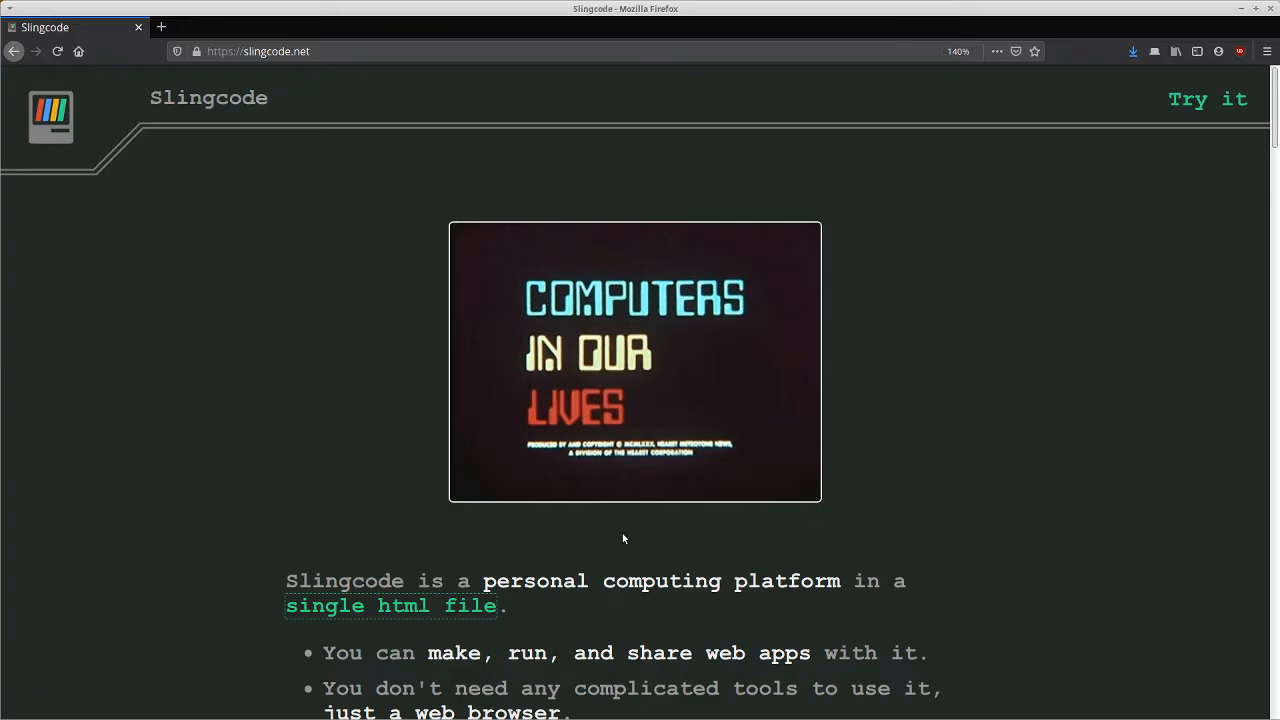
{"action": "mouse_move", "coordinate": [612, 552]}
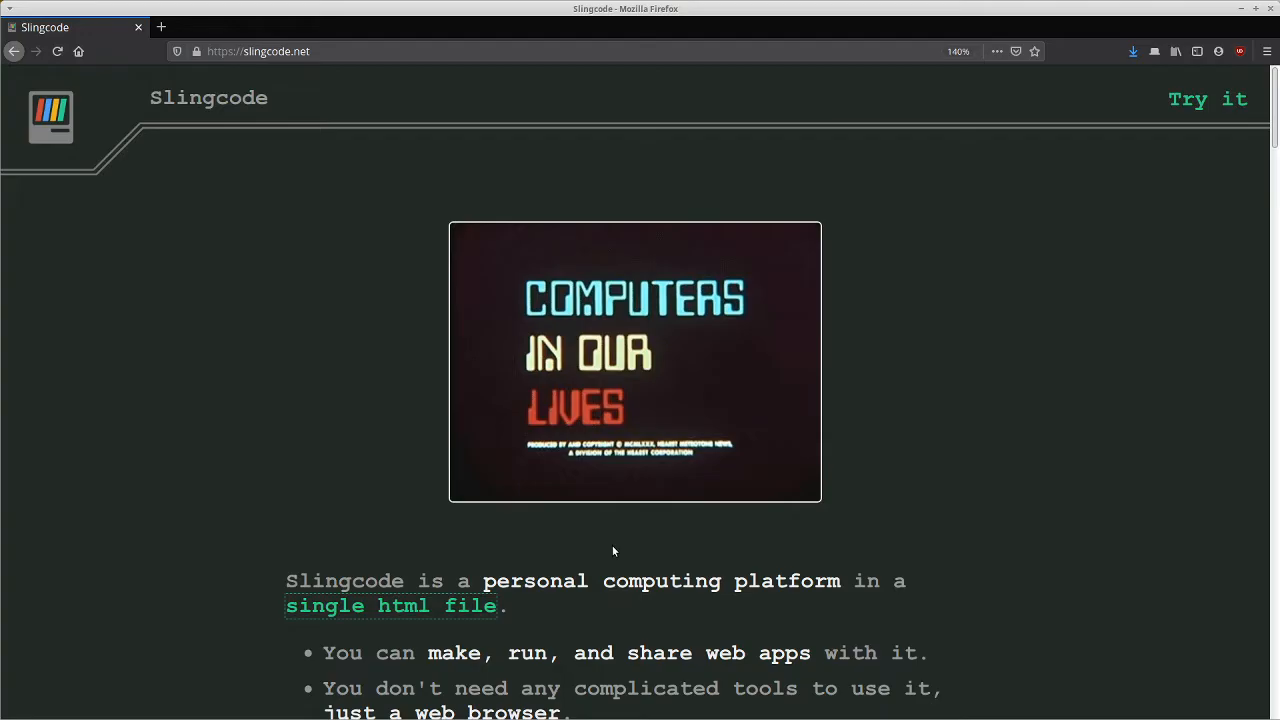
{"action": "mouse_move", "coordinate": [540, 548]}
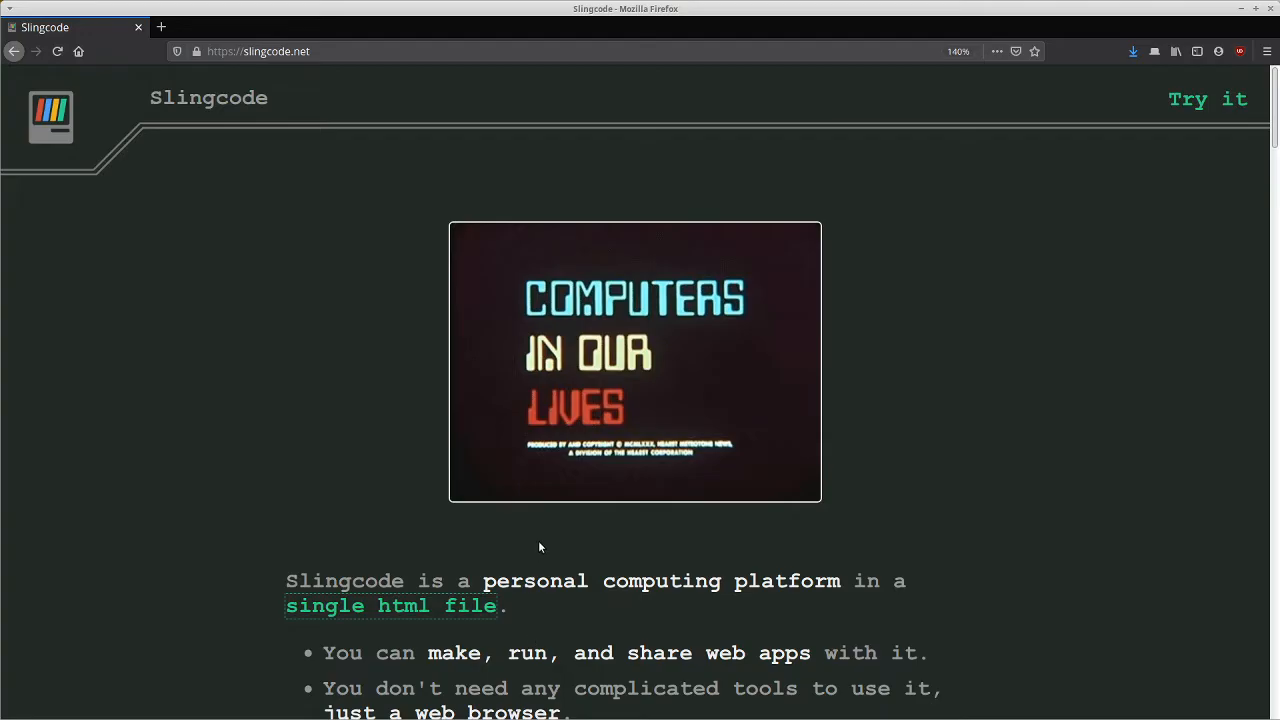
{"action": "mouse_move", "coordinate": [548, 368]}
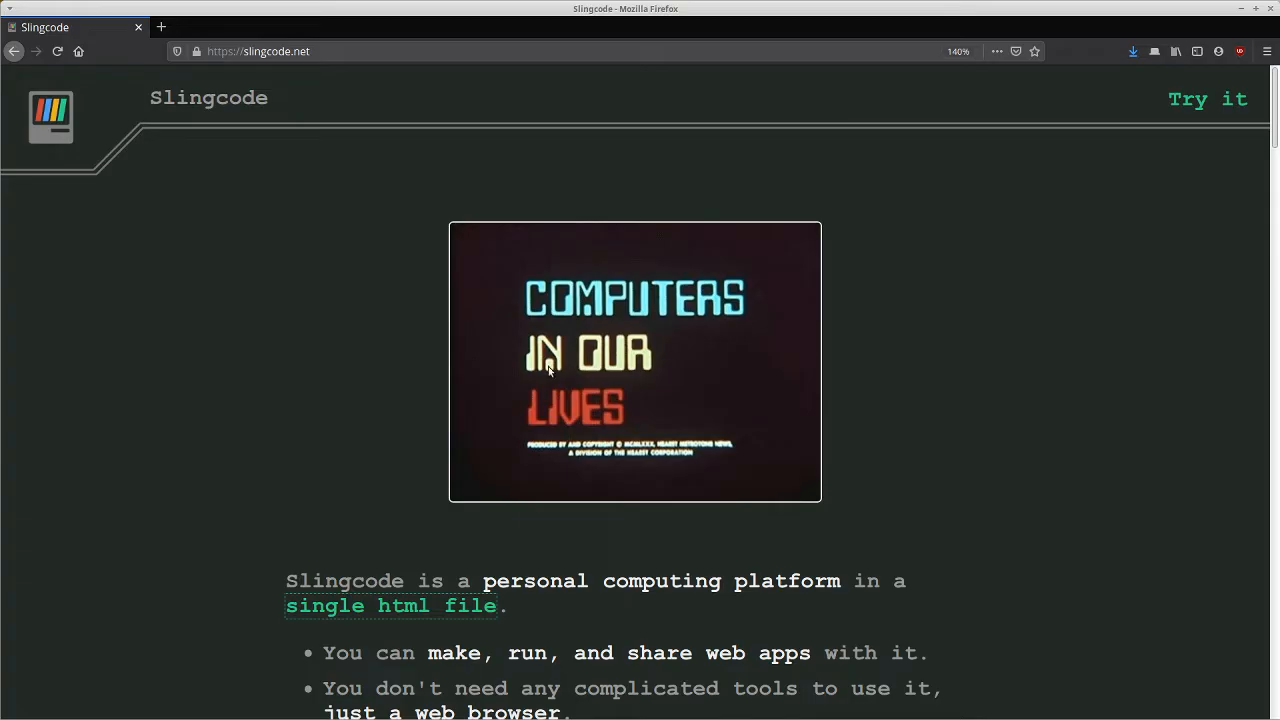
{"action": "mouse_move", "coordinate": [352, 380]}
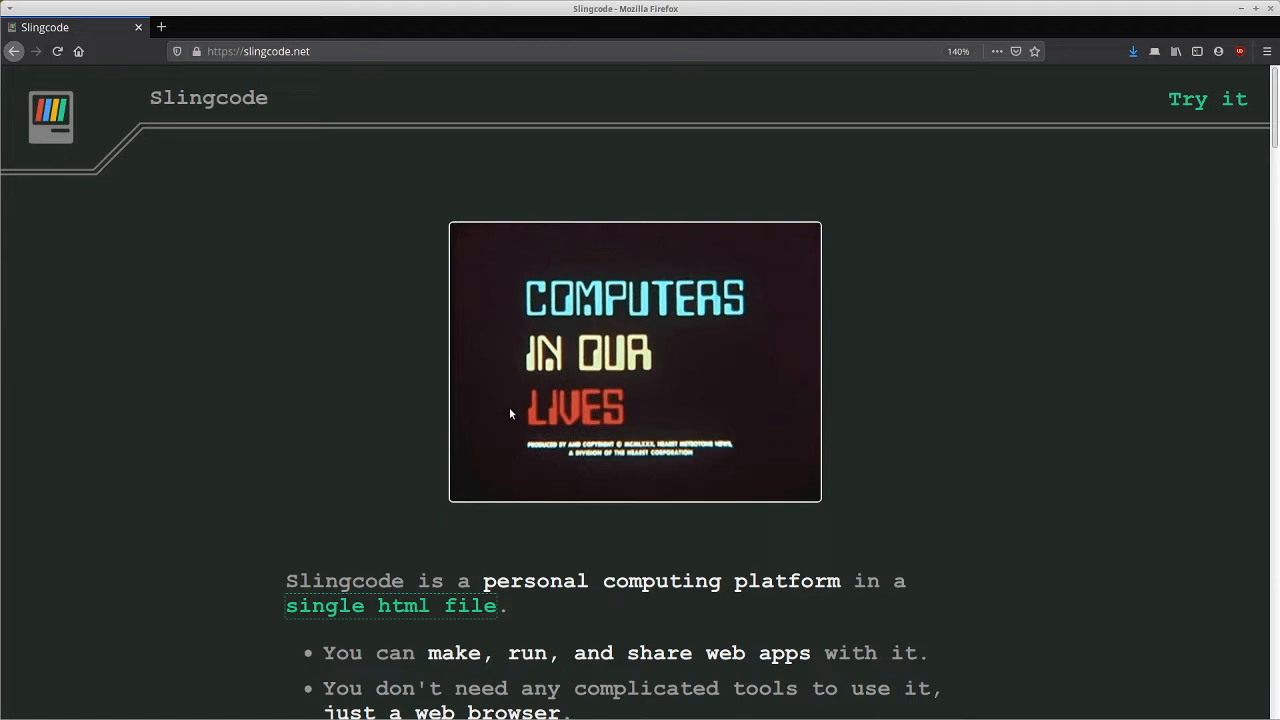
Step: Launch Slingcode again via 'Try it' to reach the app list with the Hello World example
{"action": "left_click", "coordinate": [1208, 100]}
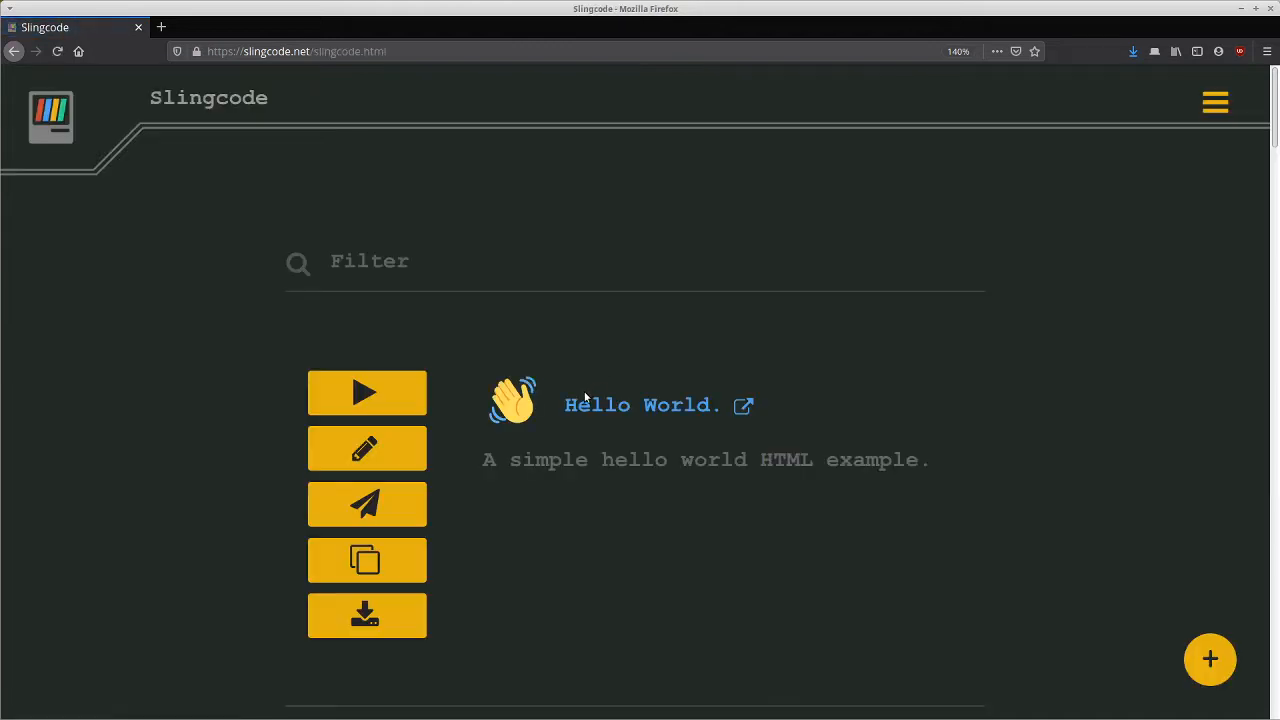
{"action": "mouse_move", "coordinate": [552, 478]}
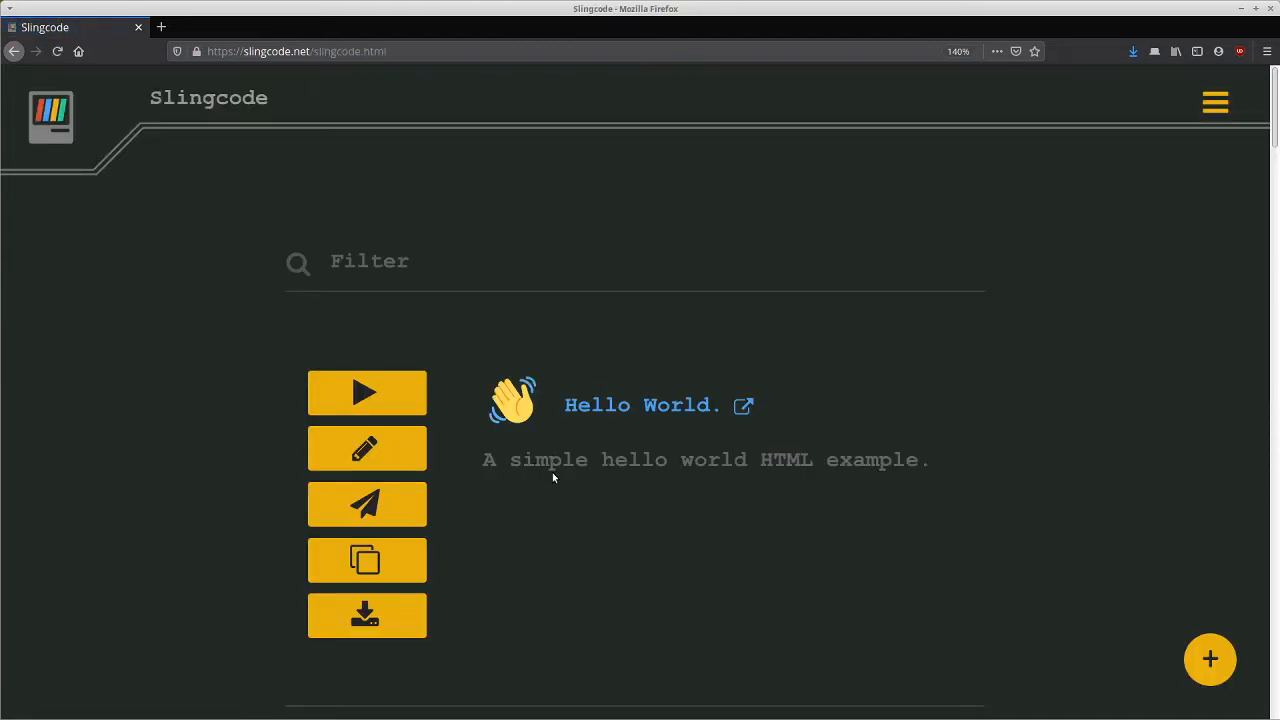
{"action": "mouse_move", "coordinate": [708, 562]}
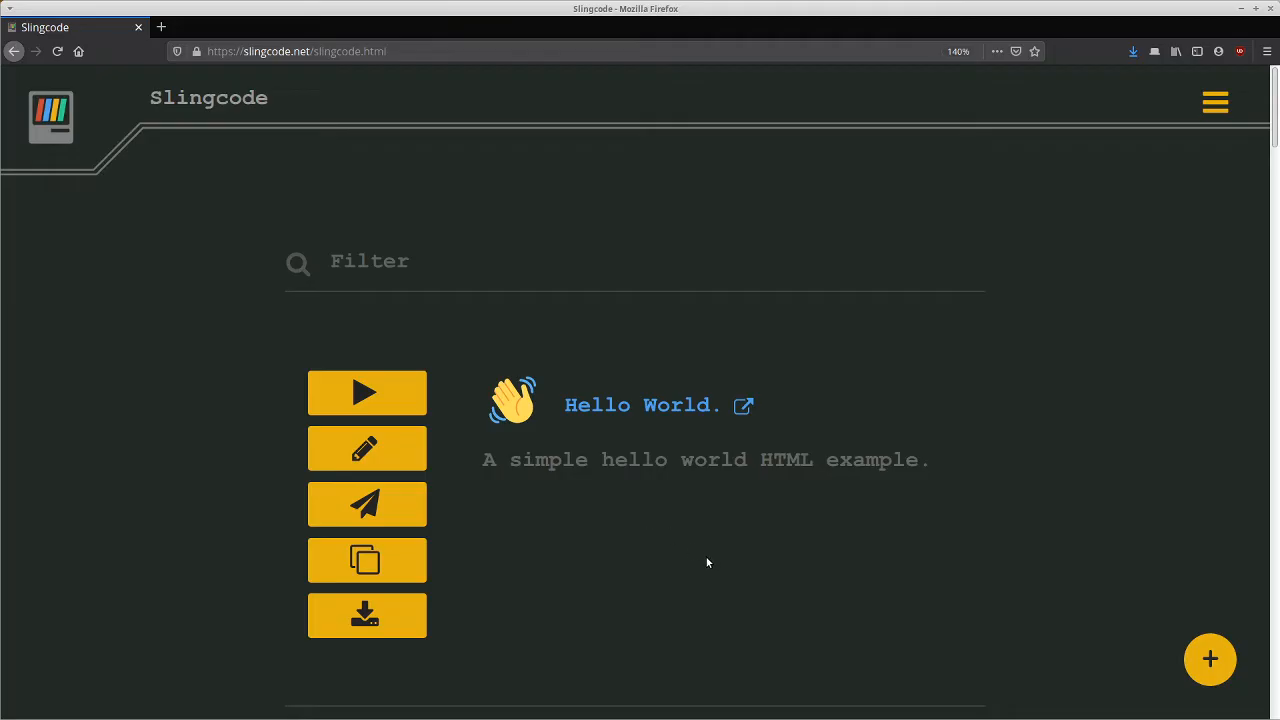
{"action": "left_click", "coordinate": [290, 52]}
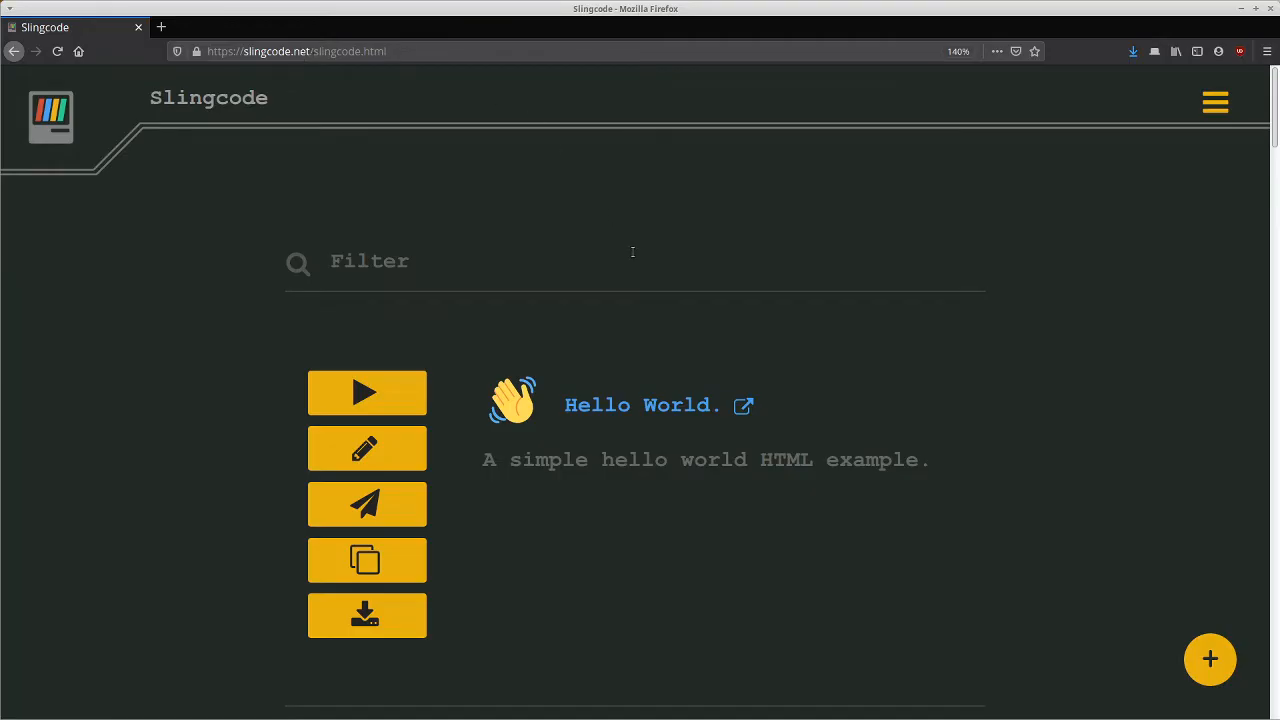
{"action": "mouse_move", "coordinate": [528, 290]}
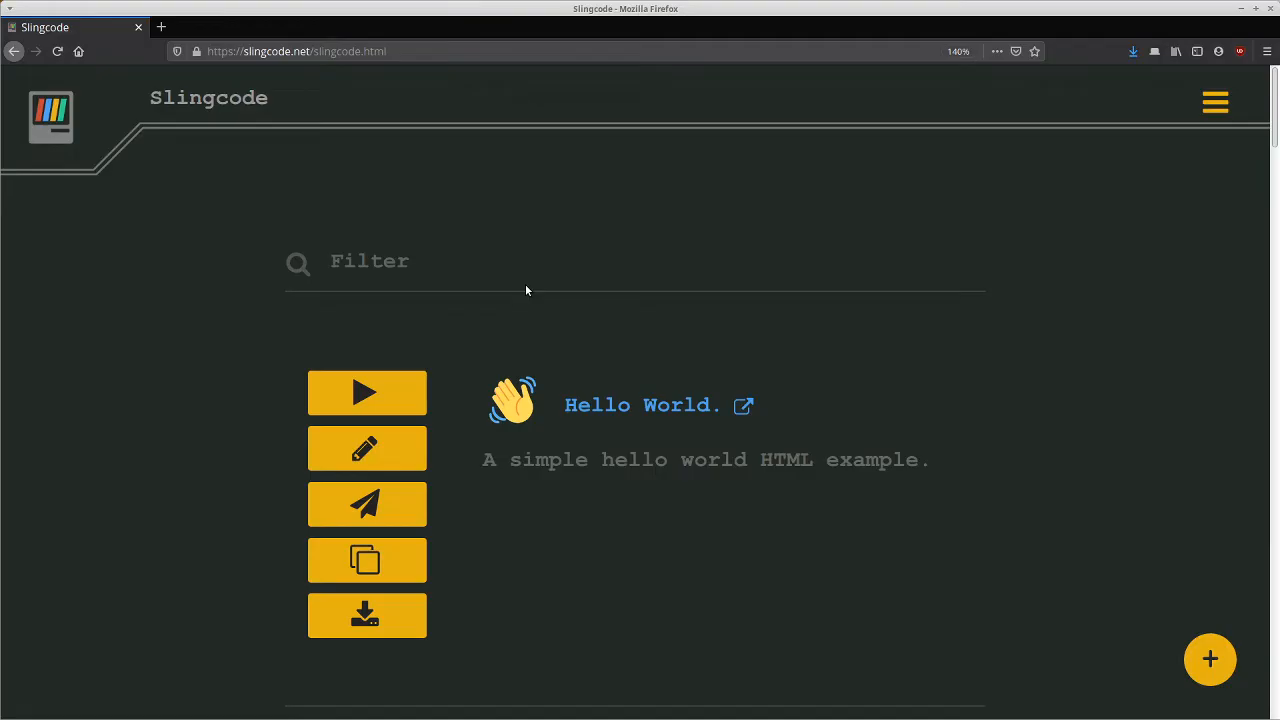
{"action": "mouse_move", "coordinate": [508, 308]}
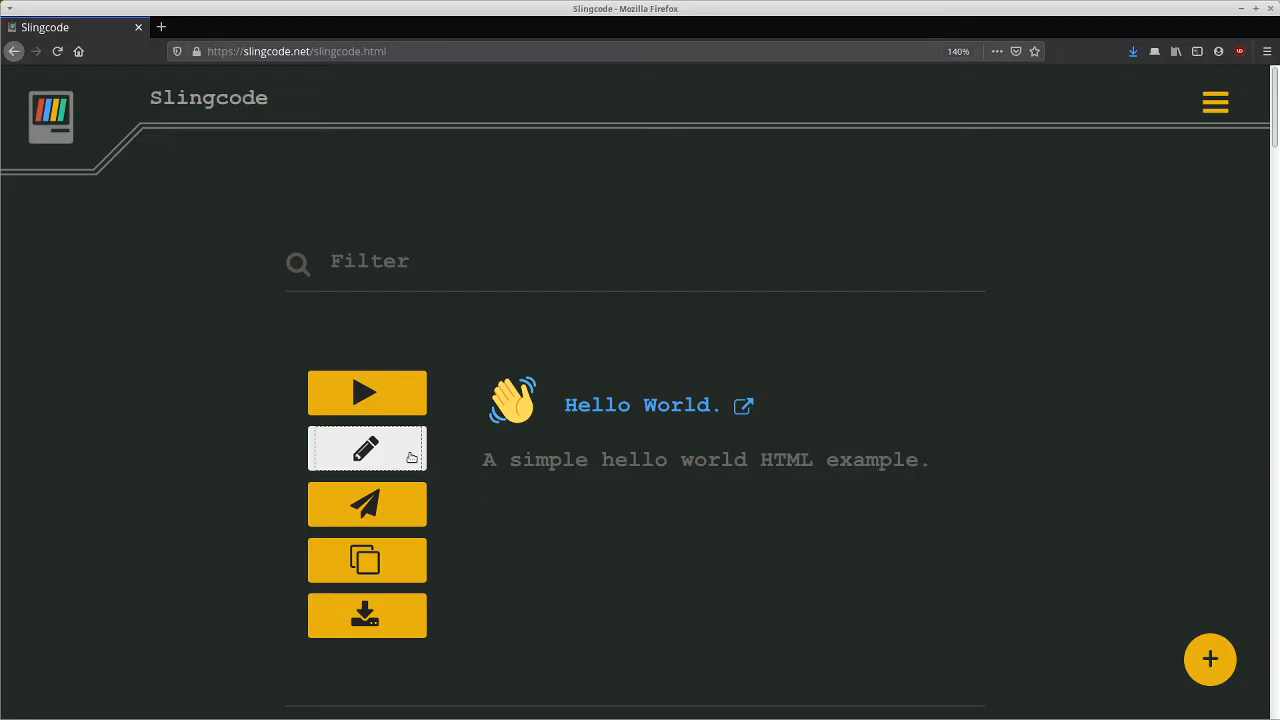
Step: Edit the Hello World app, review index.html, and bring up the Run choices
{"action": "left_click", "coordinate": [366, 448]}
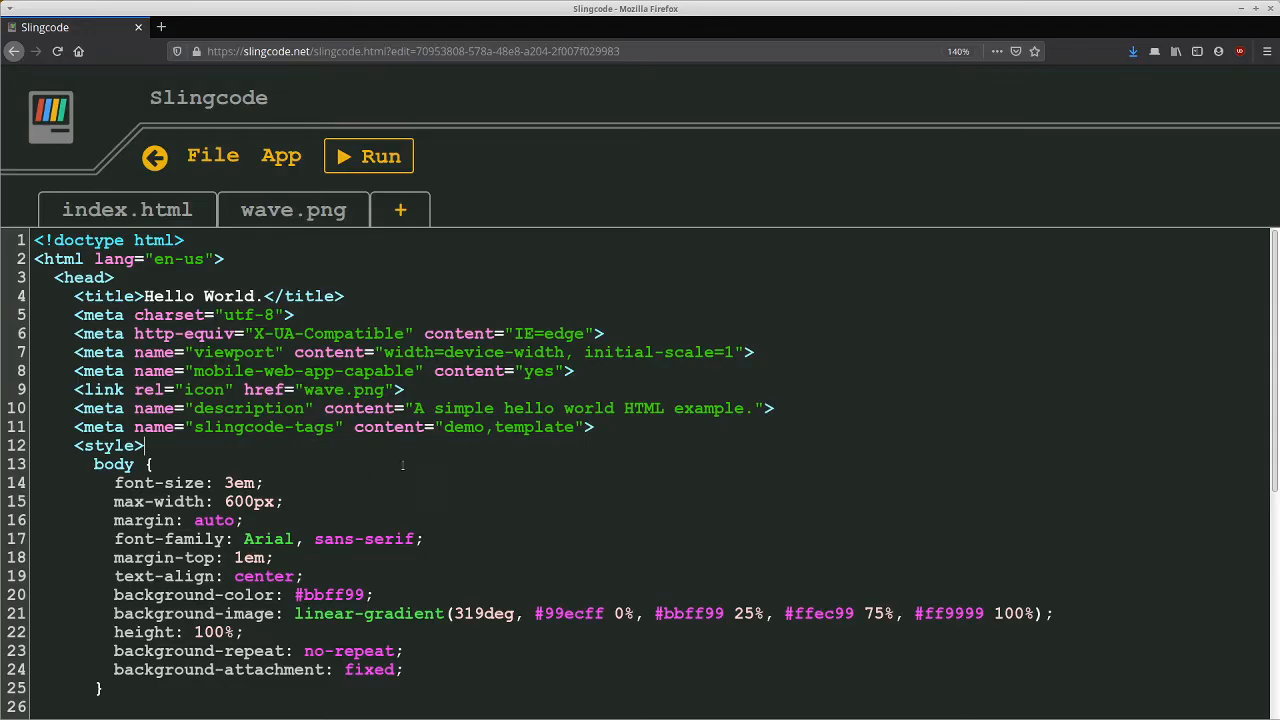
{"action": "scroll", "scroll_direction": "down", "scroll_amount": 3}
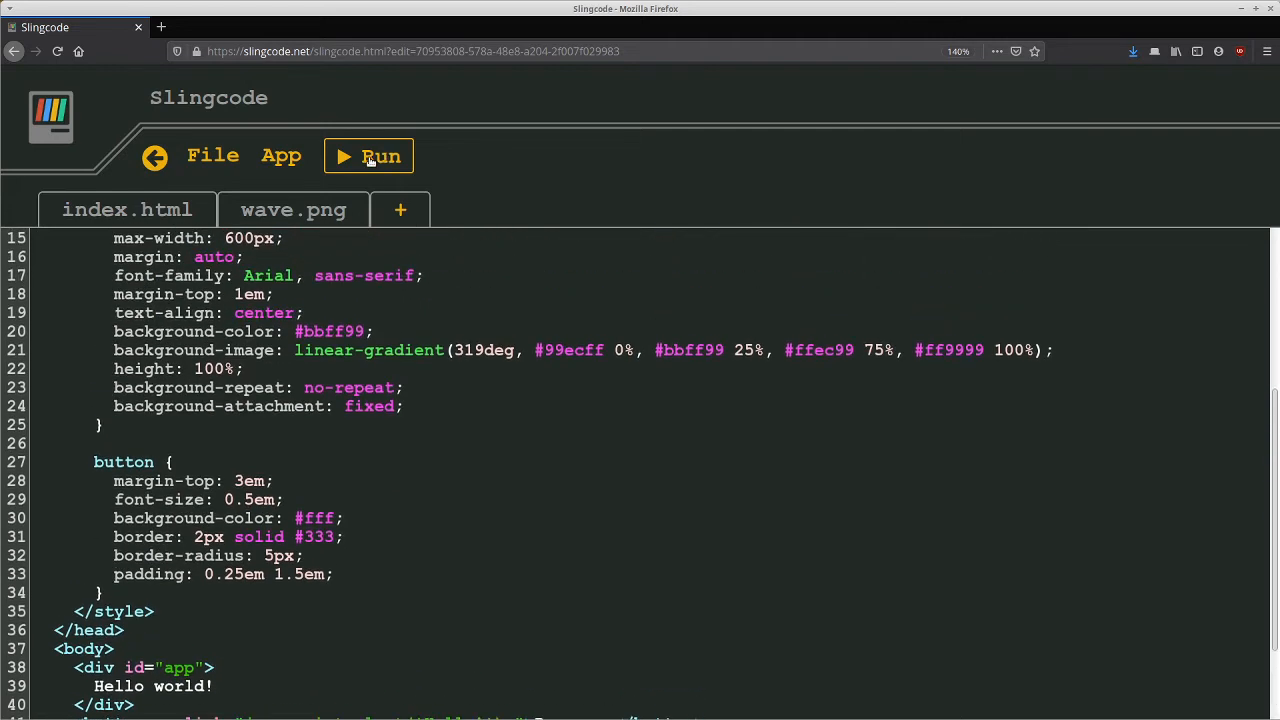
{"action": "left_click", "coordinate": [380, 156]}
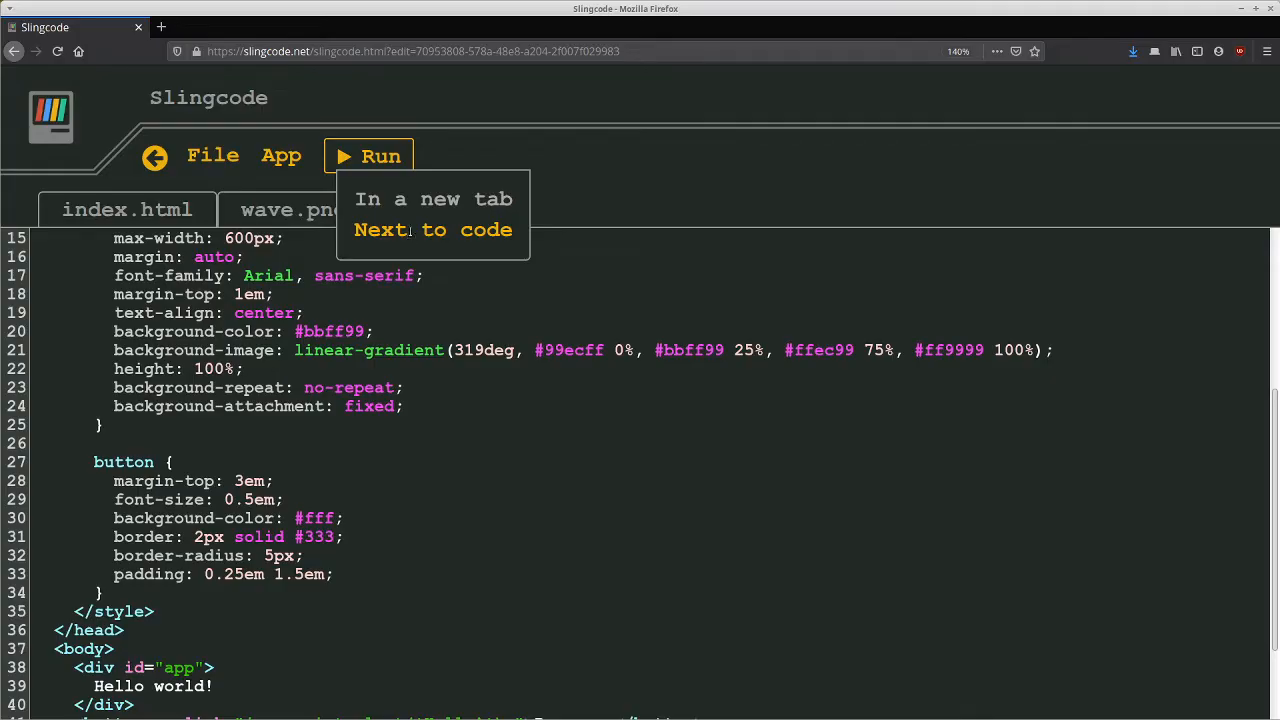
Step: Run Hello World next to its code and try the Press me button's 'Hello!' alert
{"action": "left_click", "coordinate": [432, 228]}
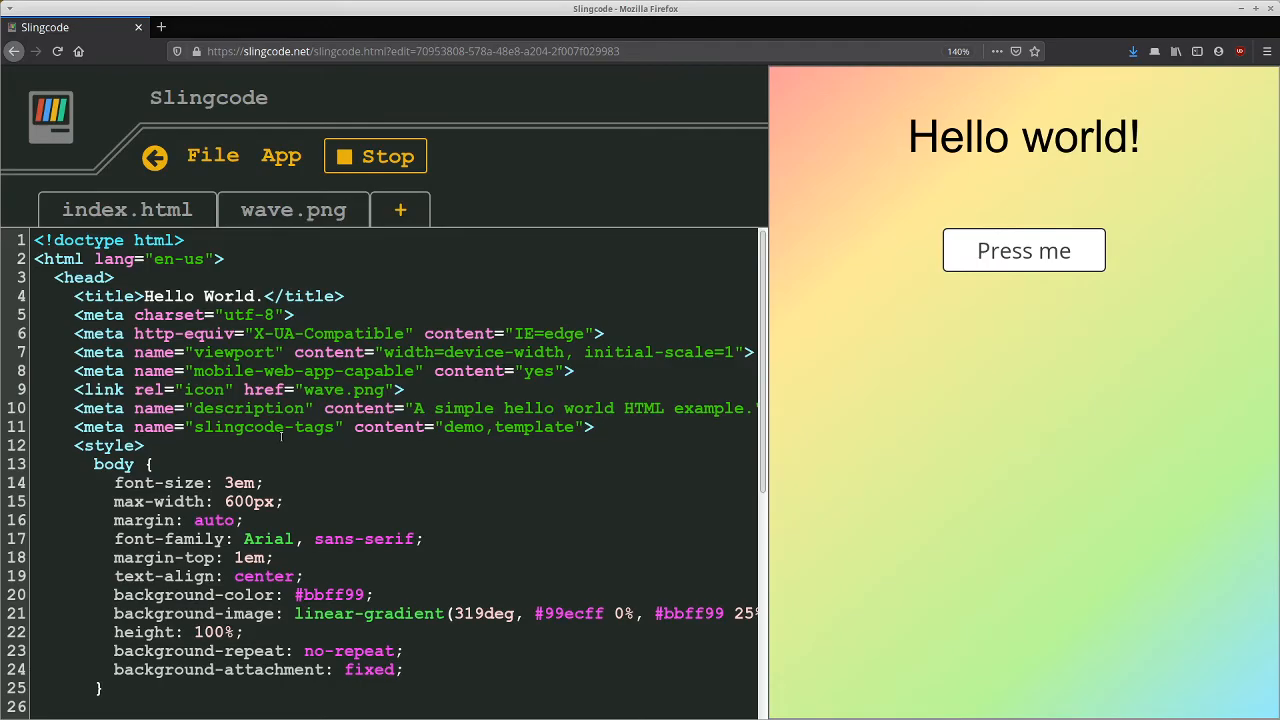
{"action": "left_click", "coordinate": [1024, 250]}
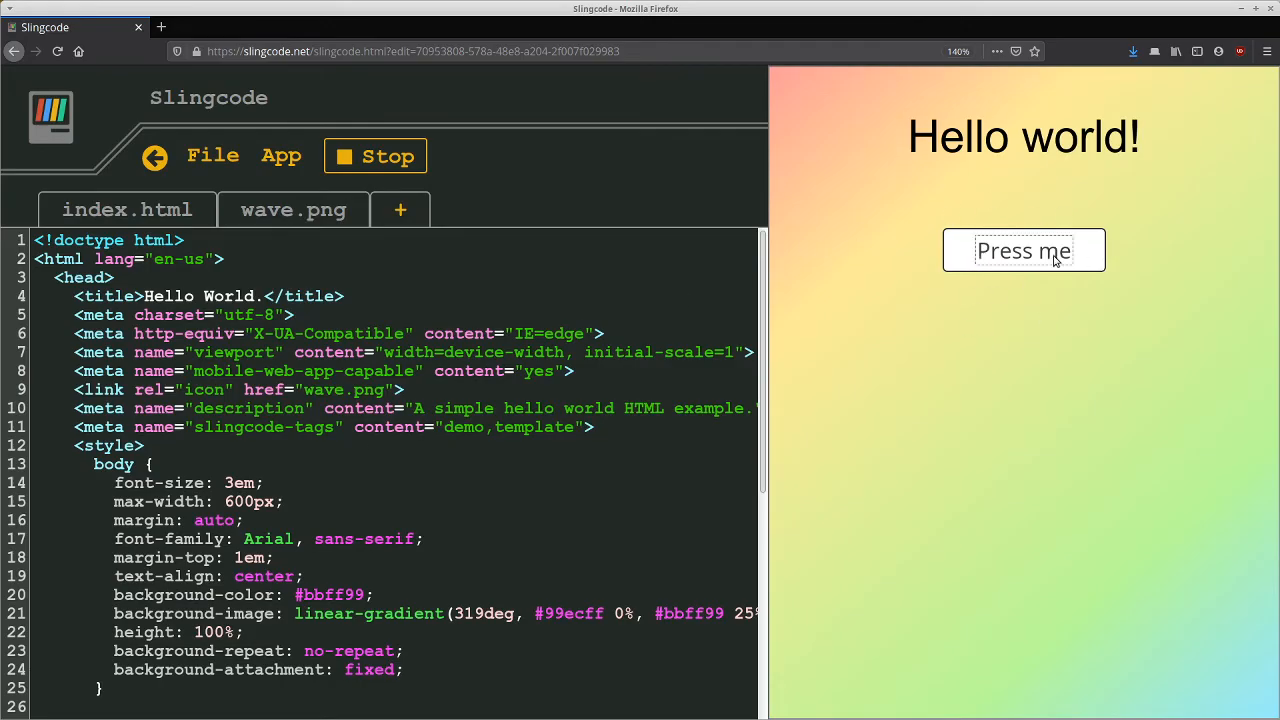
{"action": "left_click", "coordinate": [1024, 250]}
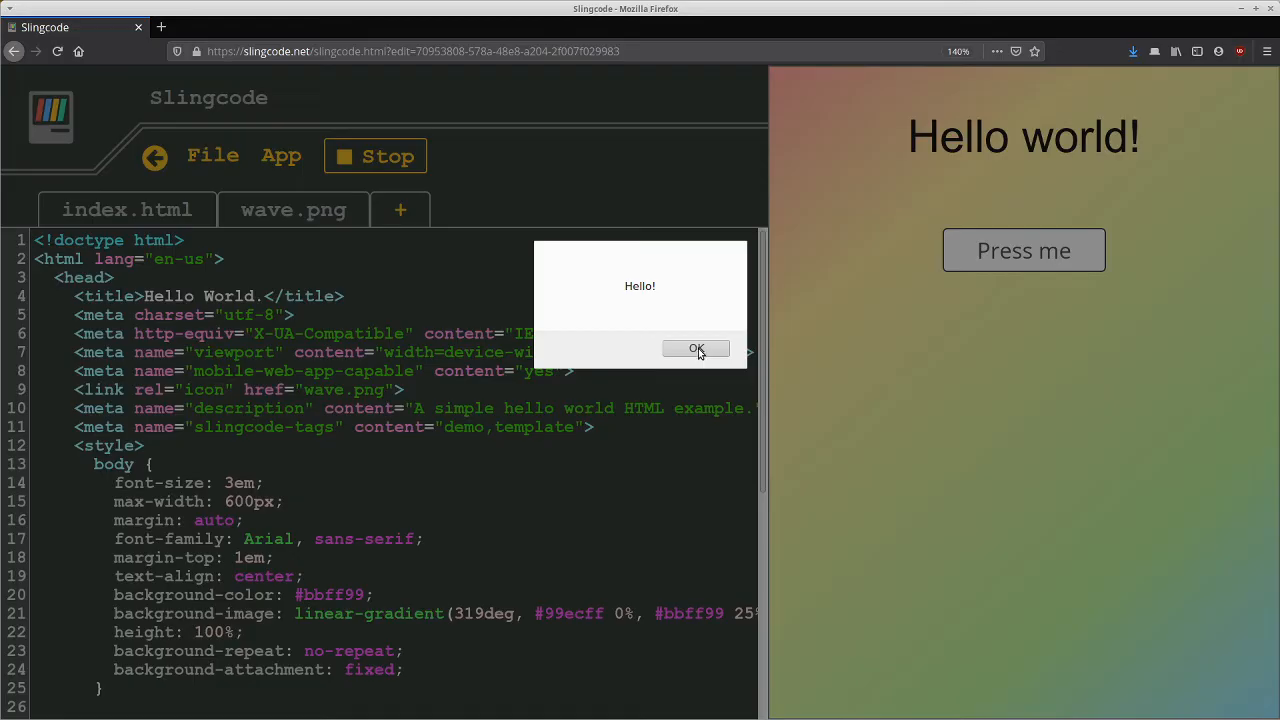
{"action": "left_click", "coordinate": [696, 348]}
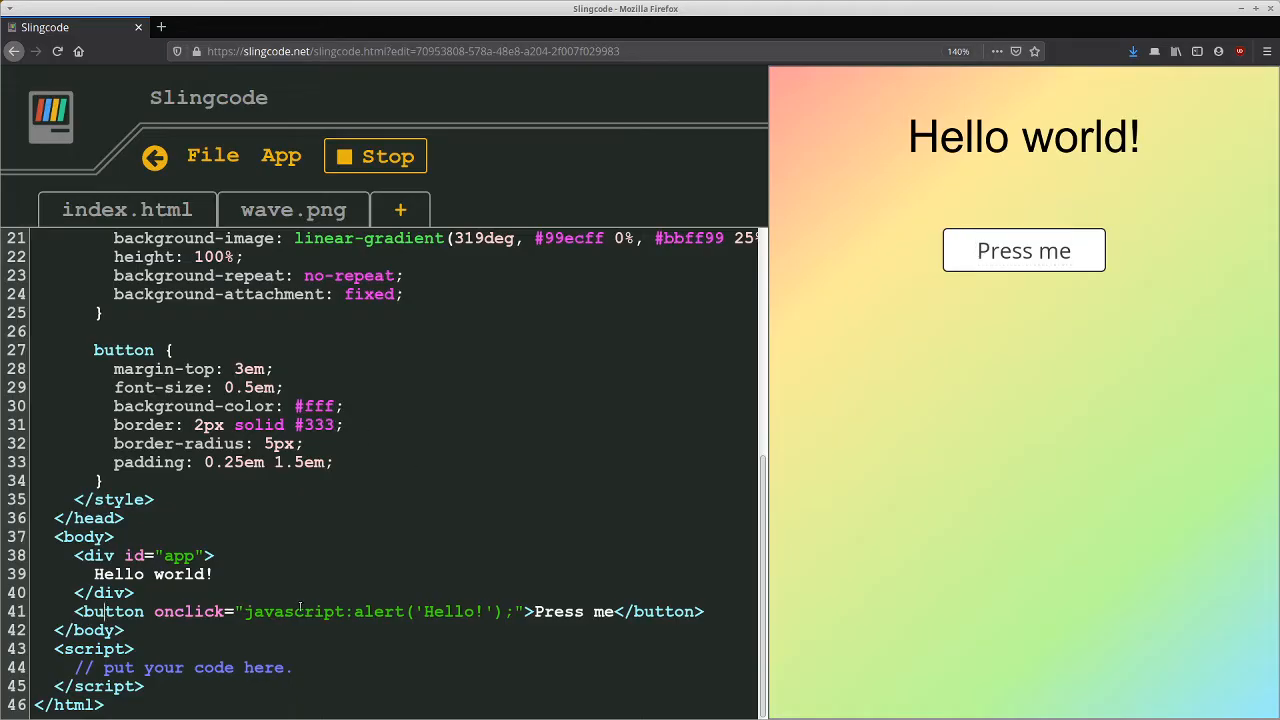
Step: Change the button's alert message to 'Hello my friend!' and test it in the live preview
{"action": "left_click", "coordinate": [488, 612]}
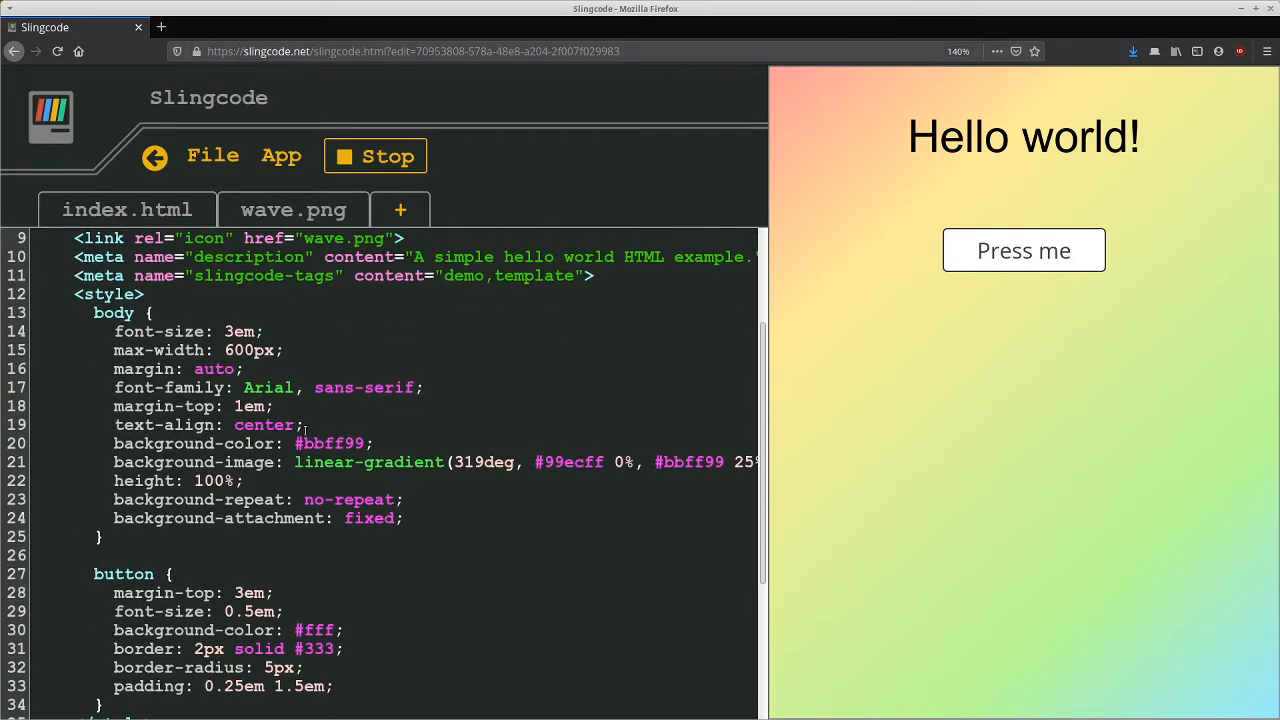
{"action": "scroll", "scroll_direction": "down", "scroll_amount": 3}
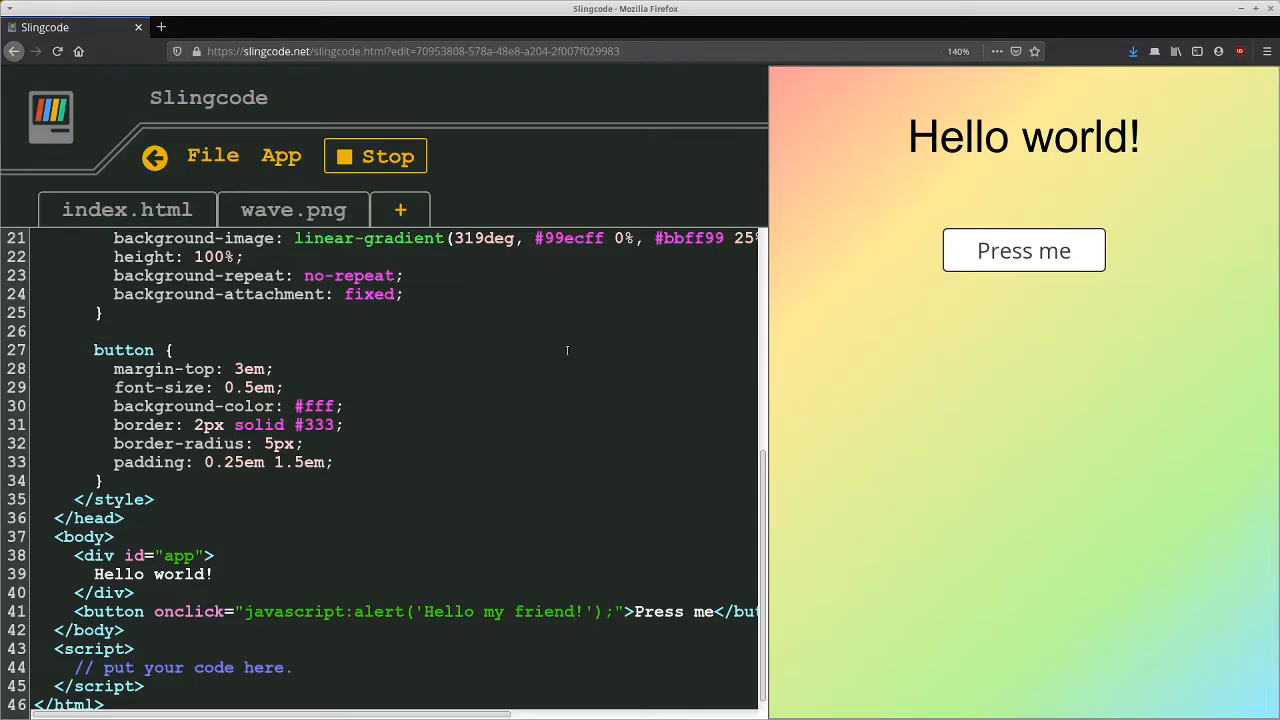
{"action": "left_click", "coordinate": [1024, 250]}
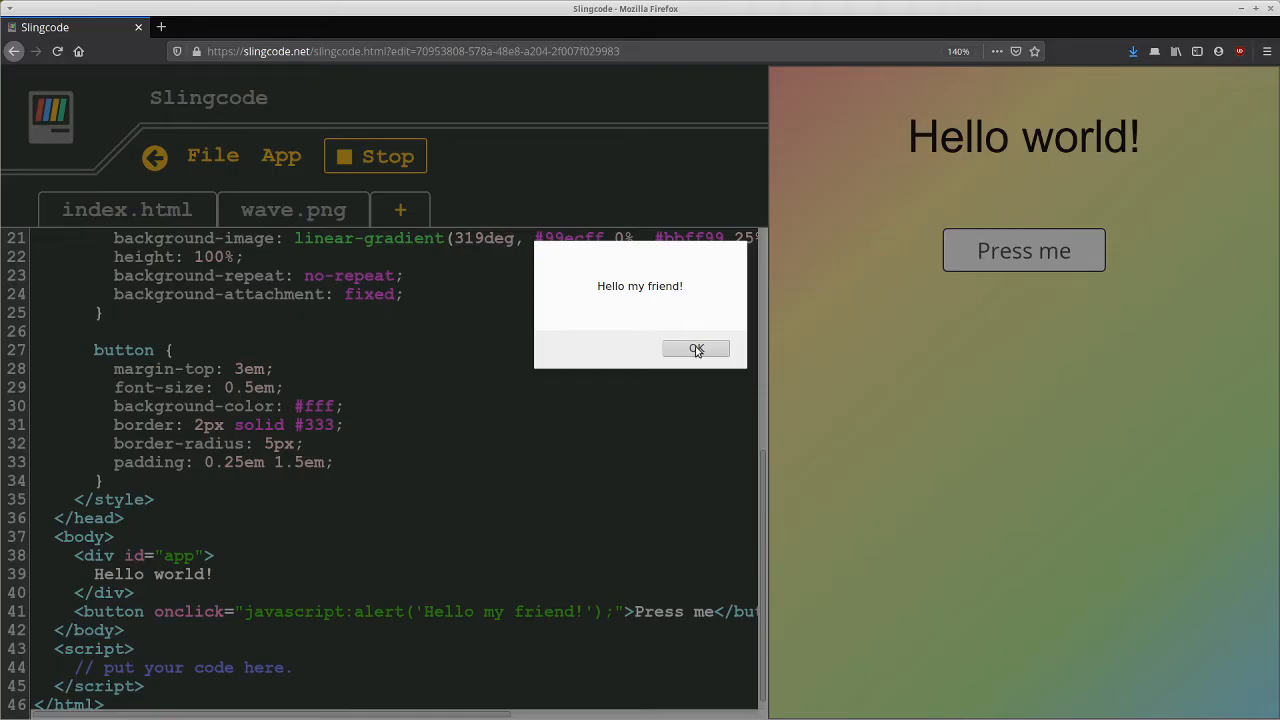
{"action": "left_click", "coordinate": [696, 348]}
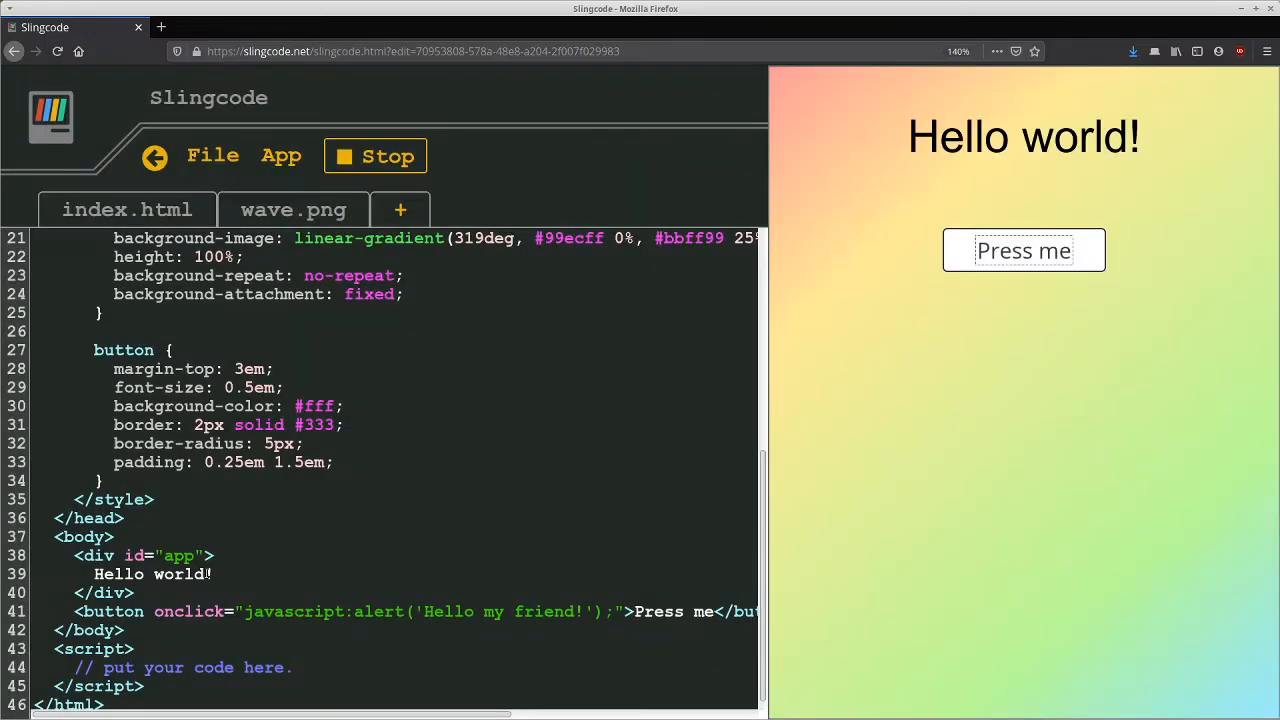
Step: Extend the heading to 'Hello world, I am alive!' and set the body background to red
{"action": "type", "text": ", I"}
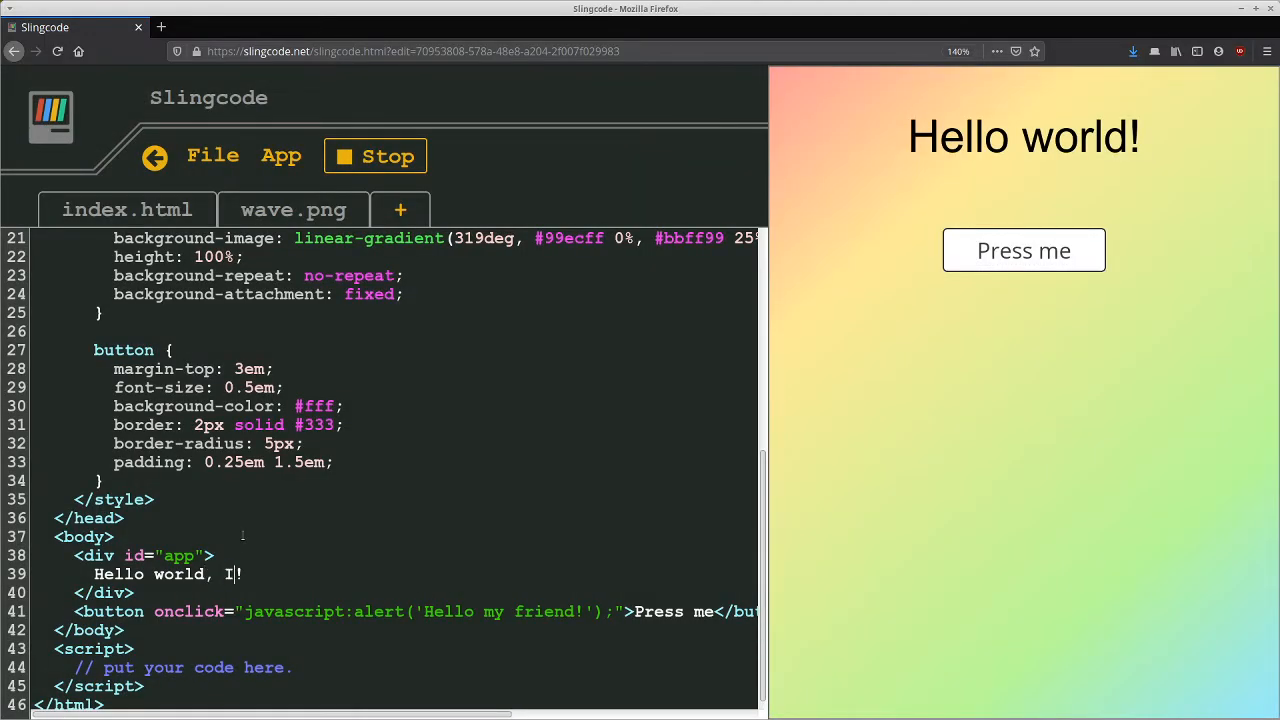
{"action": "type", "text": "am alive"}
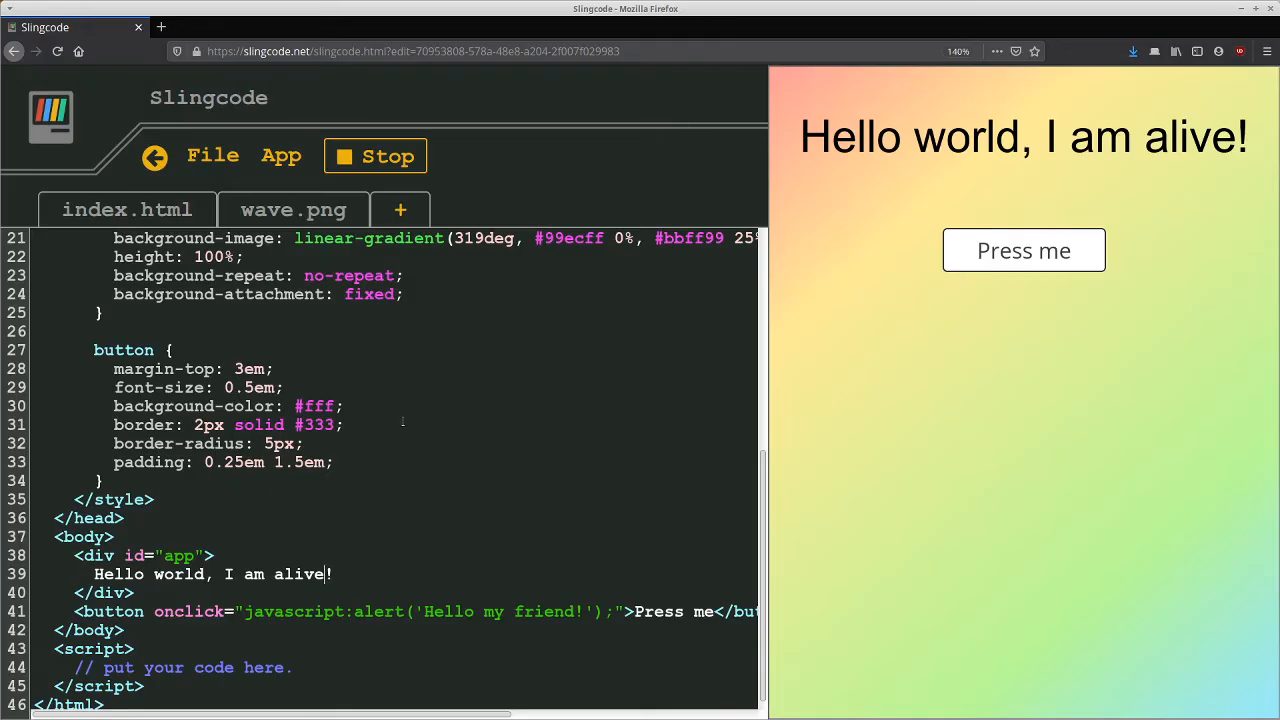
{"action": "mouse_move", "coordinate": [978, 156]}
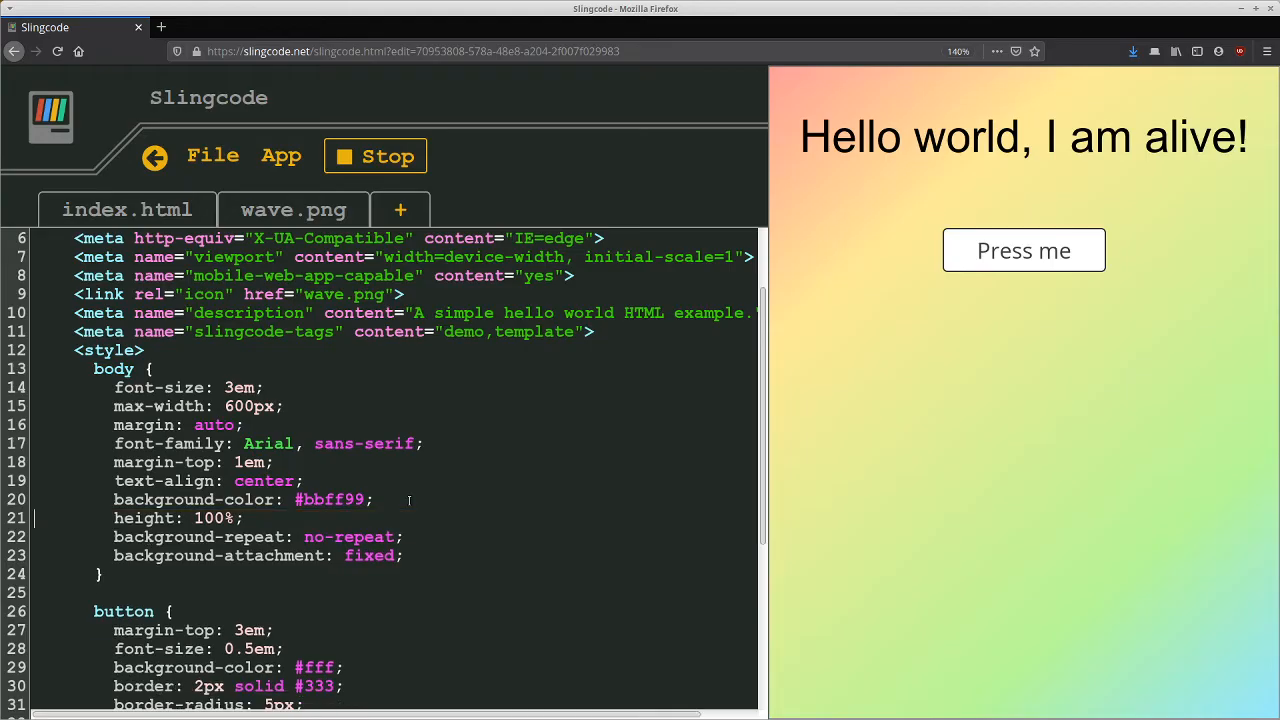
{"action": "type", "text": "red"}
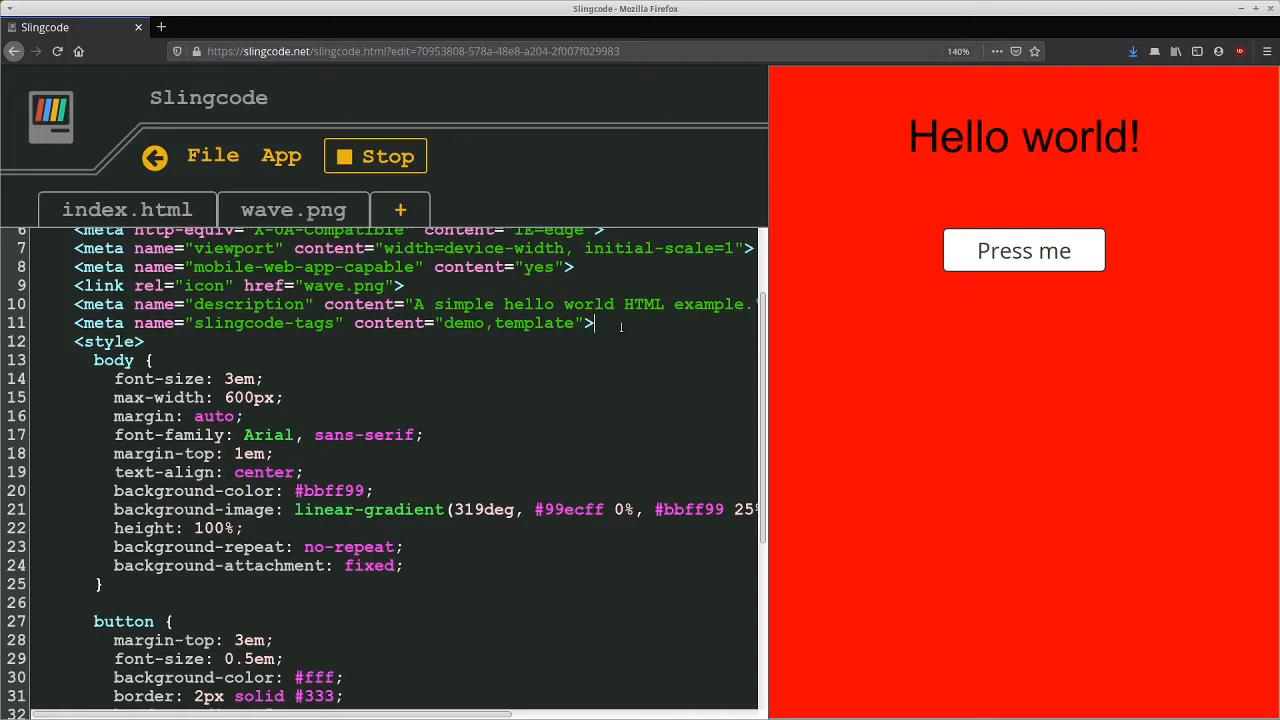
Step: Create a new file test.js containing alert("This is the load");
{"action": "left_click", "coordinate": [400, 210]}
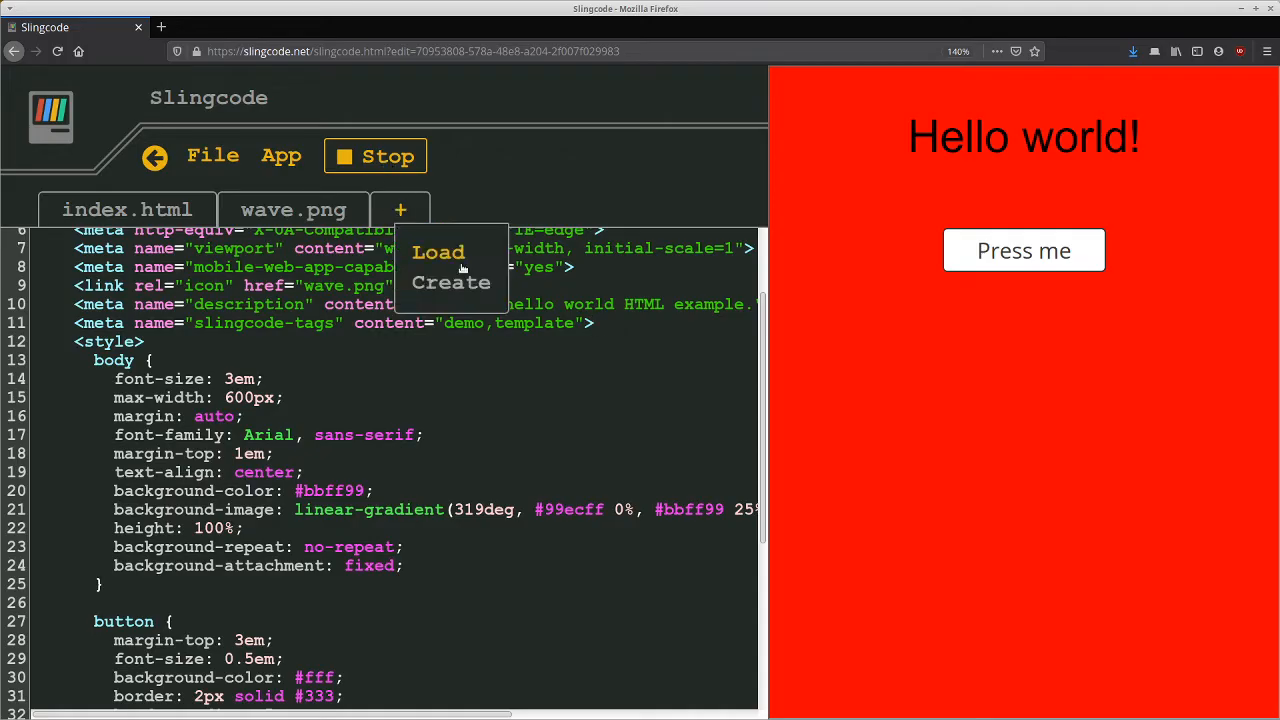
{"action": "left_click", "coordinate": [452, 284]}
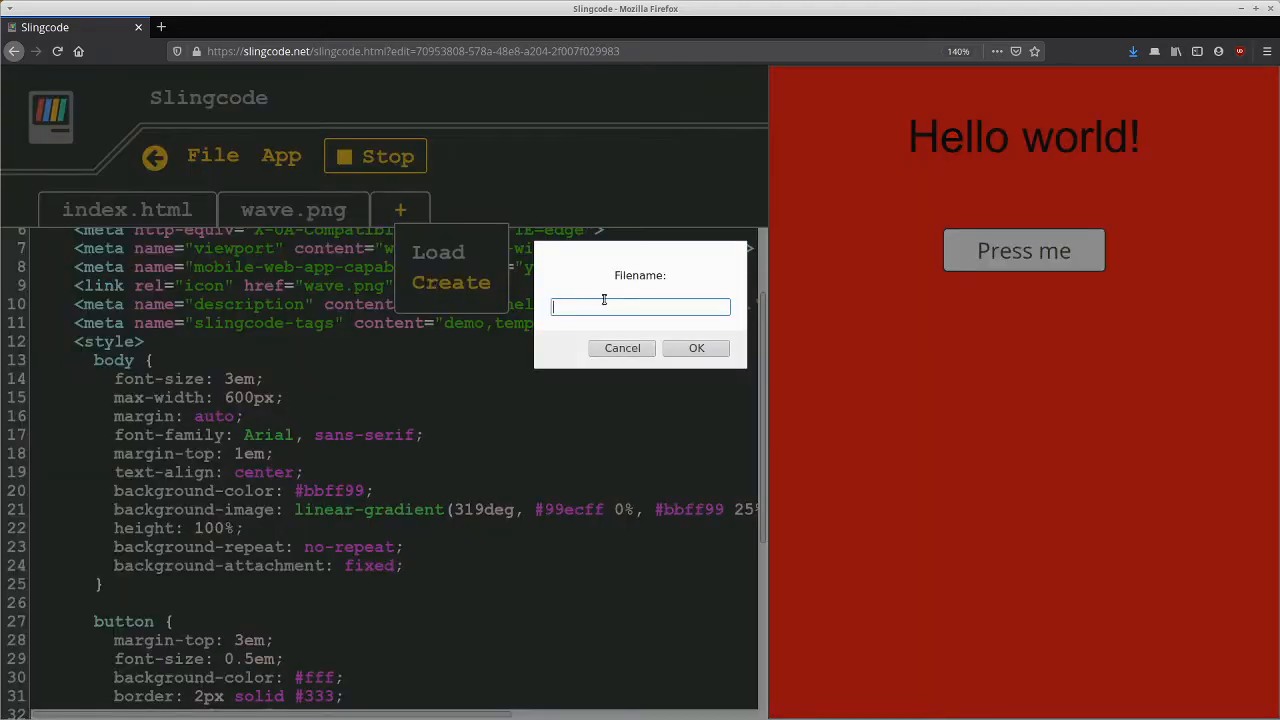
{"action": "type", "text": "test.js"}
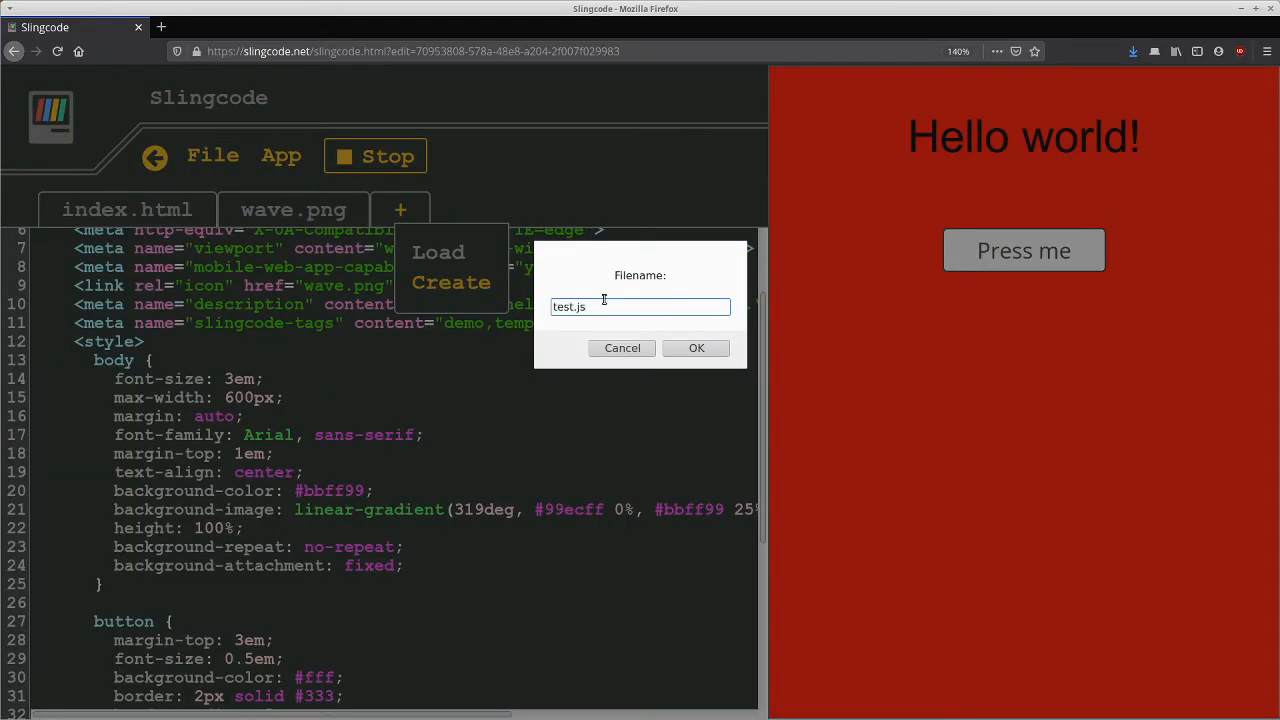
{"action": "left_click", "coordinate": [696, 348]}
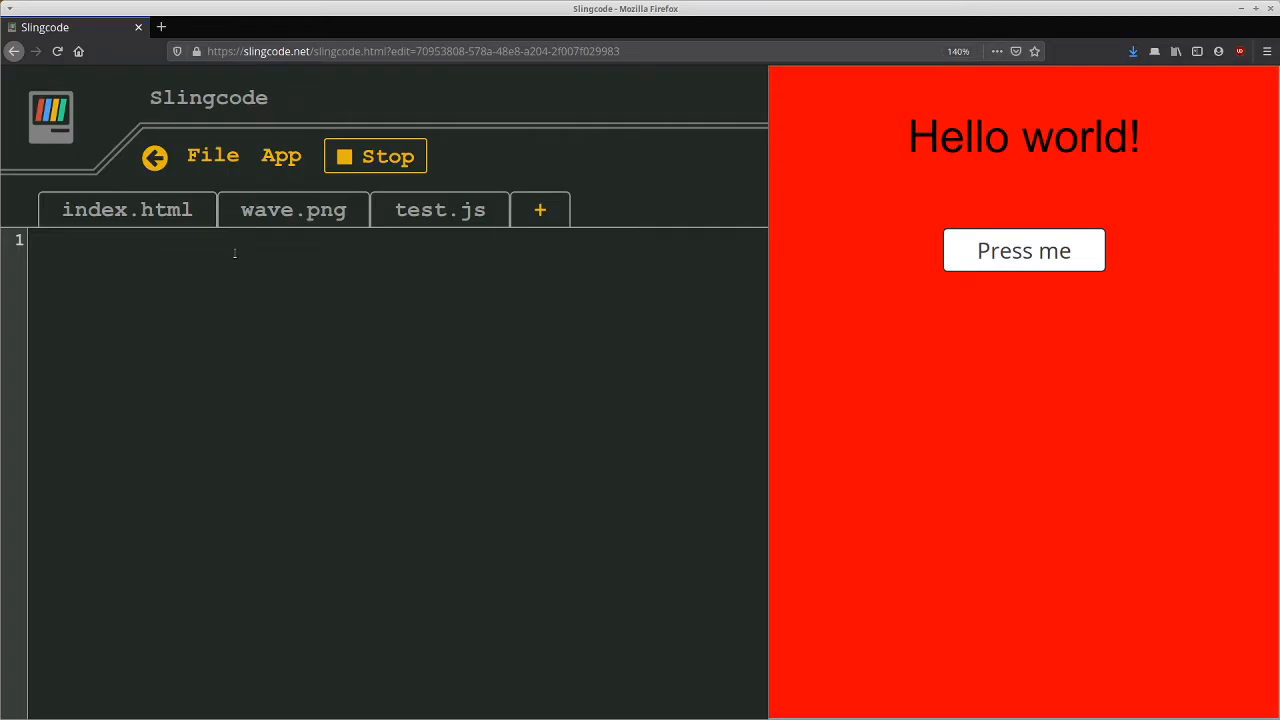
{"action": "type", "text": "alert(\""}
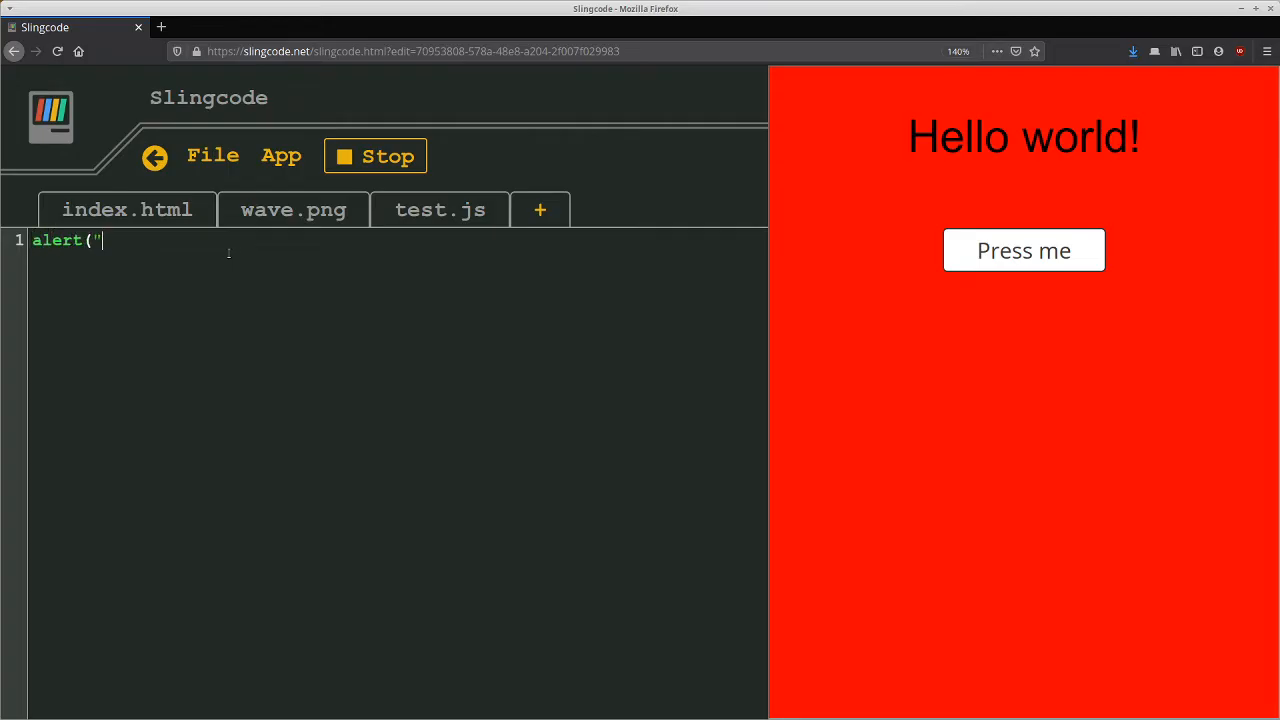
{"action": "type", "text": "This is t"}
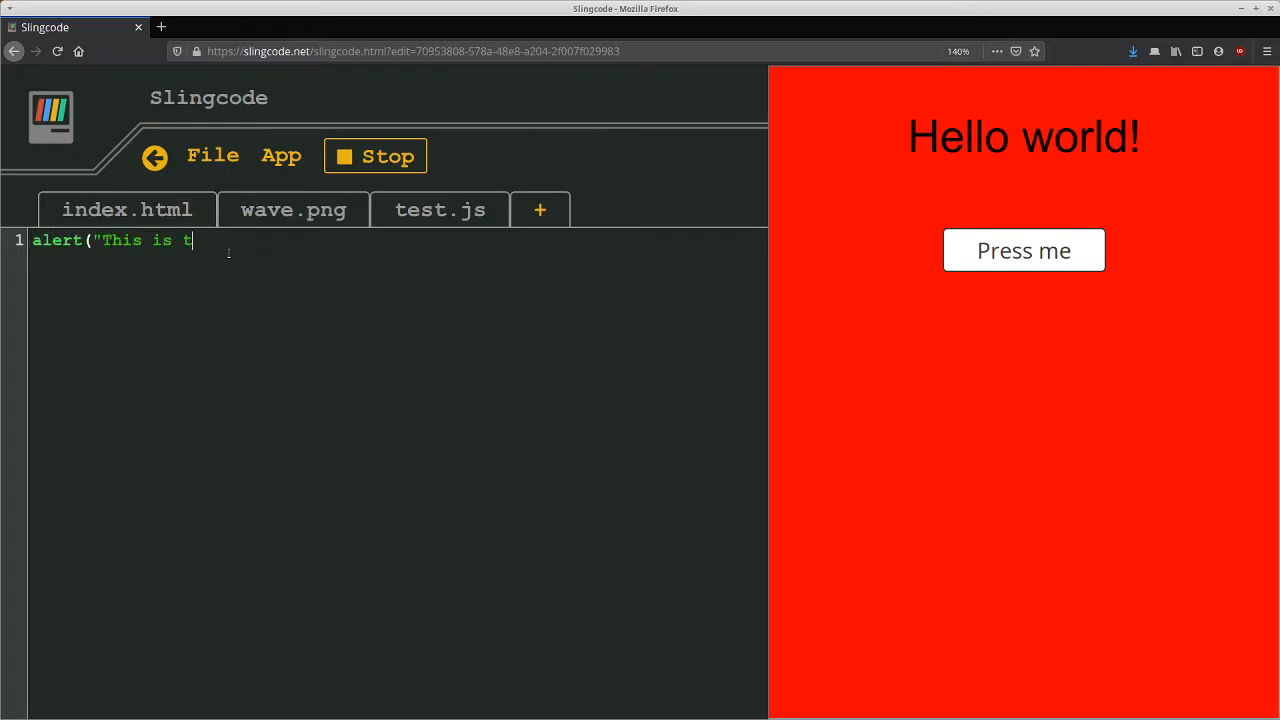
{"action": "type", "text": "he load\");"}
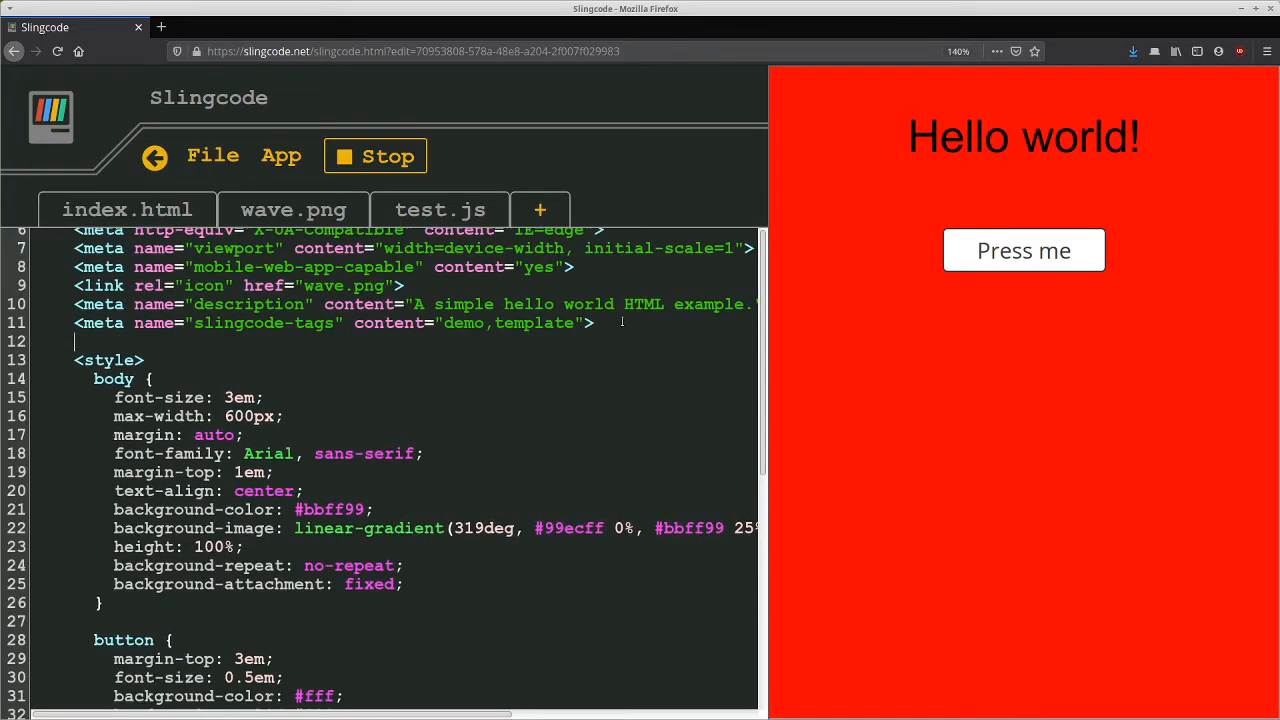
Step: Include <script src="test.js"> in index.html and acknowledge the alert on reload
{"action": "type", "text": "<script src="}
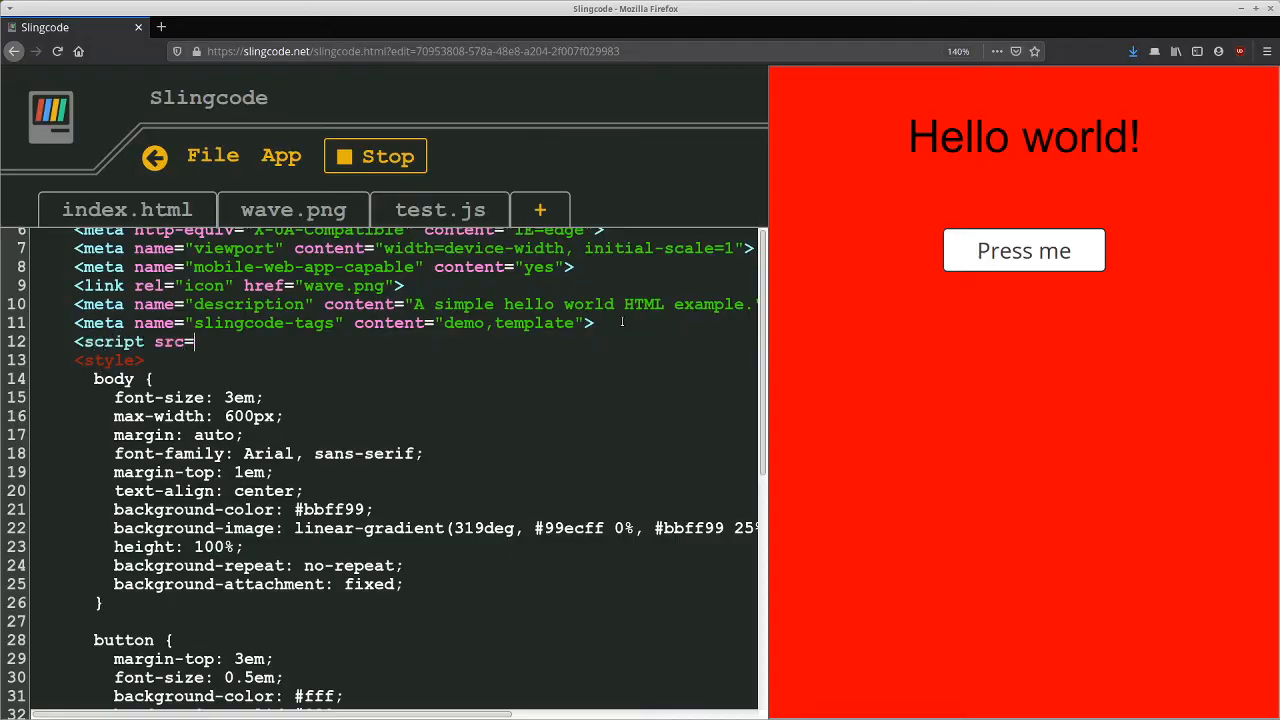
{"action": "type", "text": "\"test.js\"></script>"}
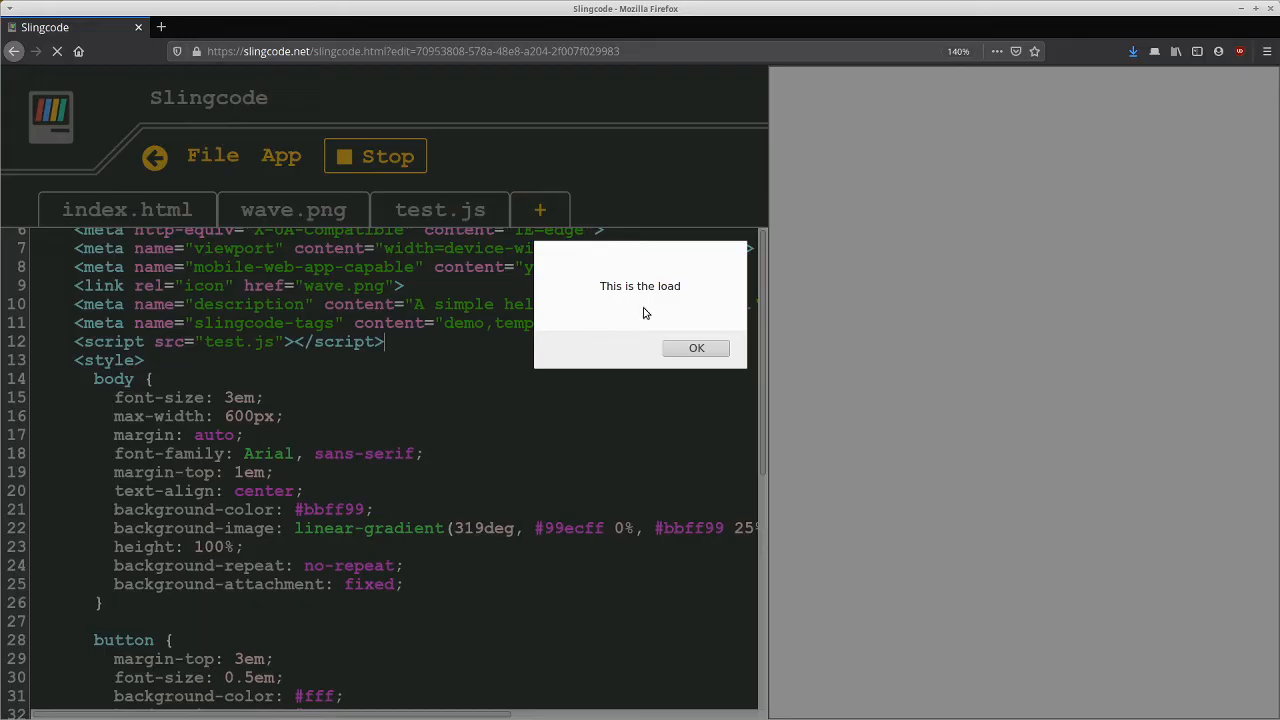
{"action": "left_click", "coordinate": [696, 348]}
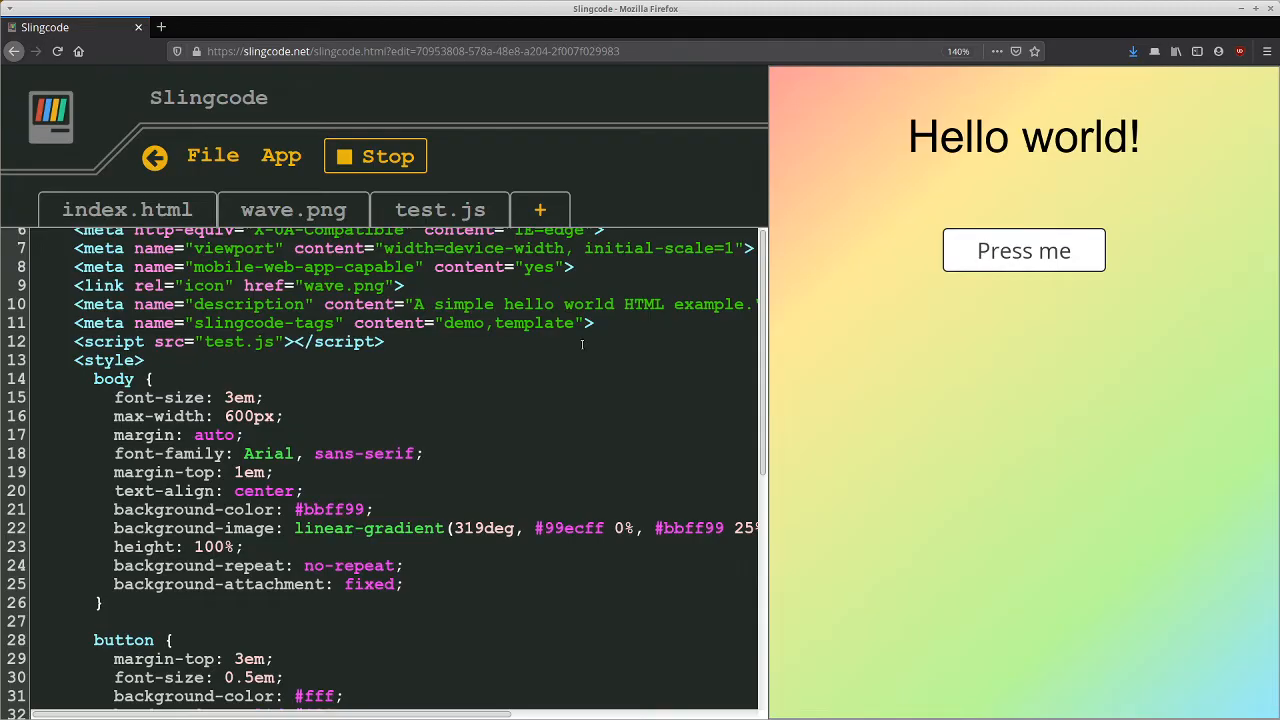
Step: Change the test.js alert to 'Something else.', acknowledge it on reload, and return to index.html
{"action": "left_click", "coordinate": [440, 210]}
{"action": "type", "text": "alert(\"This\");"}
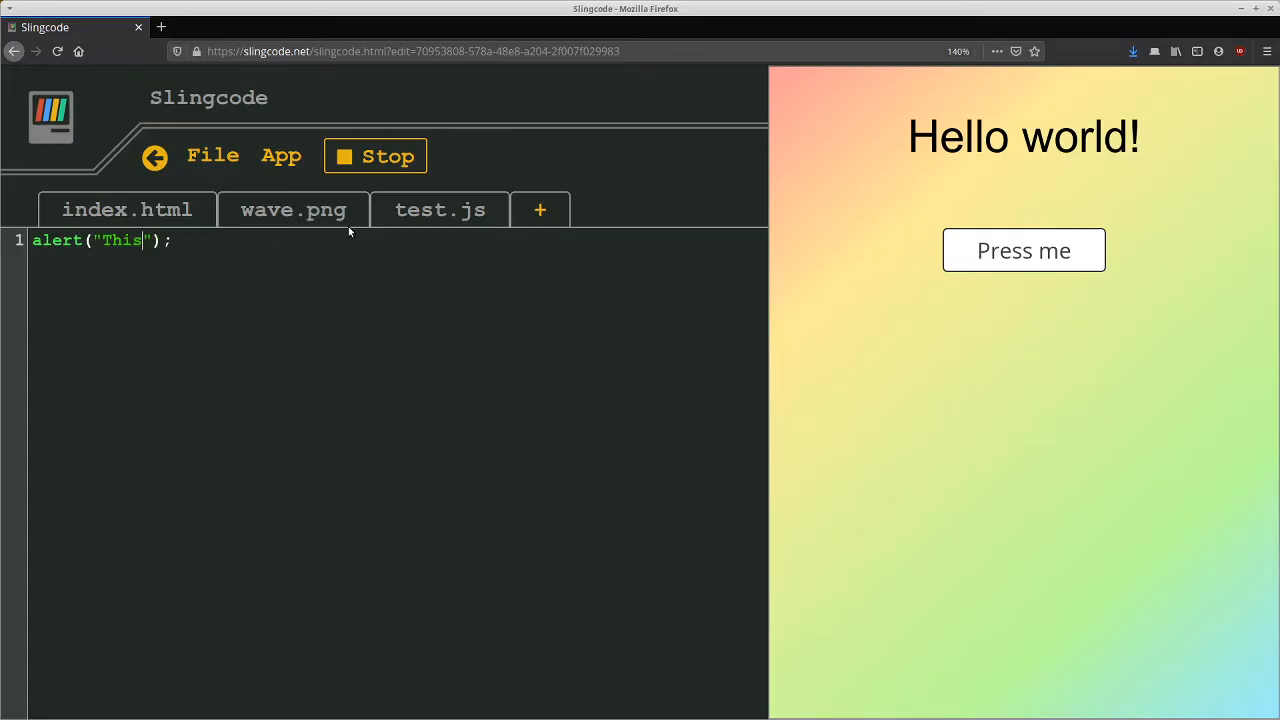
{"action": "type", "text": "Somt"}
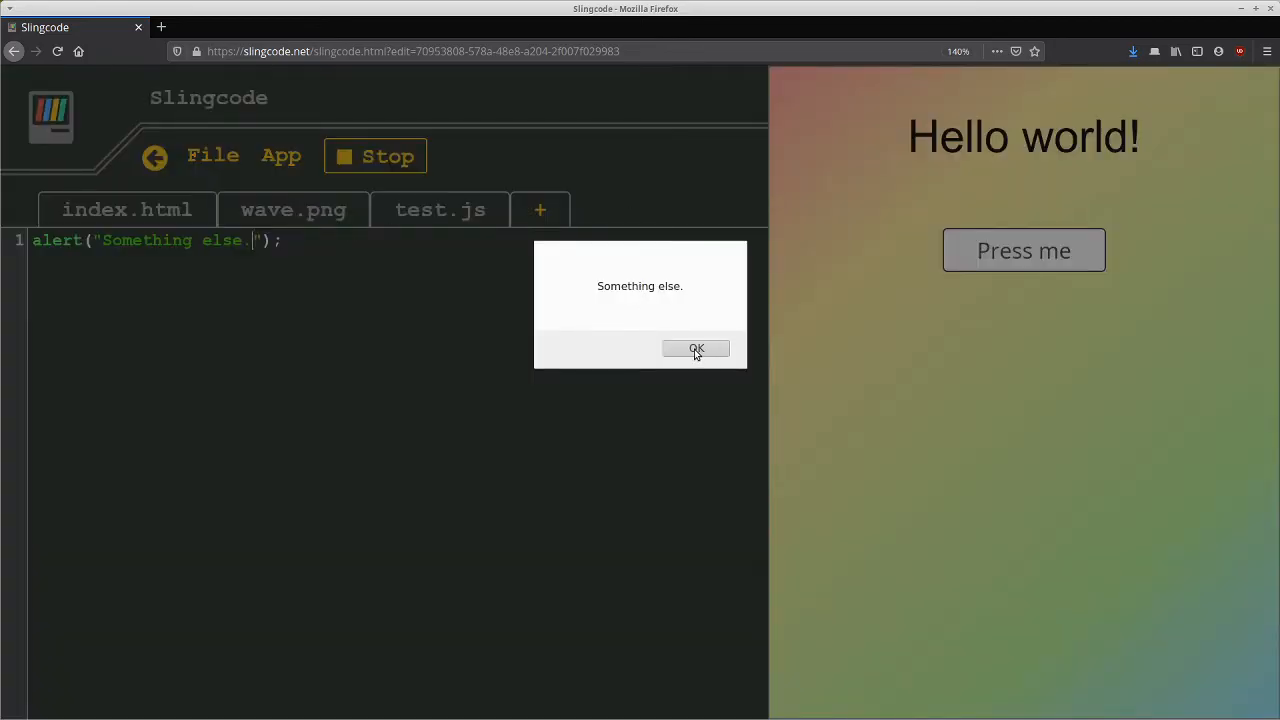
{"action": "left_click", "coordinate": [696, 348]}
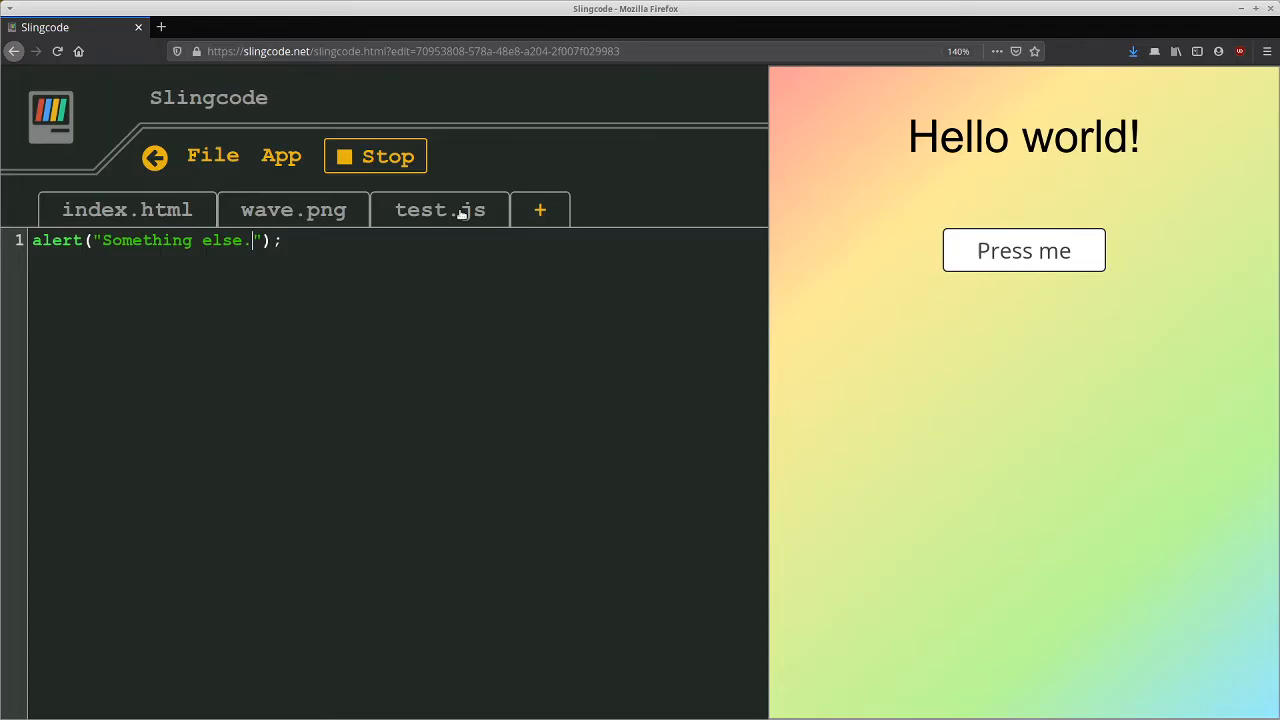
{"action": "left_click", "coordinate": [128, 210]}
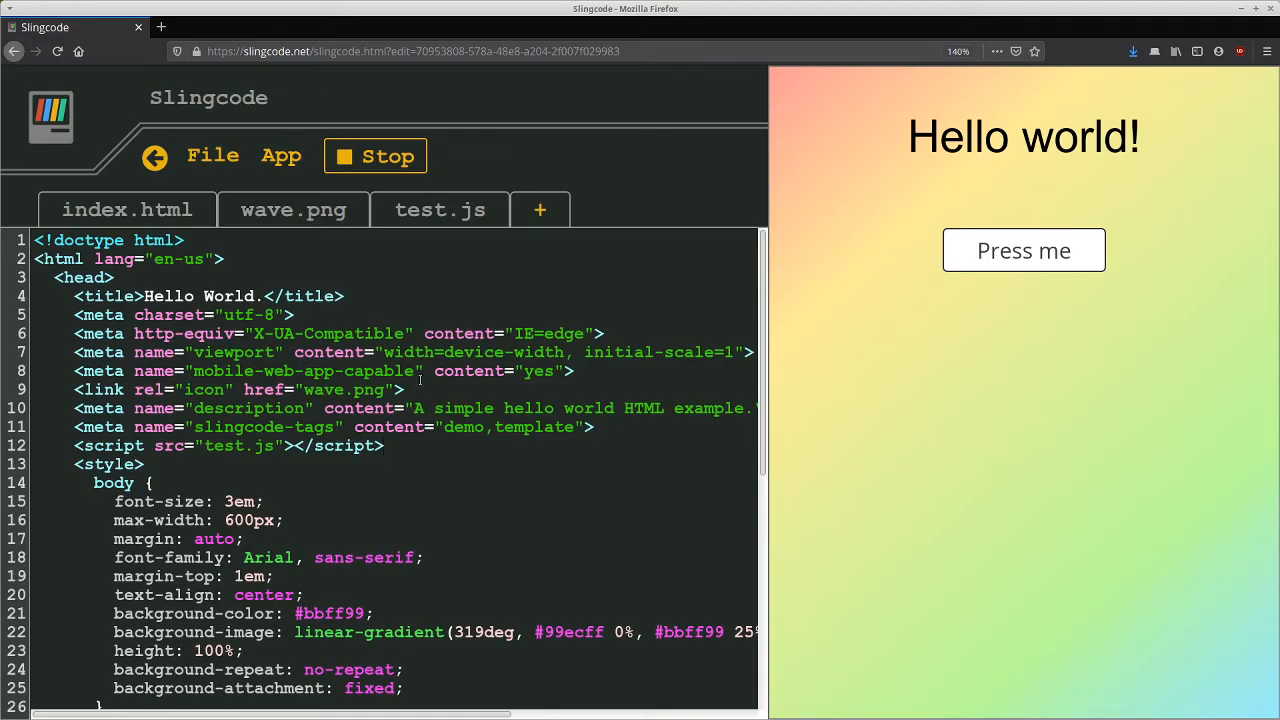
Step: Review index.html and stop the running app so the code fills the whole window
{"action": "left_click", "coordinate": [384, 444]}
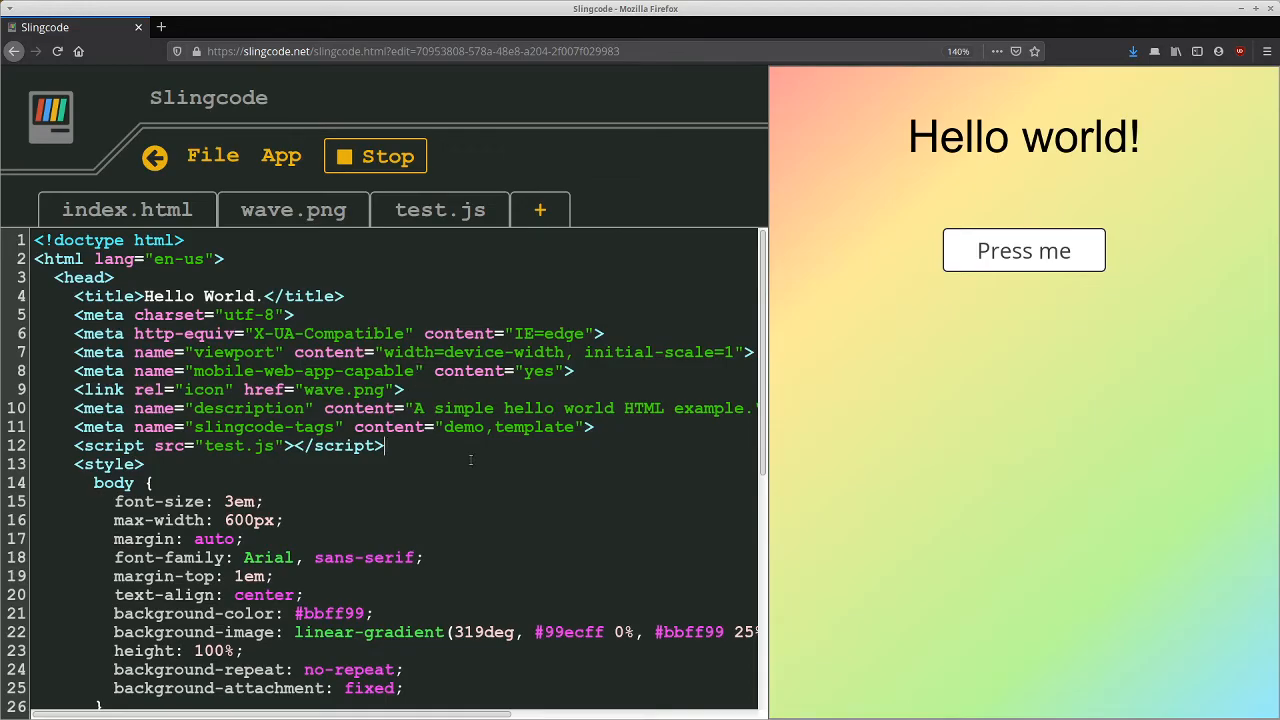
{"action": "scroll", "scroll_direction": "down", "scroll_amount": 3}
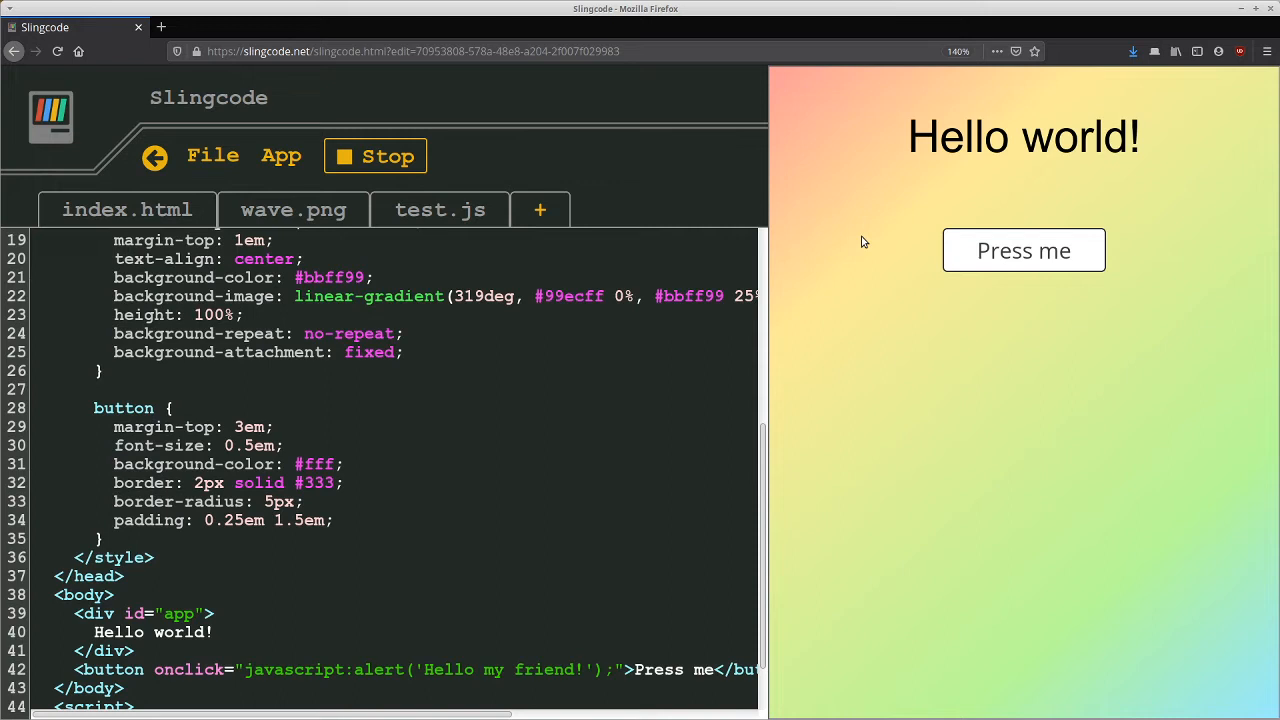
{"action": "scroll", "scroll_direction": "down", "scroll_amount": 3}
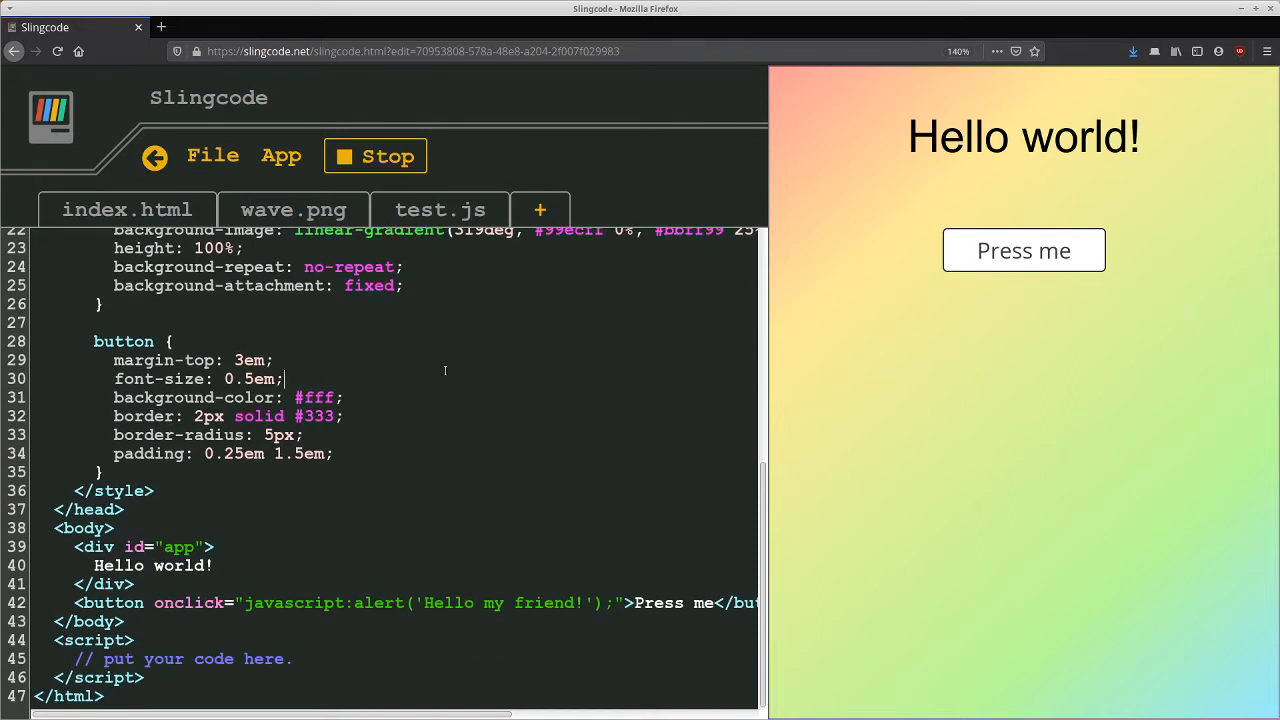
{"action": "mouse_move", "coordinate": [630, 284]}
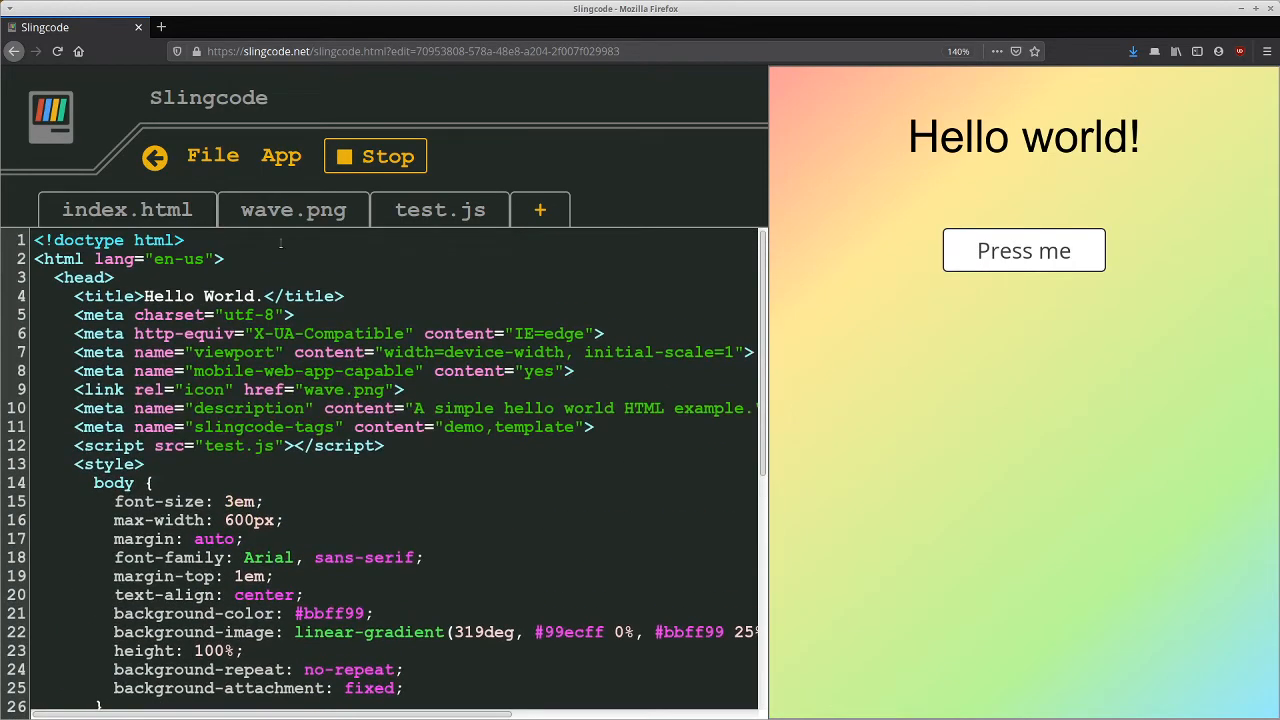
{"action": "left_click", "coordinate": [376, 156]}
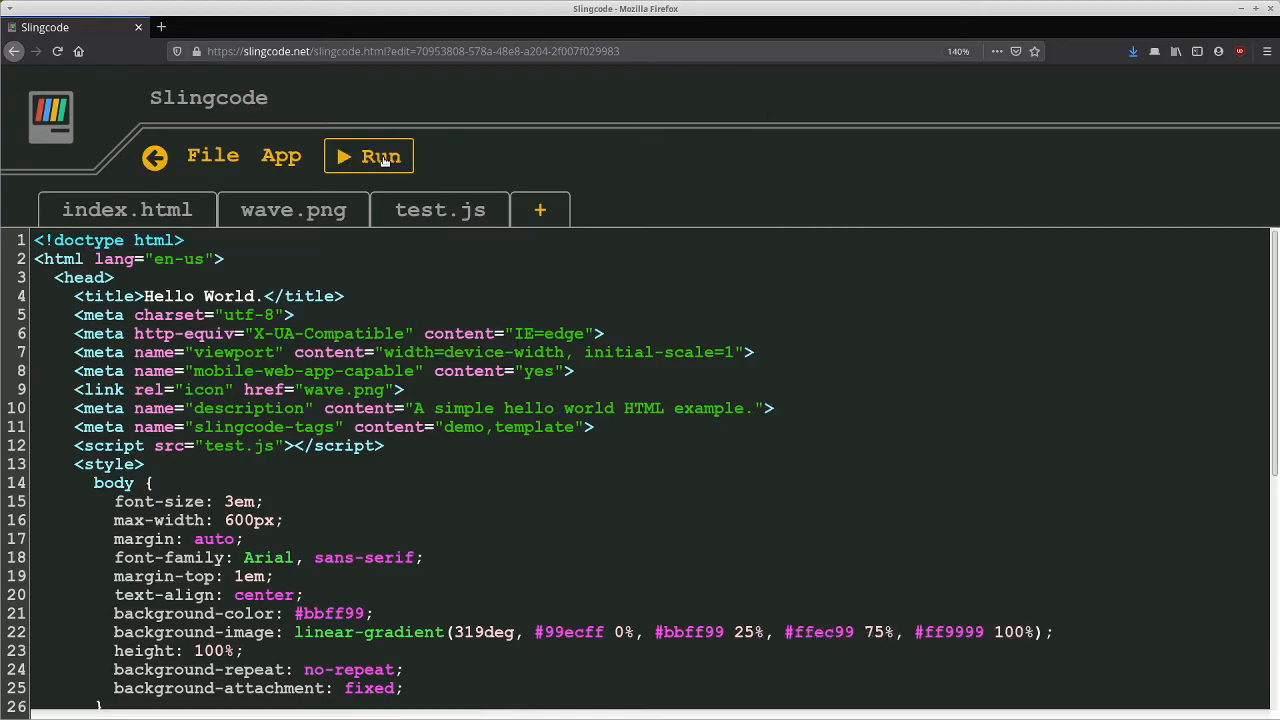
Step: Run Hello World in its own browser tab beside the editor
{"action": "left_click", "coordinate": [368, 156]}
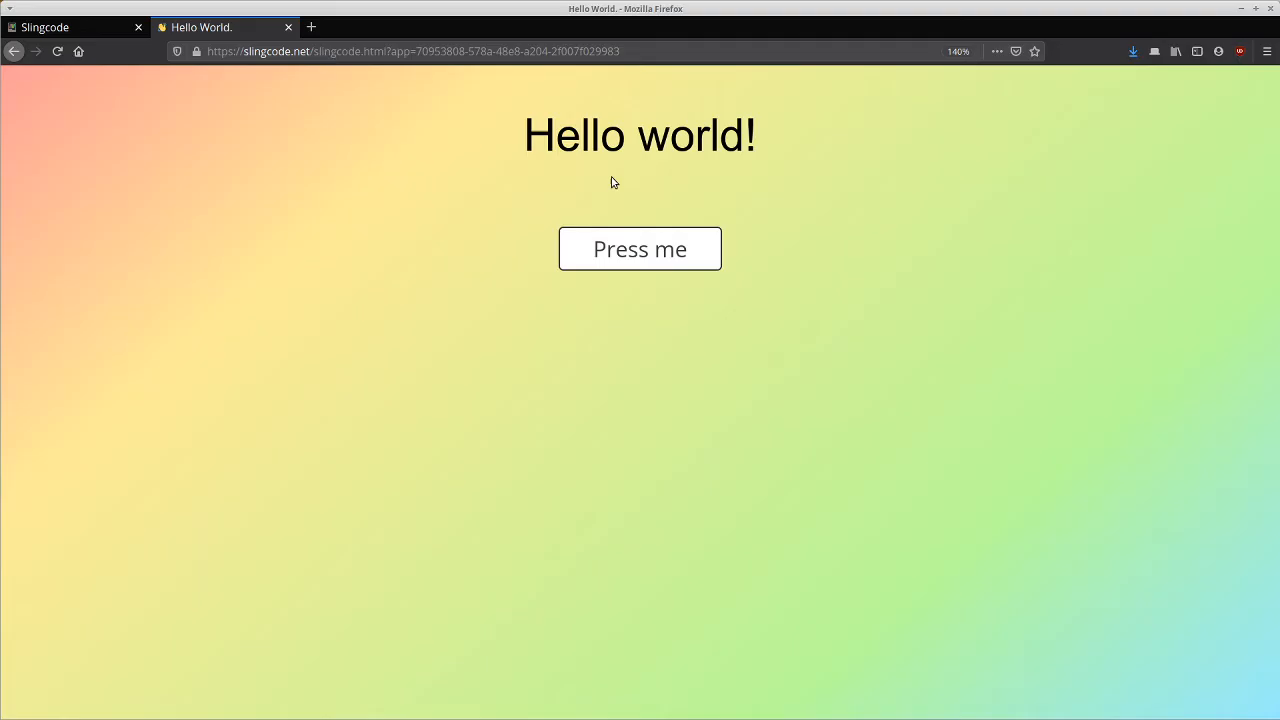
{"action": "mouse_move", "coordinate": [608, 160]}
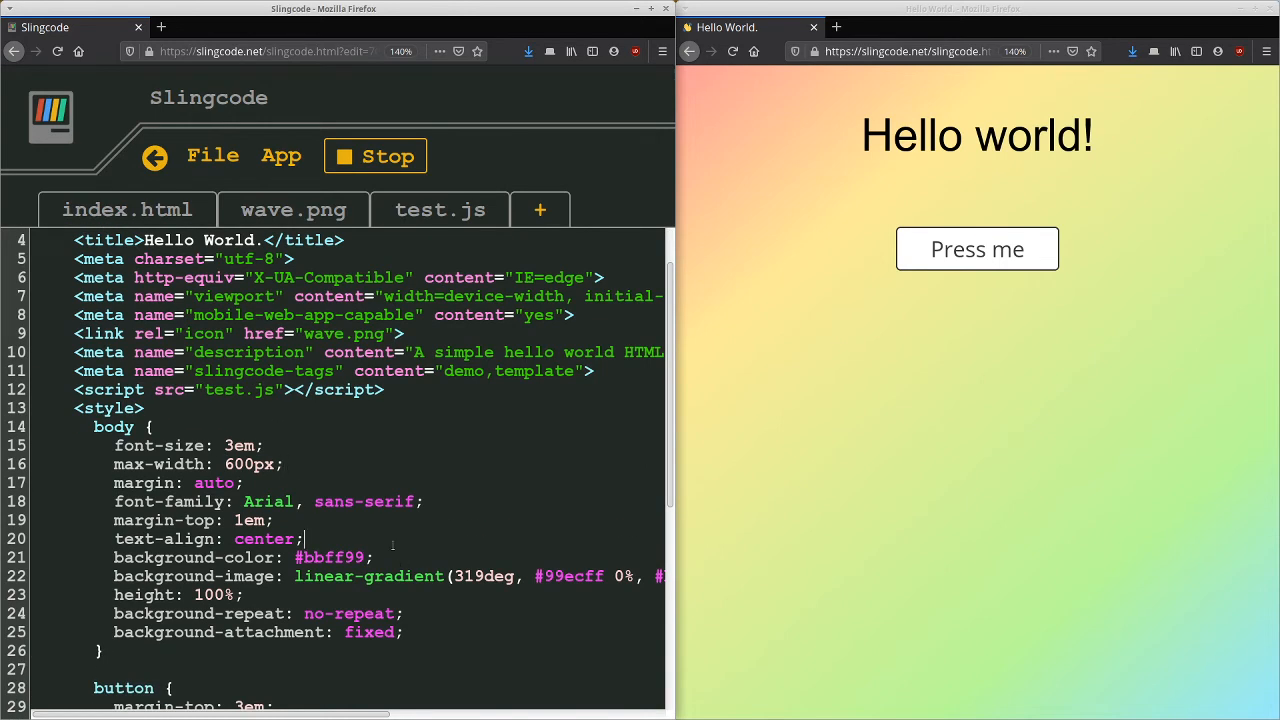
Step: Replace the gradient with a red background-color and acknowledge the alert in the app window
{"action": "scroll", "scroll_direction": "down", "scroll_amount": 3}
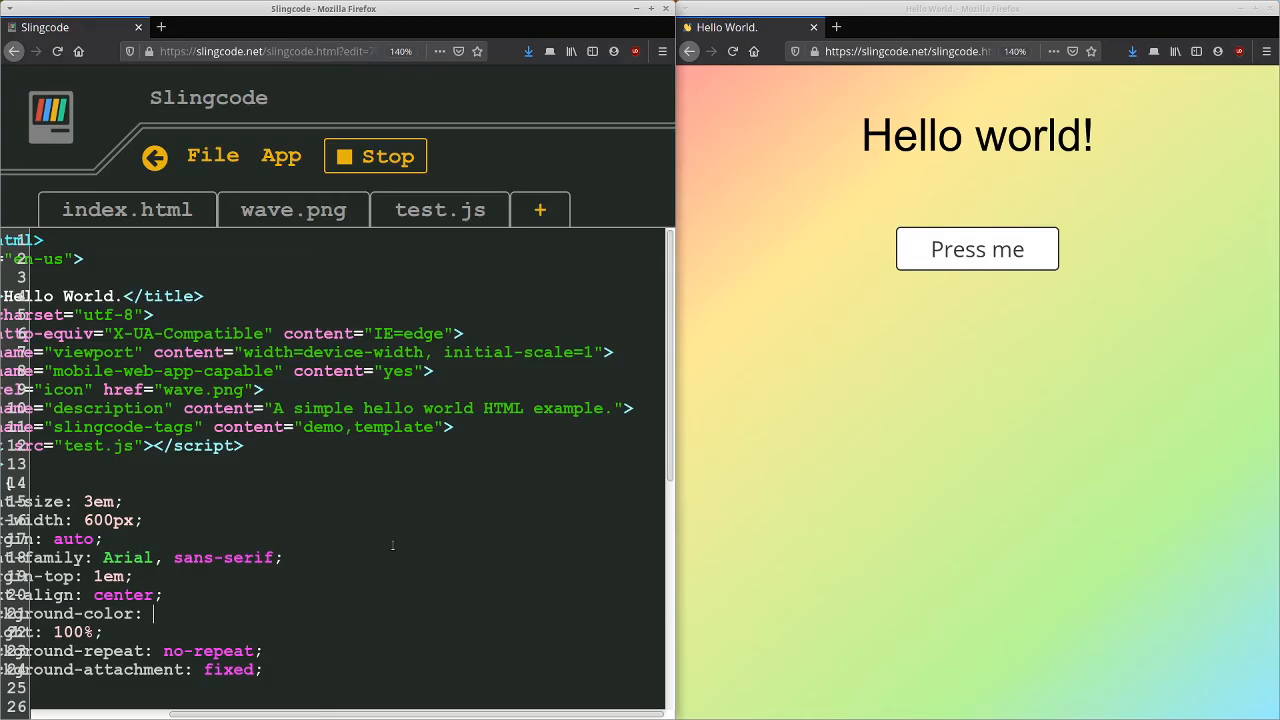
{"action": "left_click", "coordinate": [976, 248]}
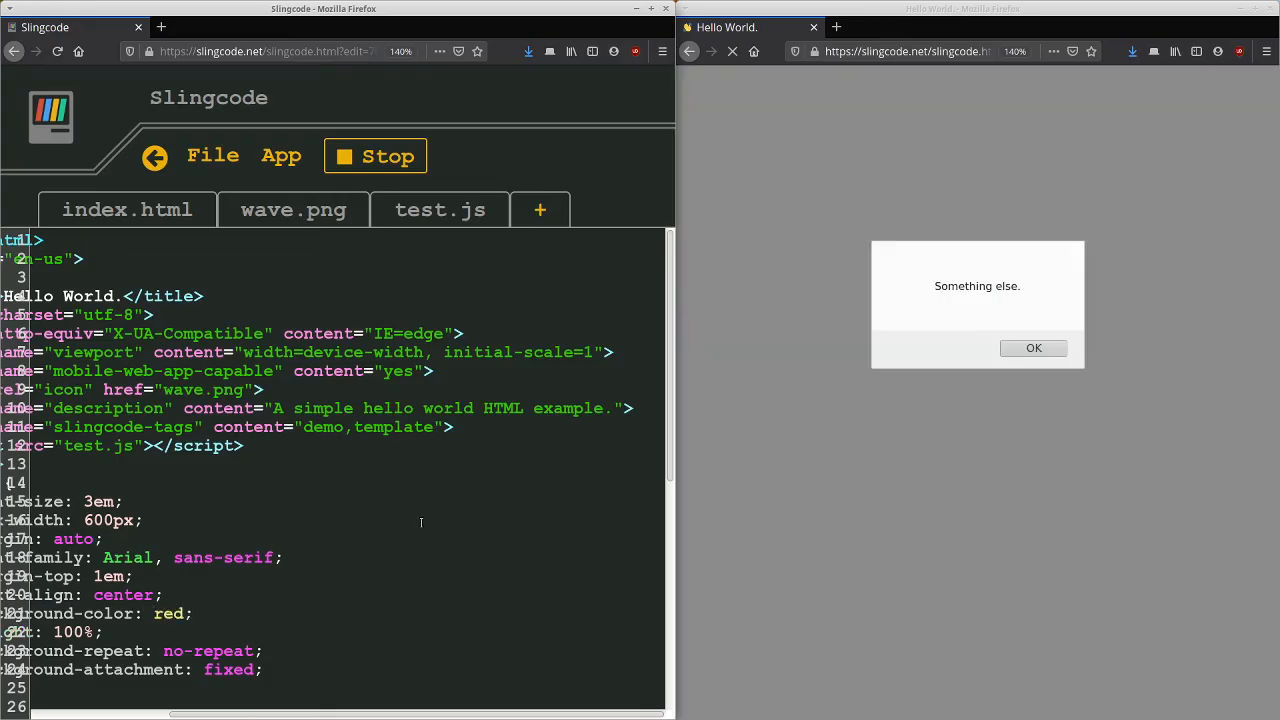
{"action": "left_click", "coordinate": [1032, 348]}
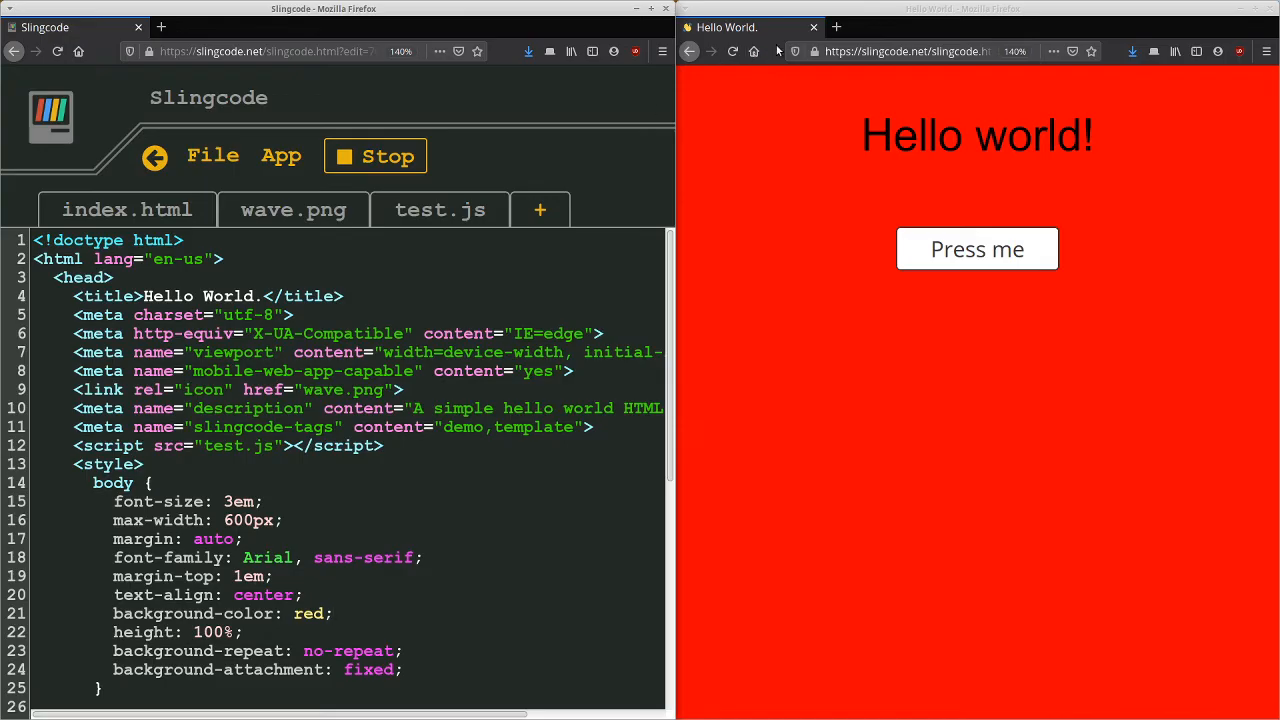
{"action": "left_click", "coordinate": [388, 156]}
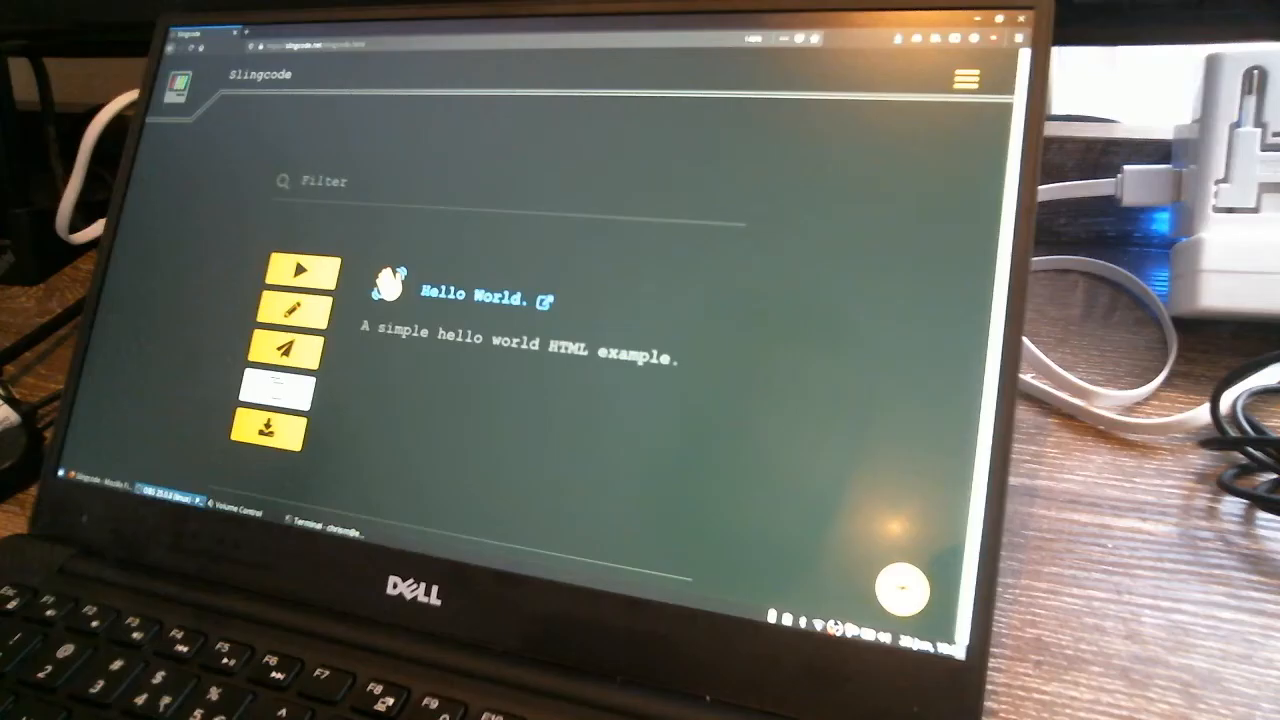
Step: Clone Hello World and retitle the copy's page heading to 'My cool app.'
{"action": "left_click", "coordinate": [286, 388]}
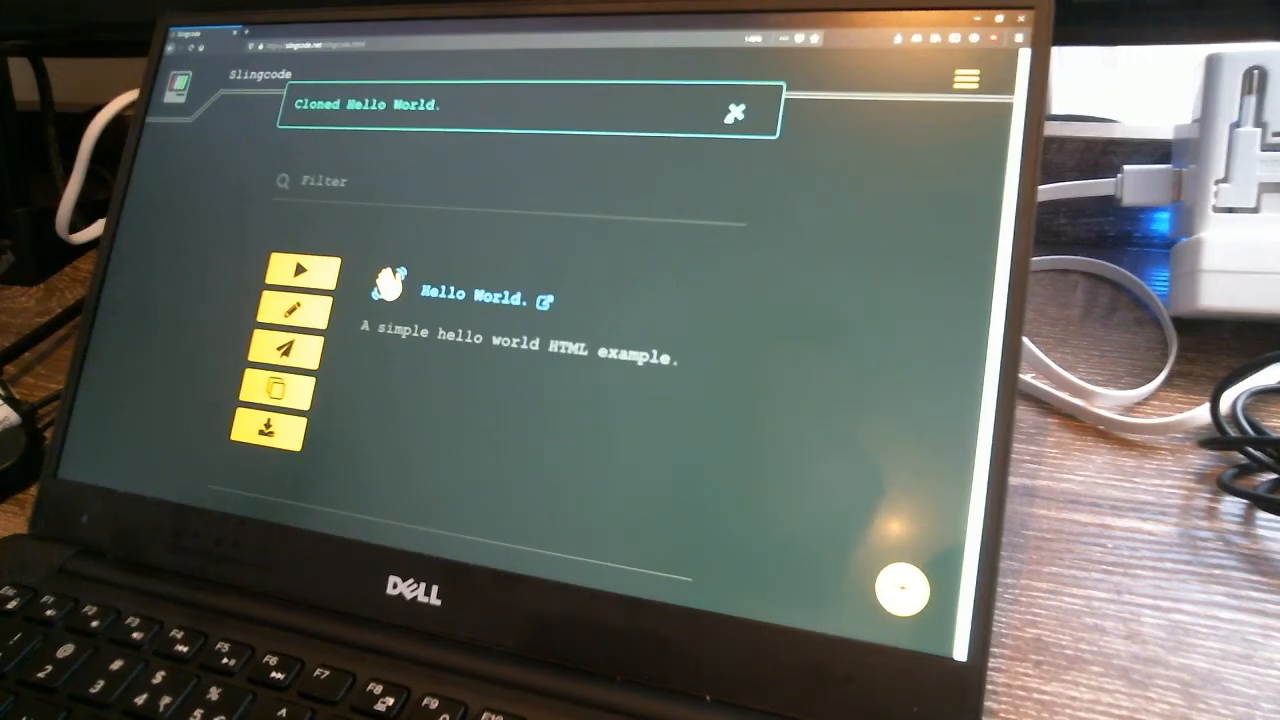
{"action": "left_click", "coordinate": [294, 304]}
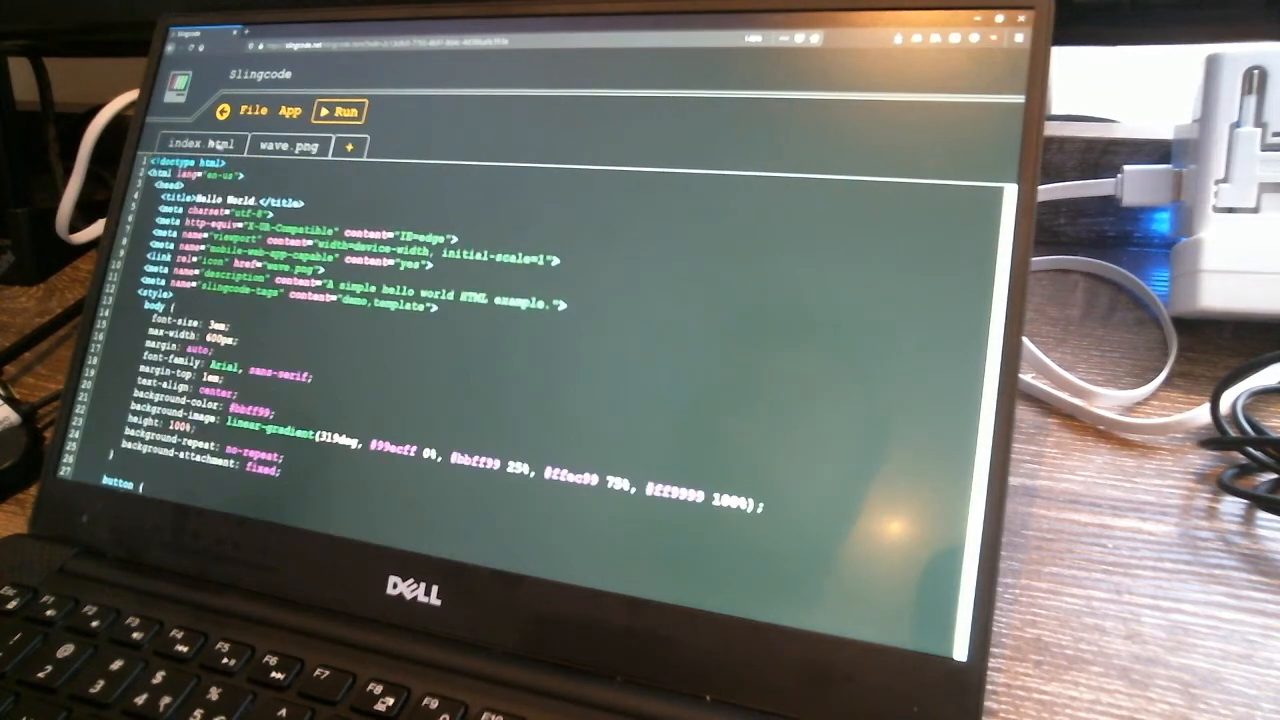
{"action": "double_click", "coordinate": [220, 200]}
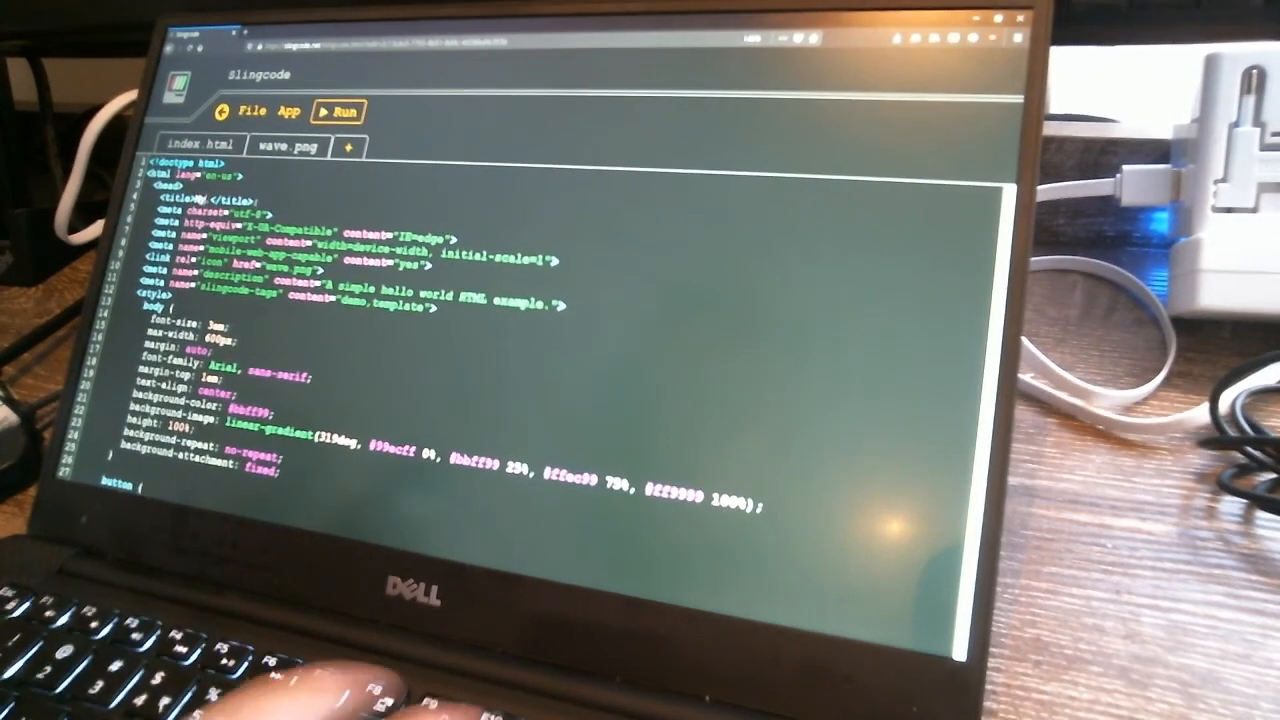
{"action": "type", "text": "My cool a"}
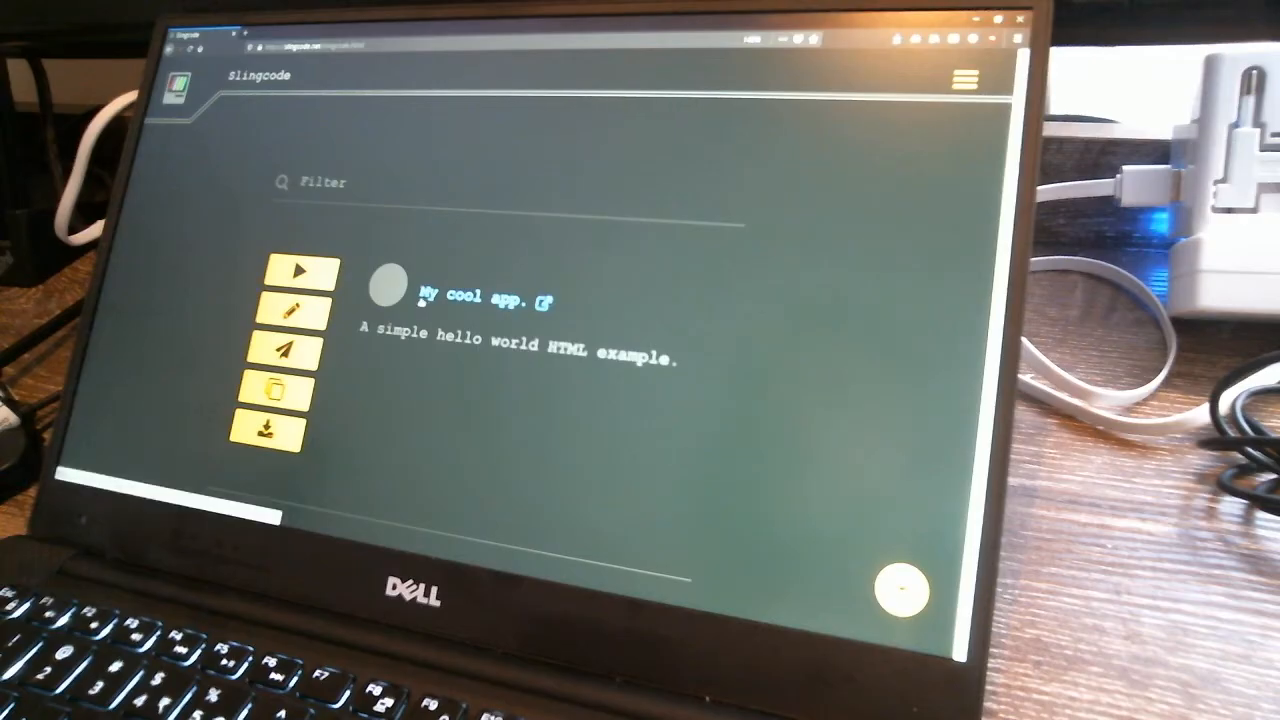
{"action": "mouse_move", "coordinate": [292, 308]}
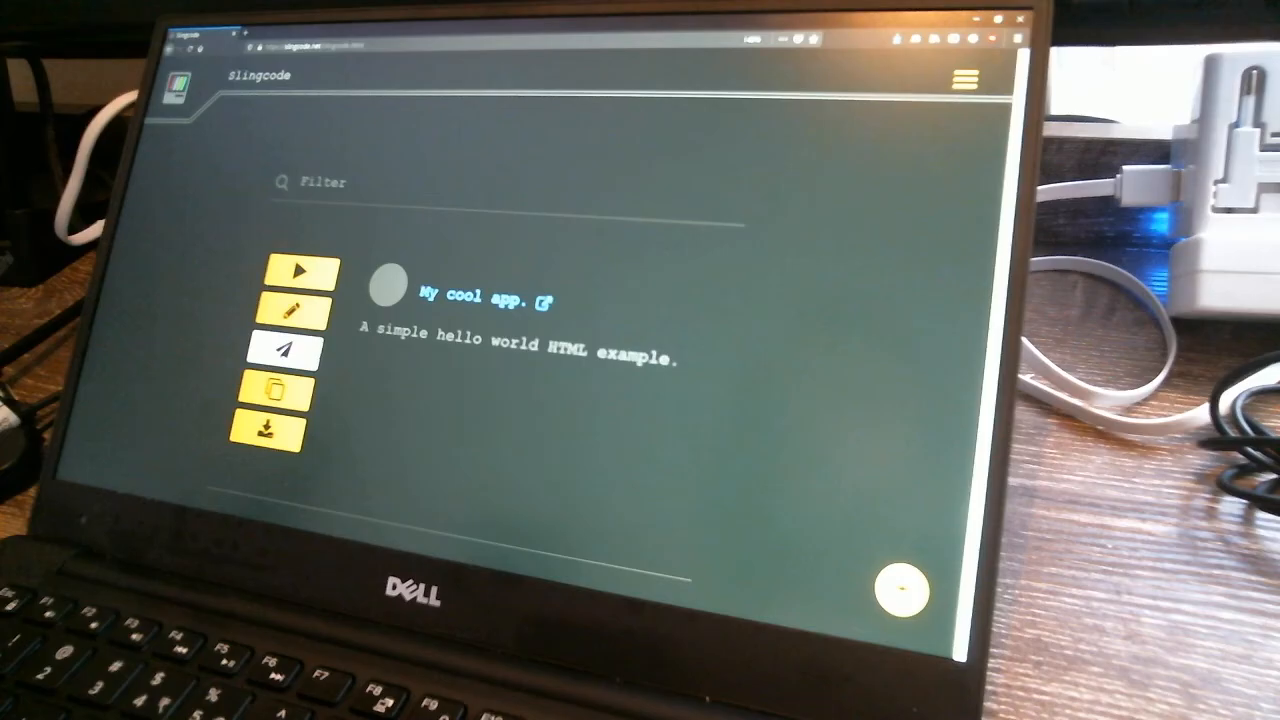
Step: Start sending My cool app to another device, revealing its secret words and QR code
{"action": "left_click", "coordinate": [284, 352]}
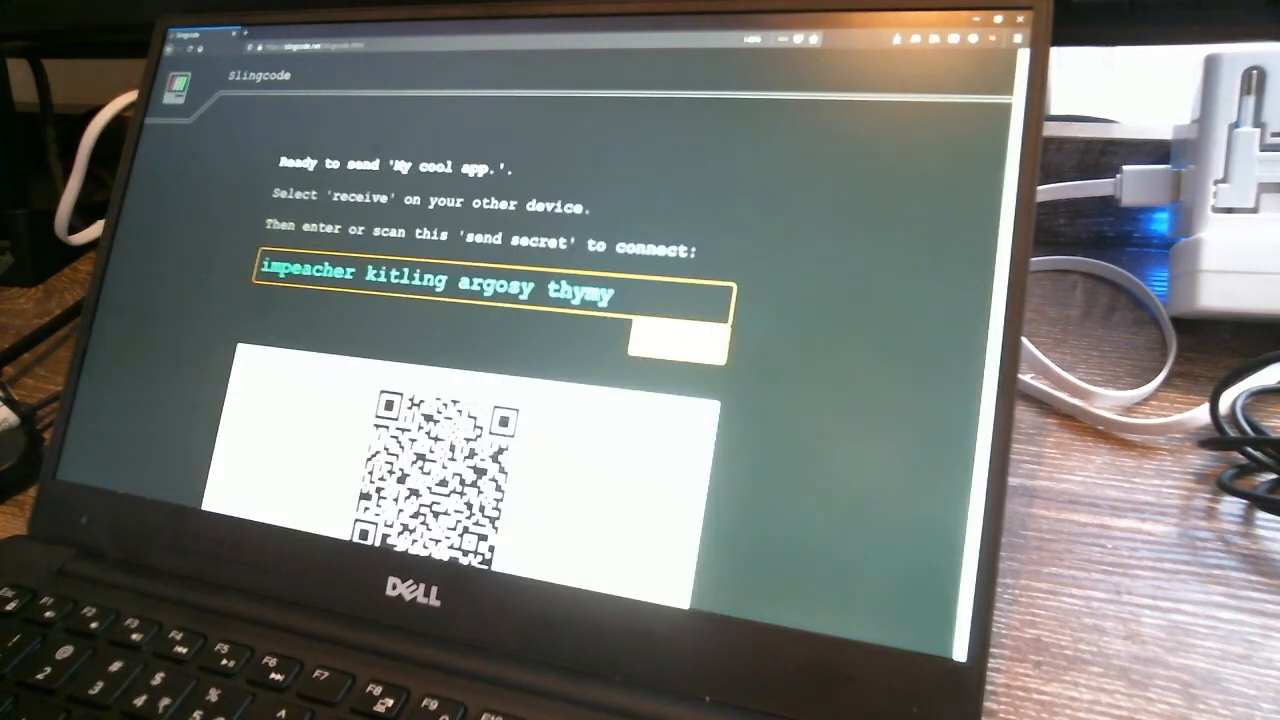